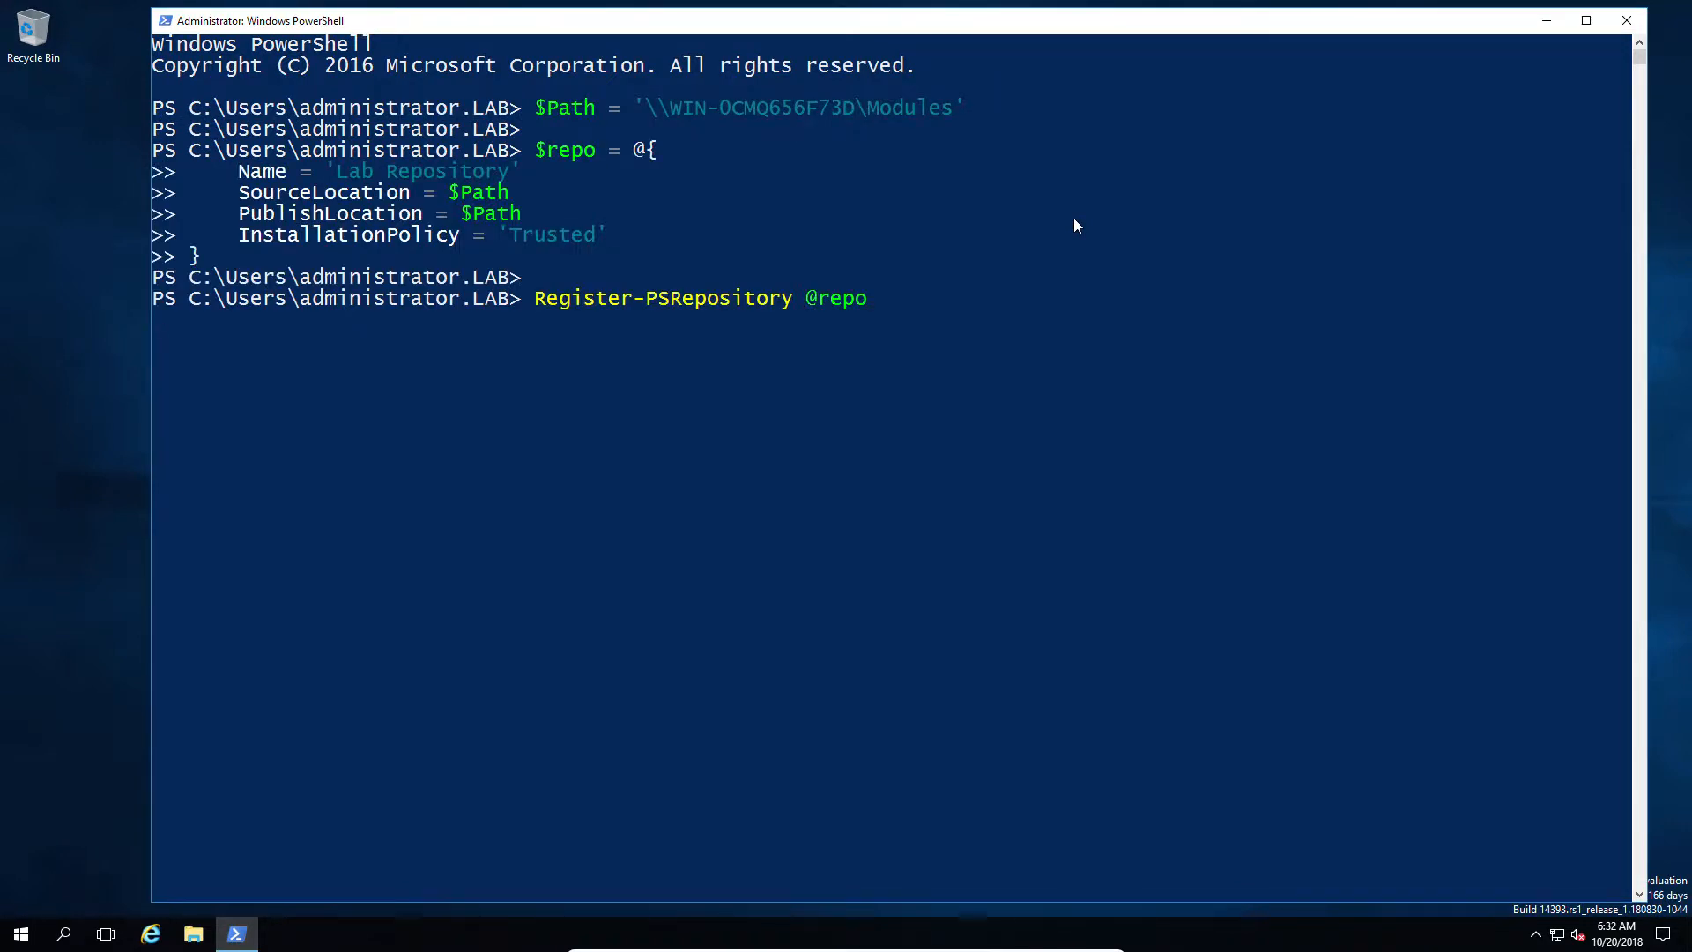
Register the 'Lab Repository' file share, answering Y to install the NuGet provider.
{"action": "key", "text": "Return"}
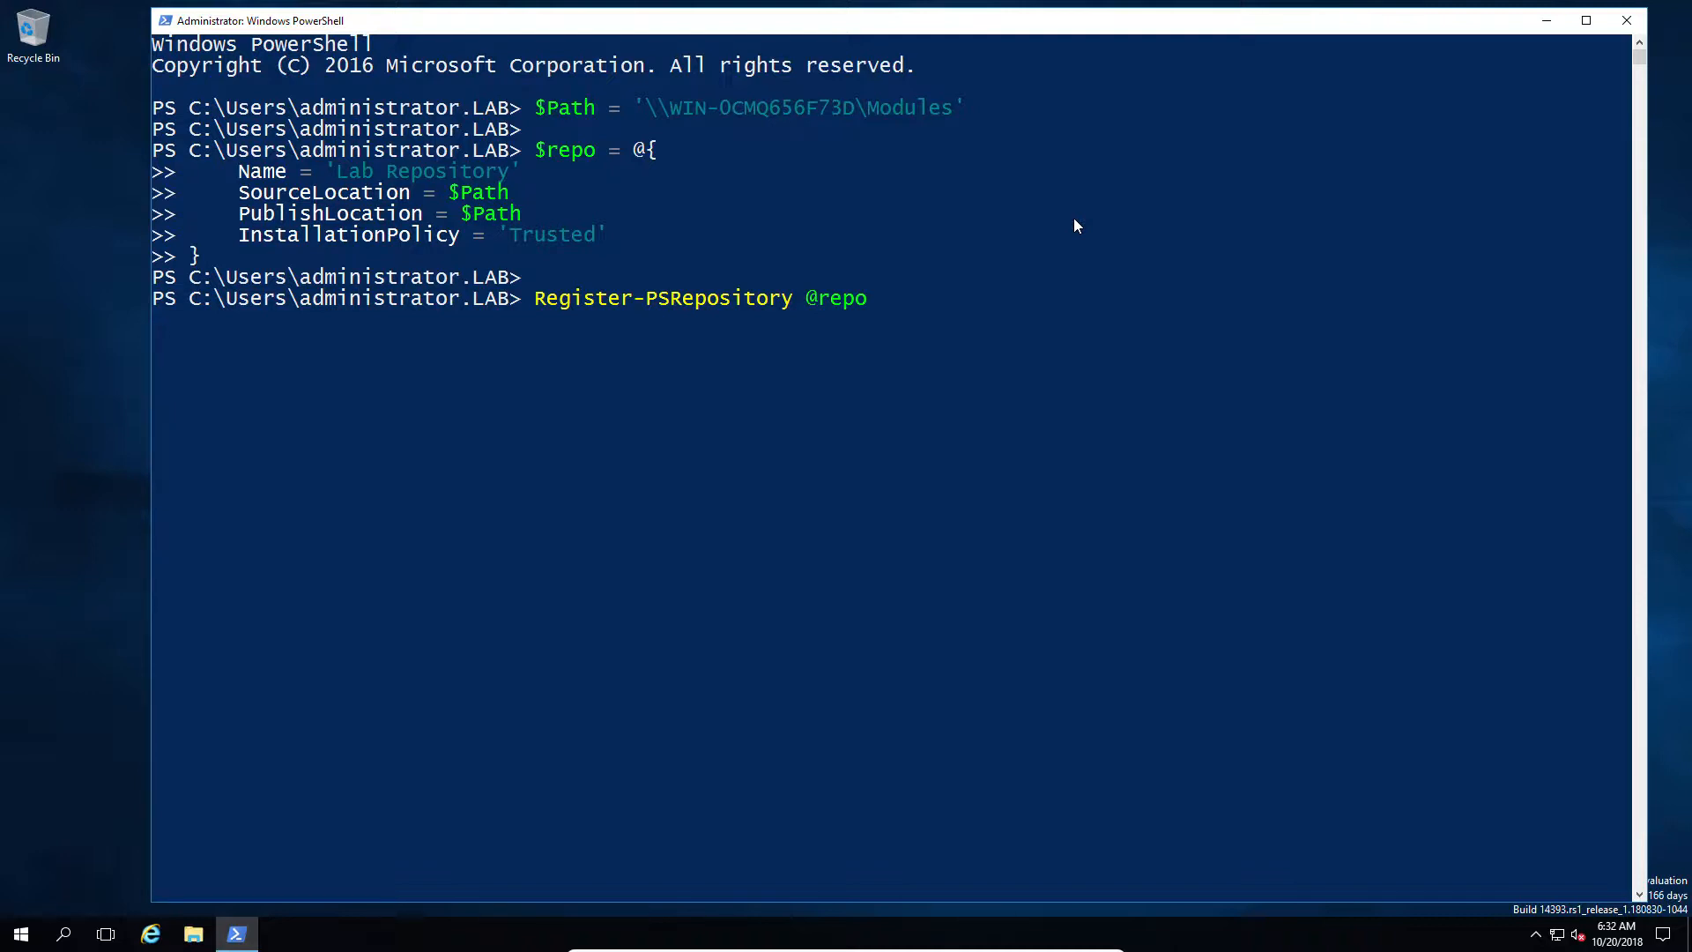
{"action": "key", "text": "Return"}
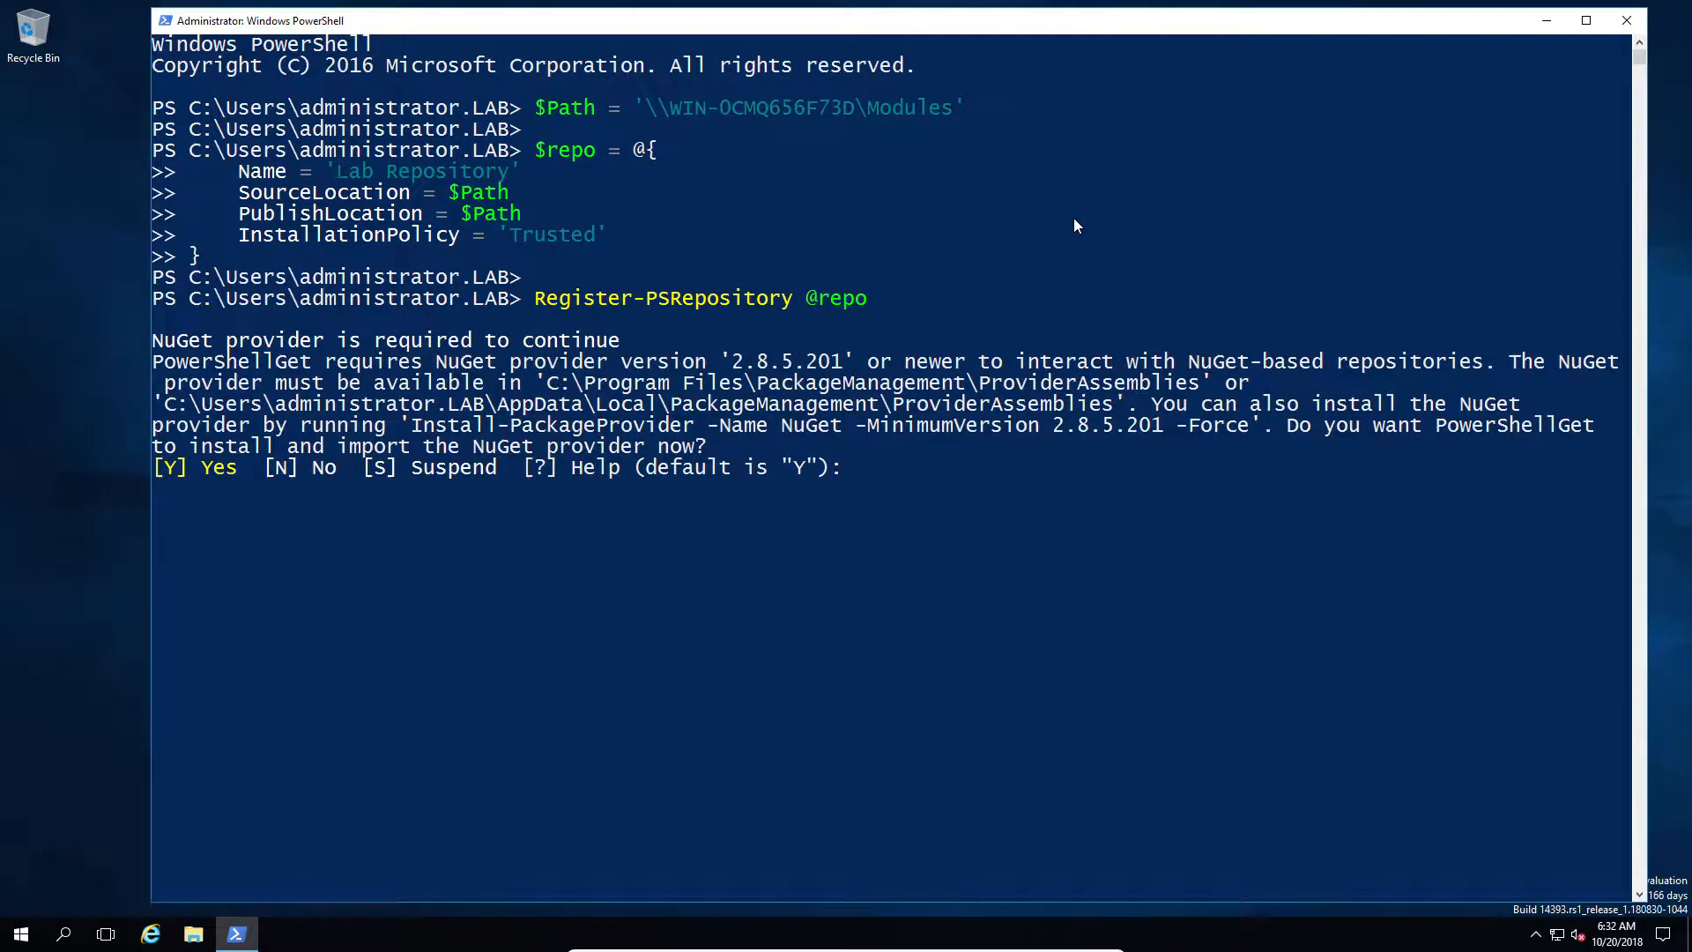
{"action": "type", "text": "Y"}
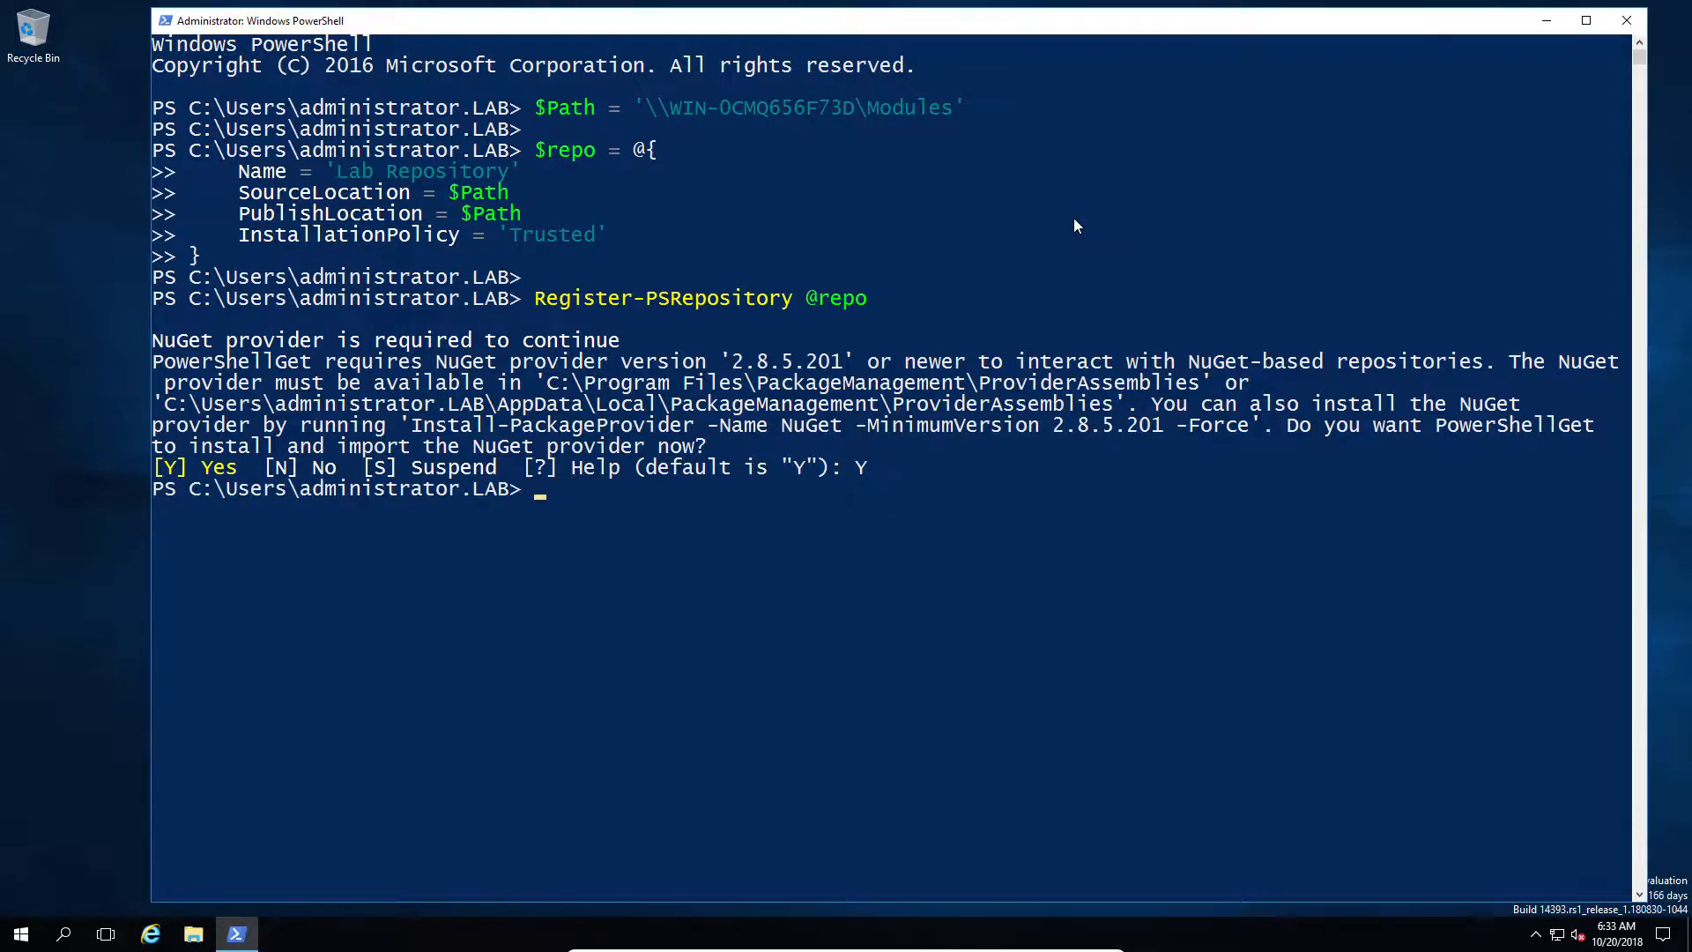
List the registered repositories with Get-PSRepository to confirm 'Lab Repository' appears.
{"action": "type", "text": "get-"}
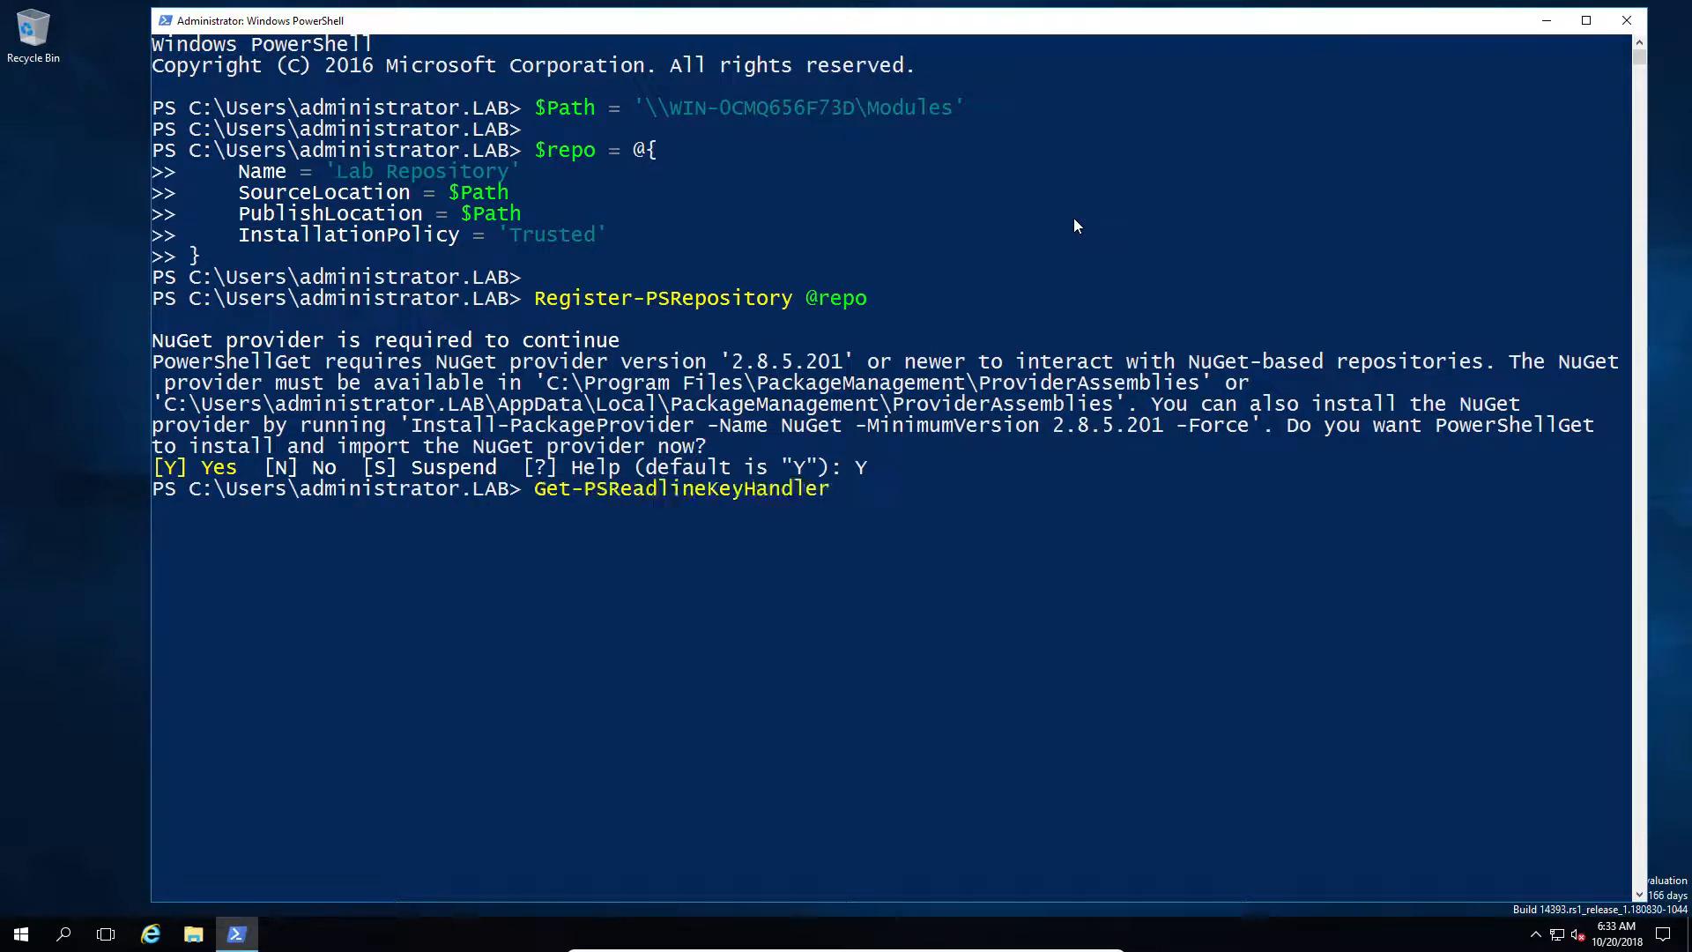
{"action": "key", "text": "Return"}
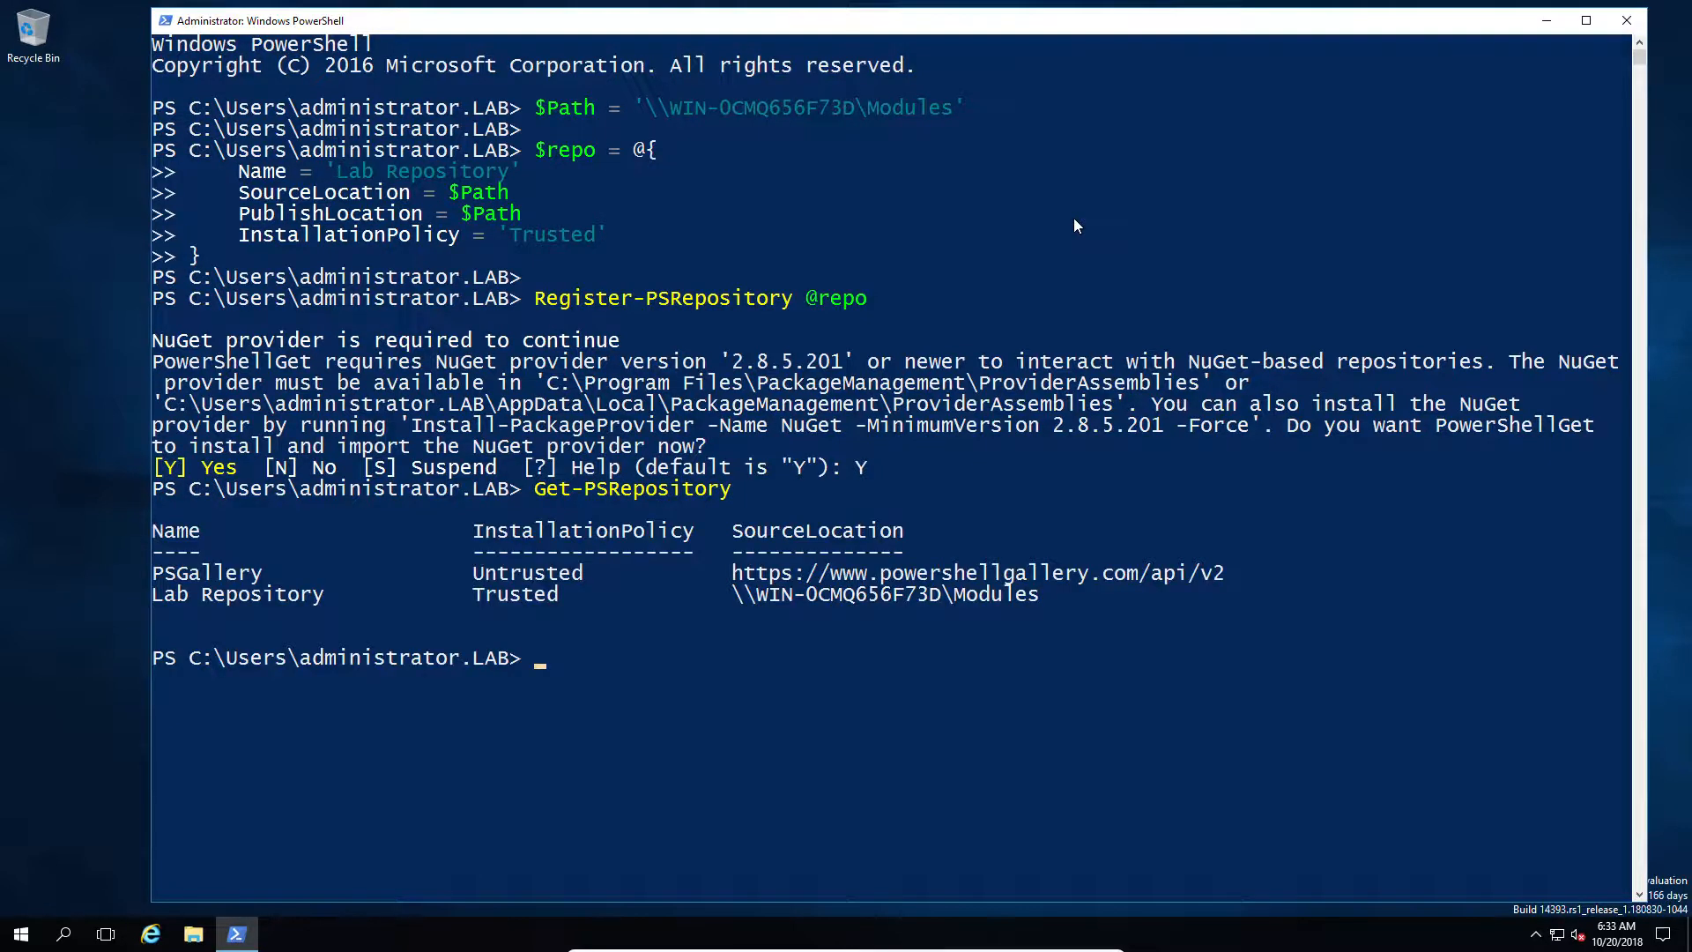
{"action": "mouse_move", "coordinate": [158, 602]}
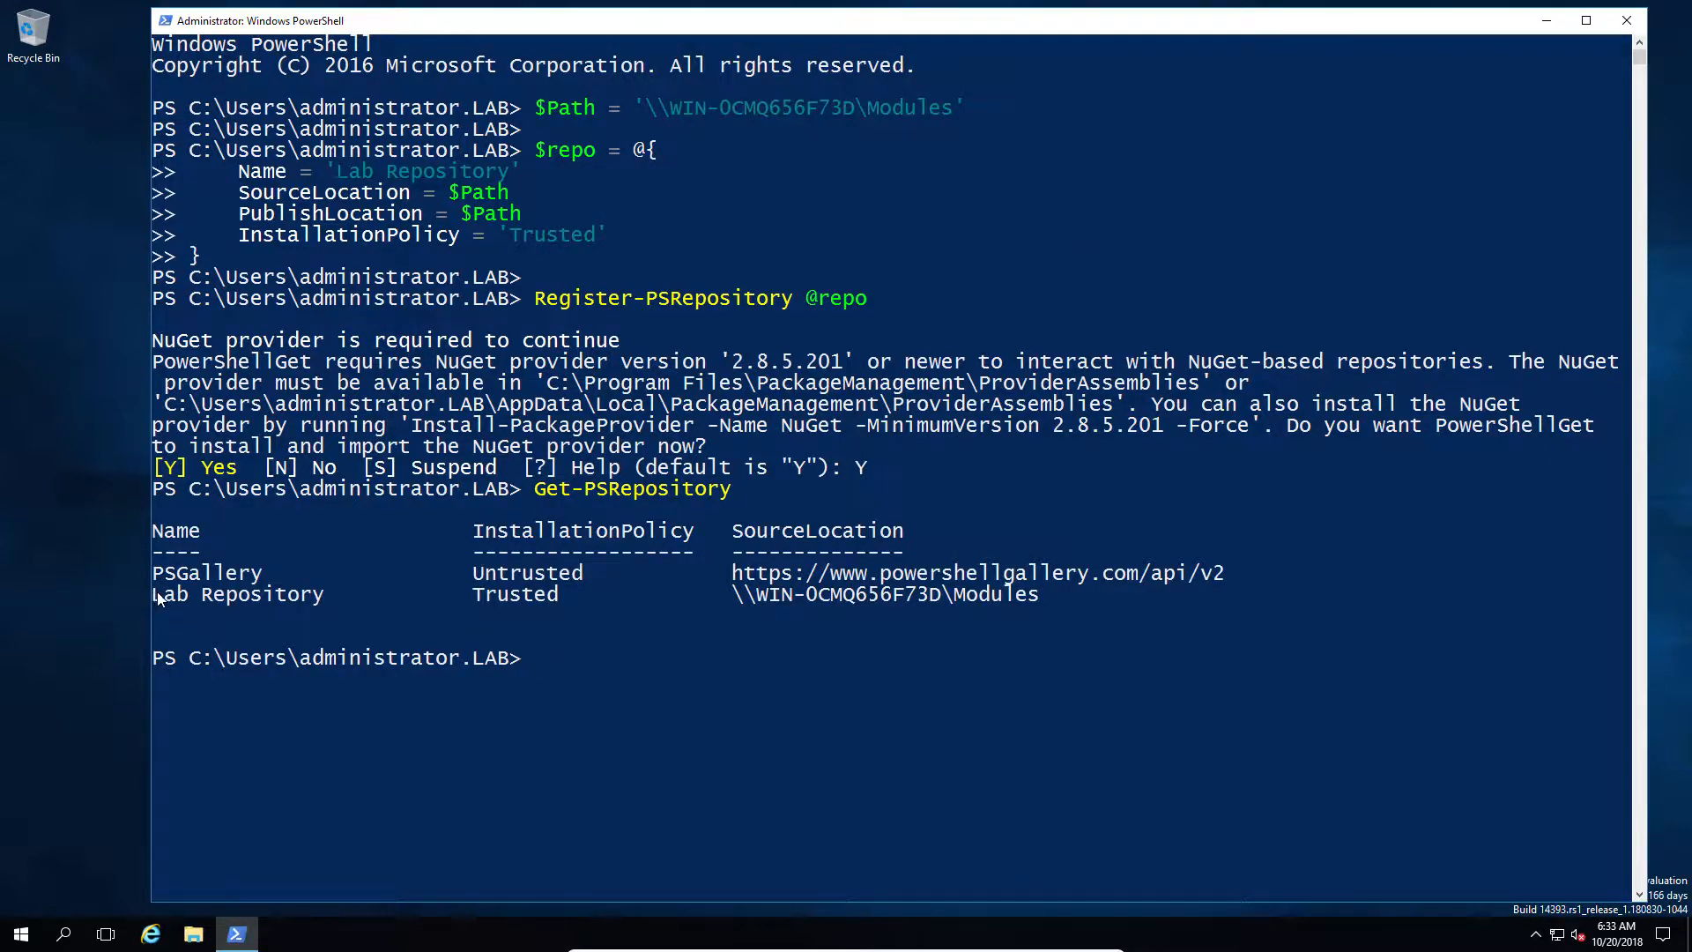
{"action": "left_click", "coordinate": [1131, 595]}
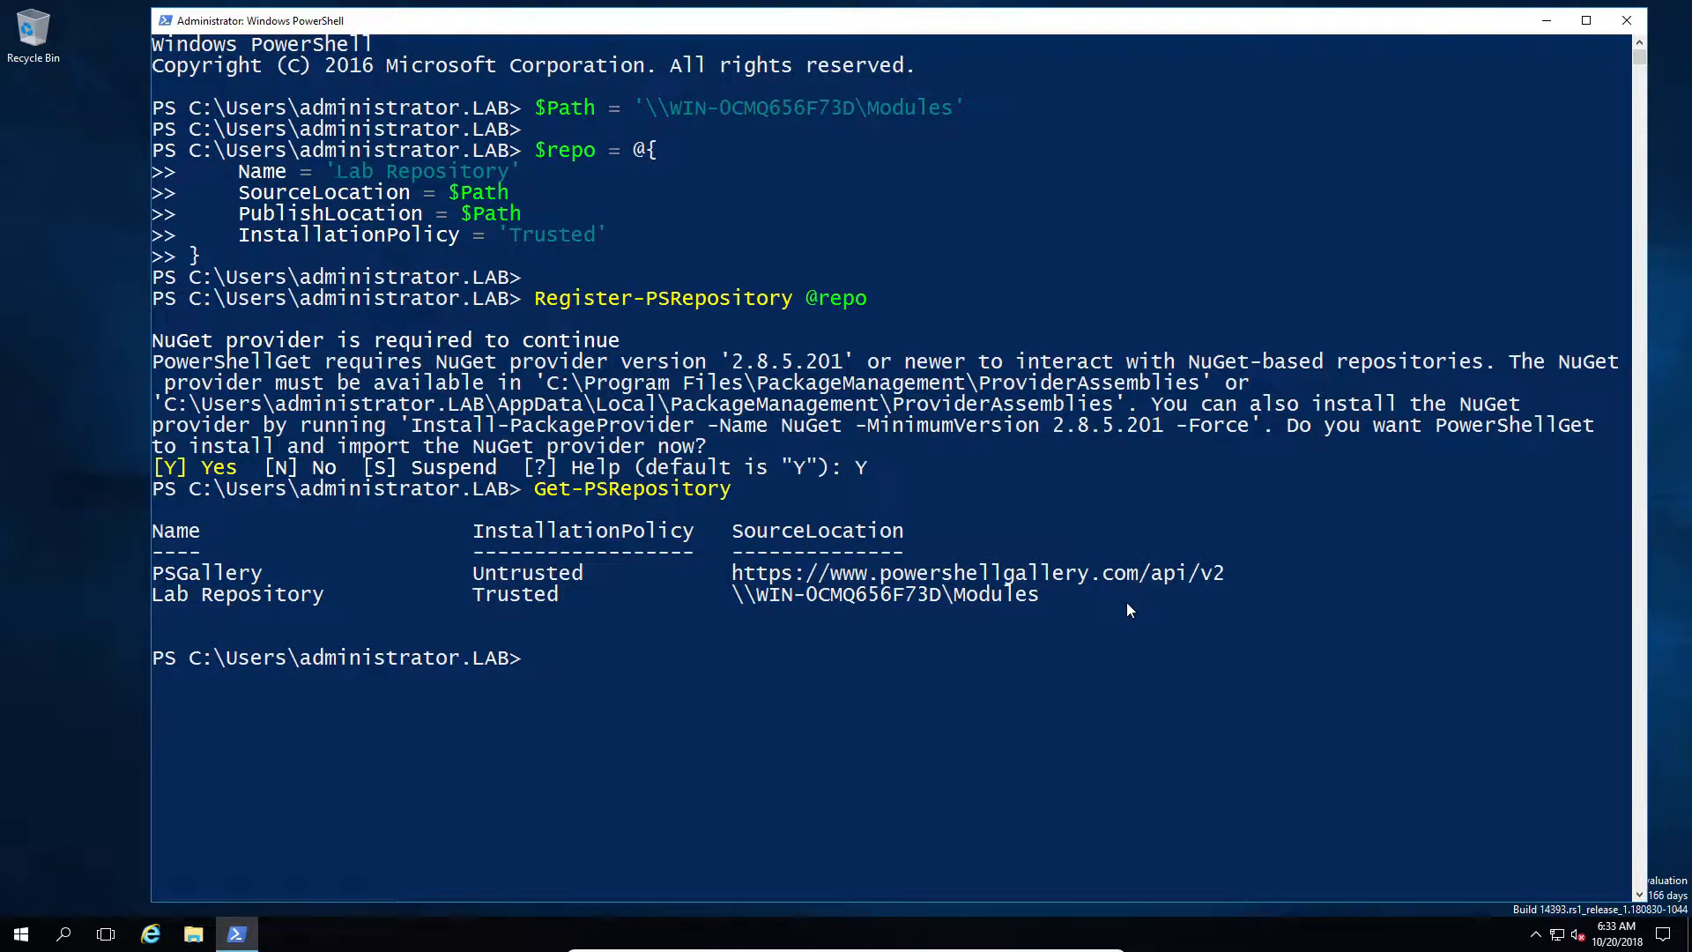
Enter a remote session on server2 and attempt registering the Lab Repository there.
{"action": "type", "text": "Enter-PSSession"}
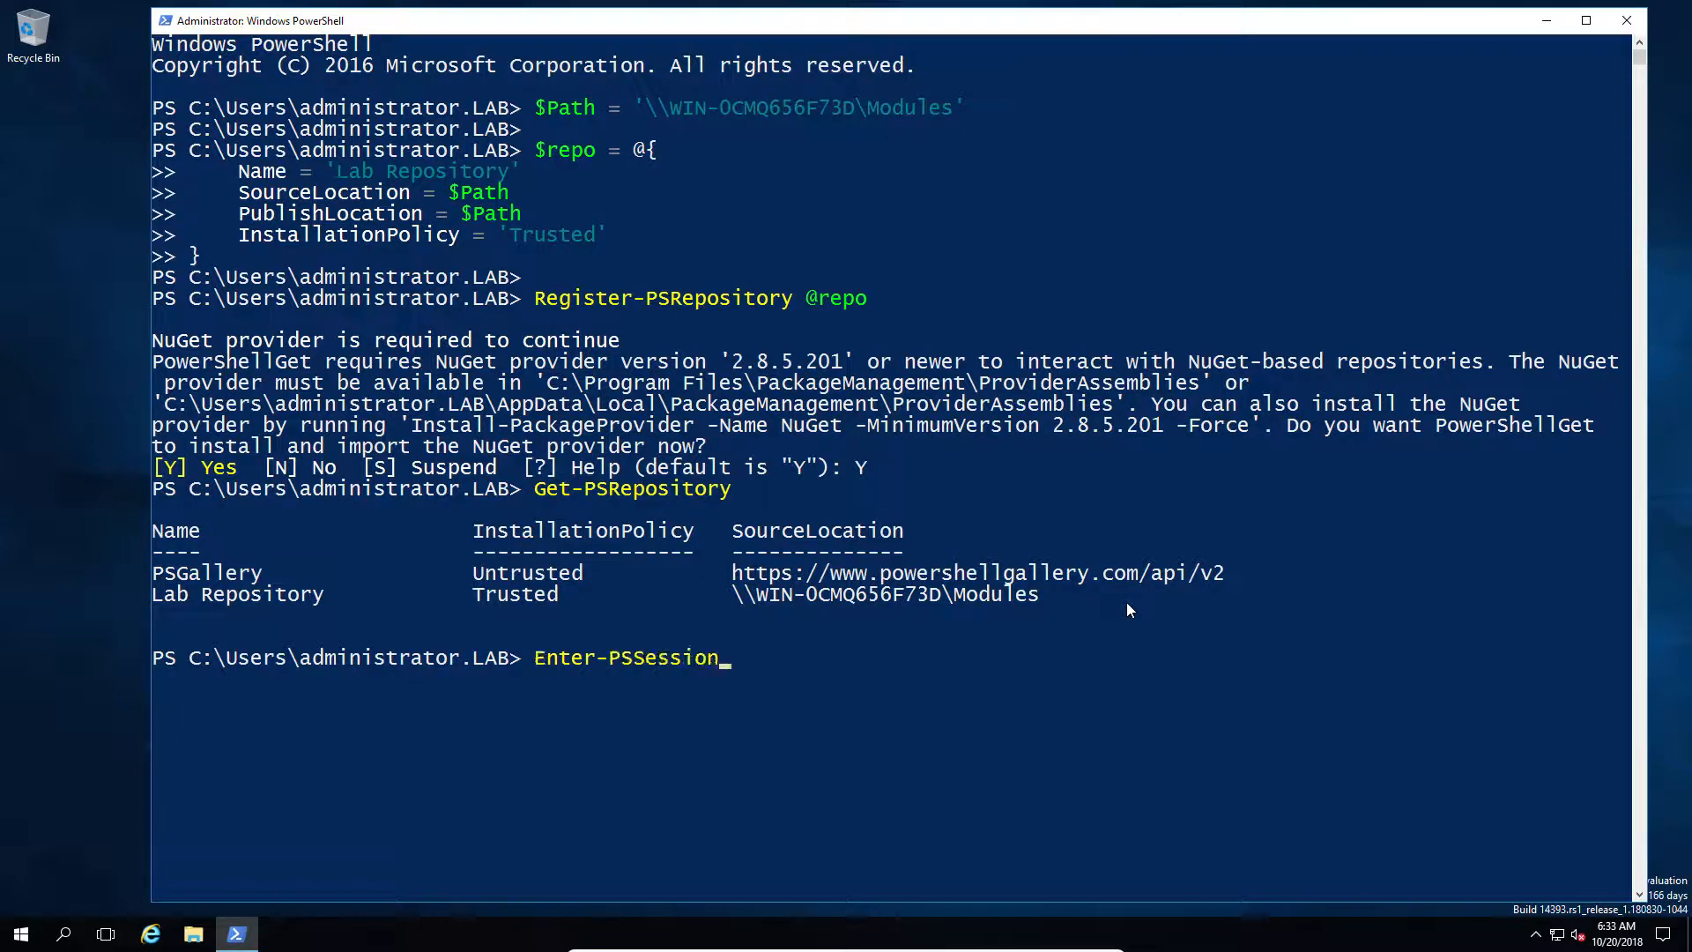
{"action": "type", "text": "-ComputerName serv"}
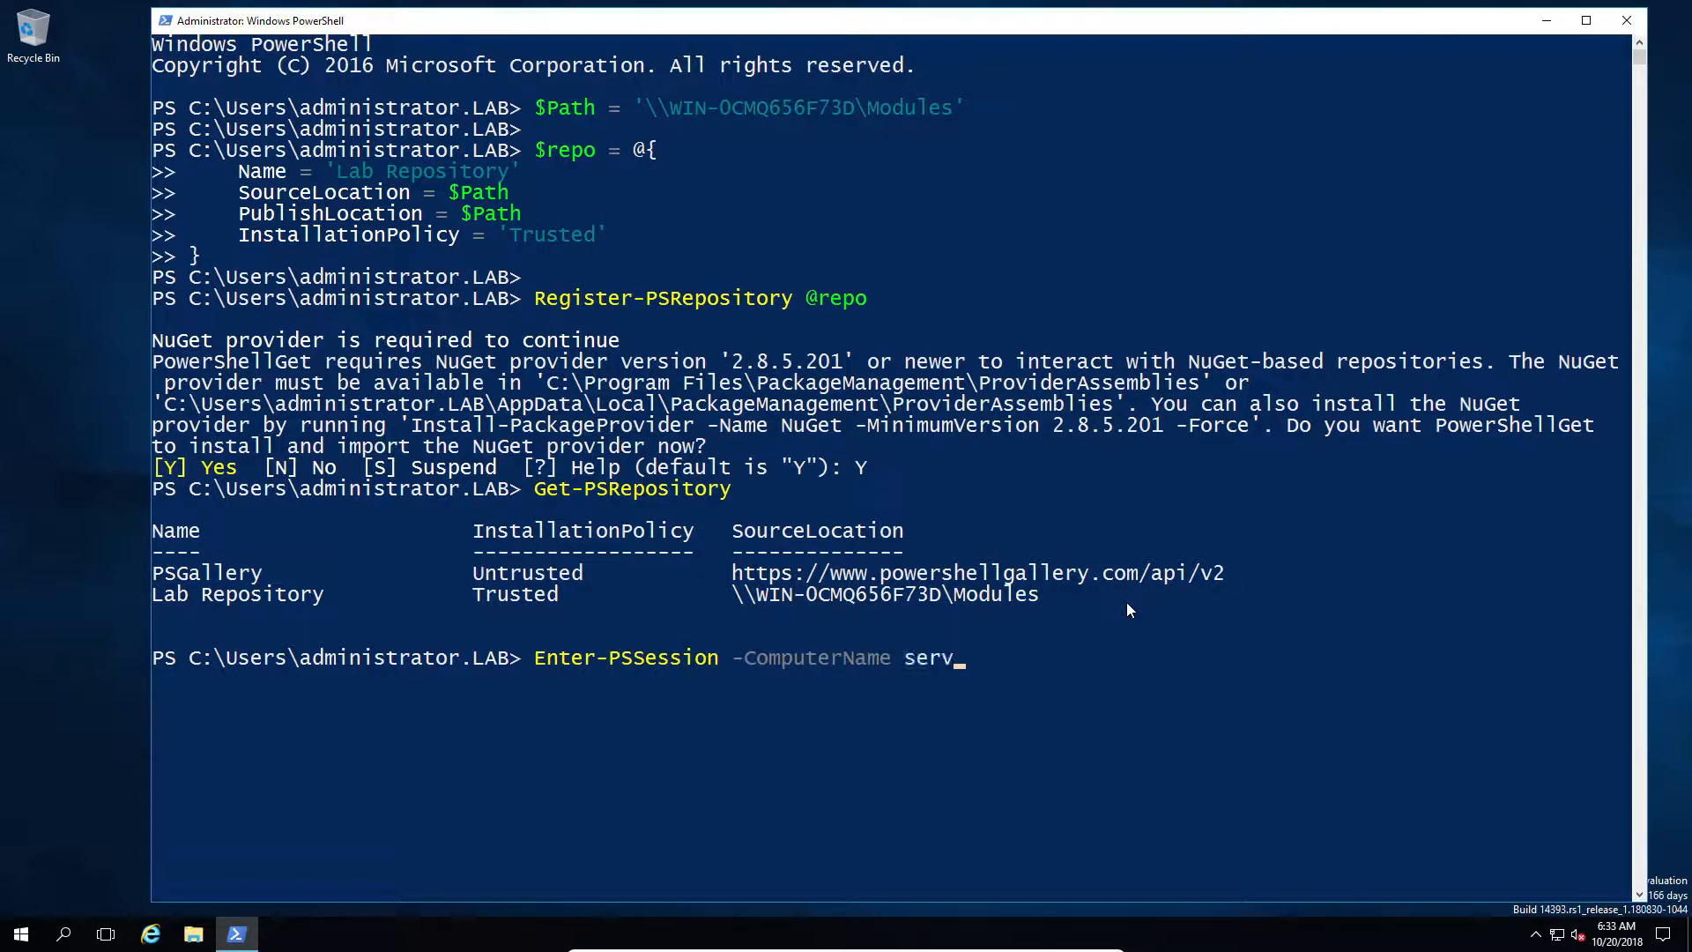
{"action": "type", "text": "er2"}
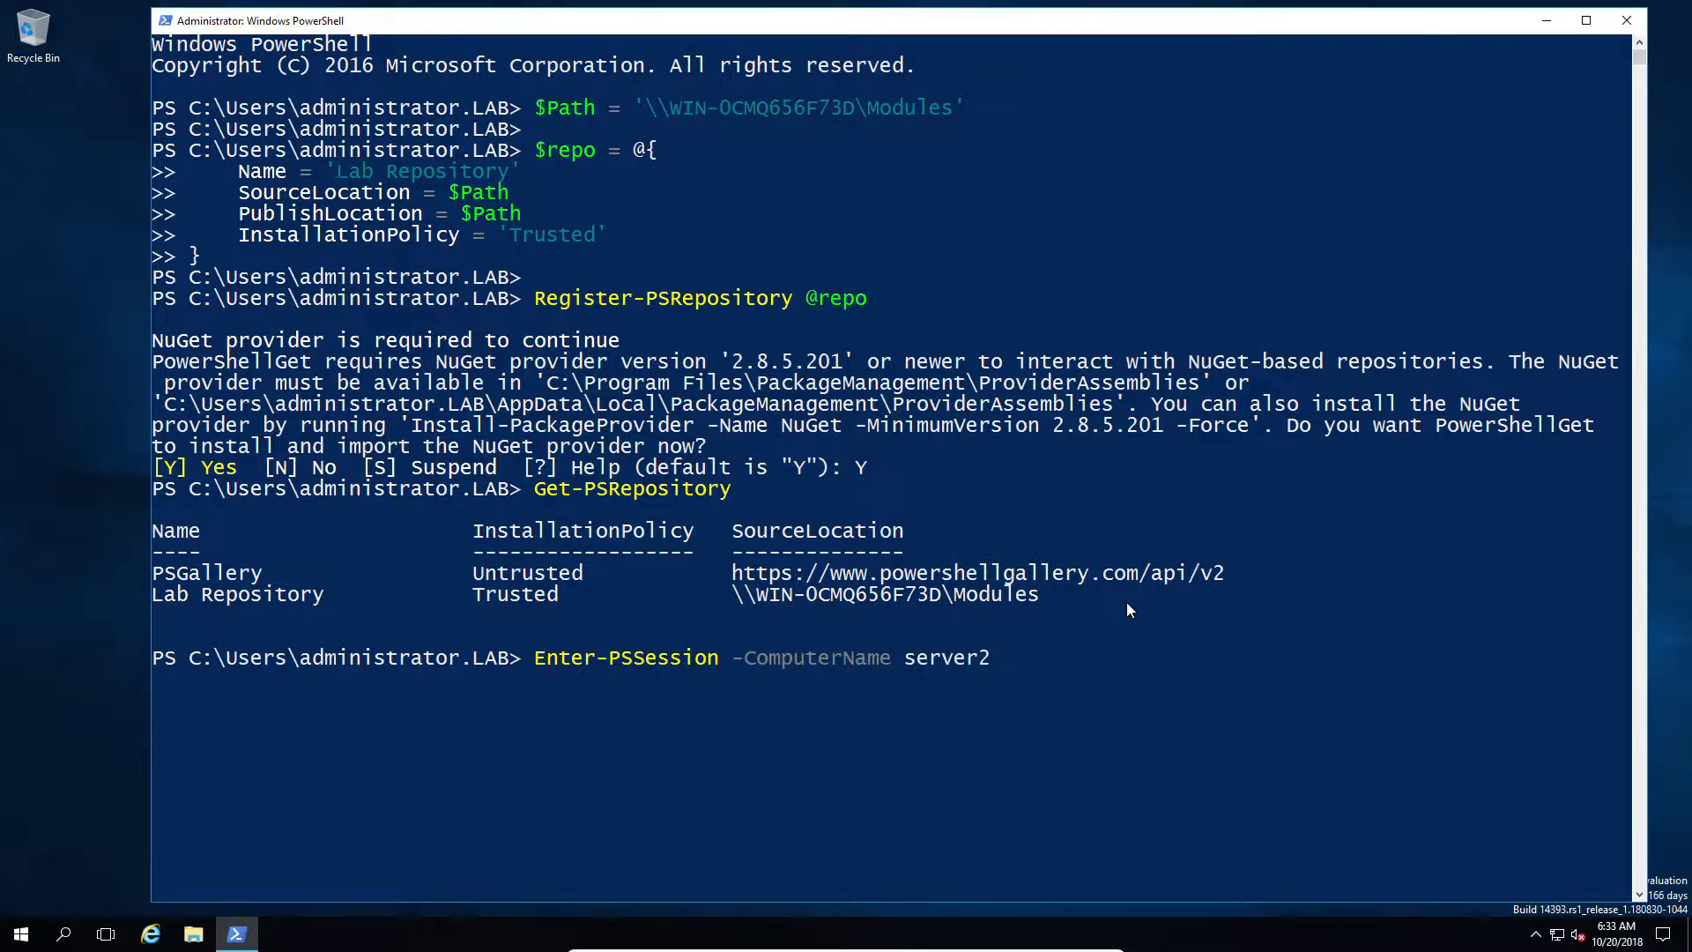
{"action": "key", "text": "Return"}
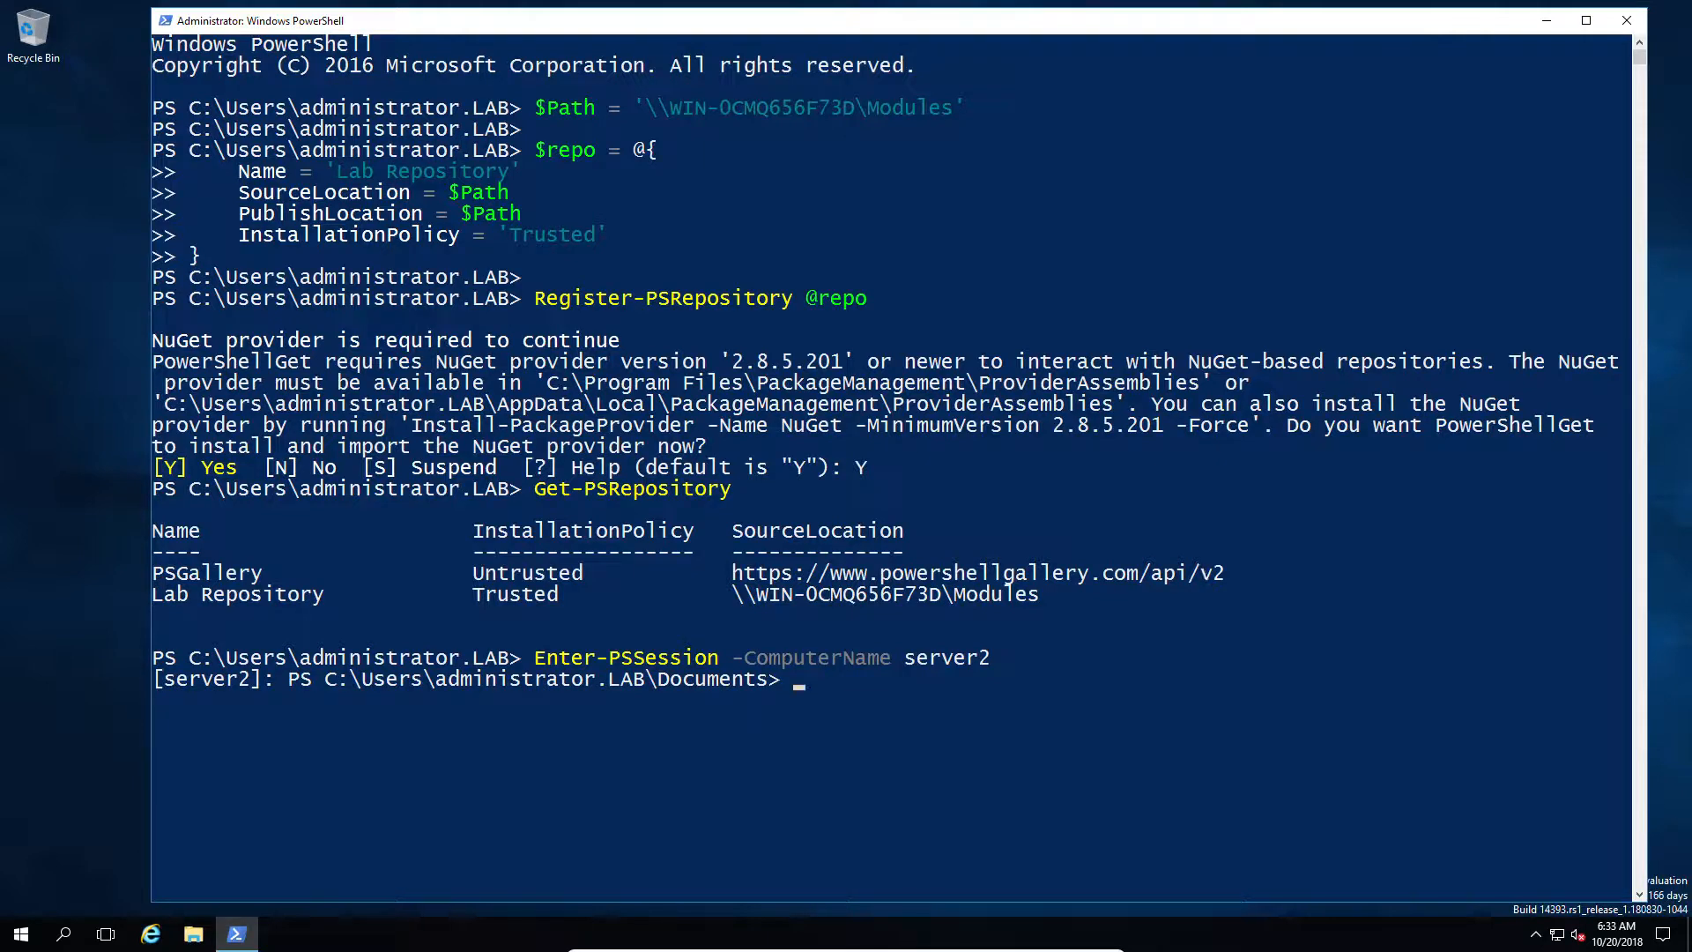
{"action": "mouse_move", "coordinate": [1015, 699]}
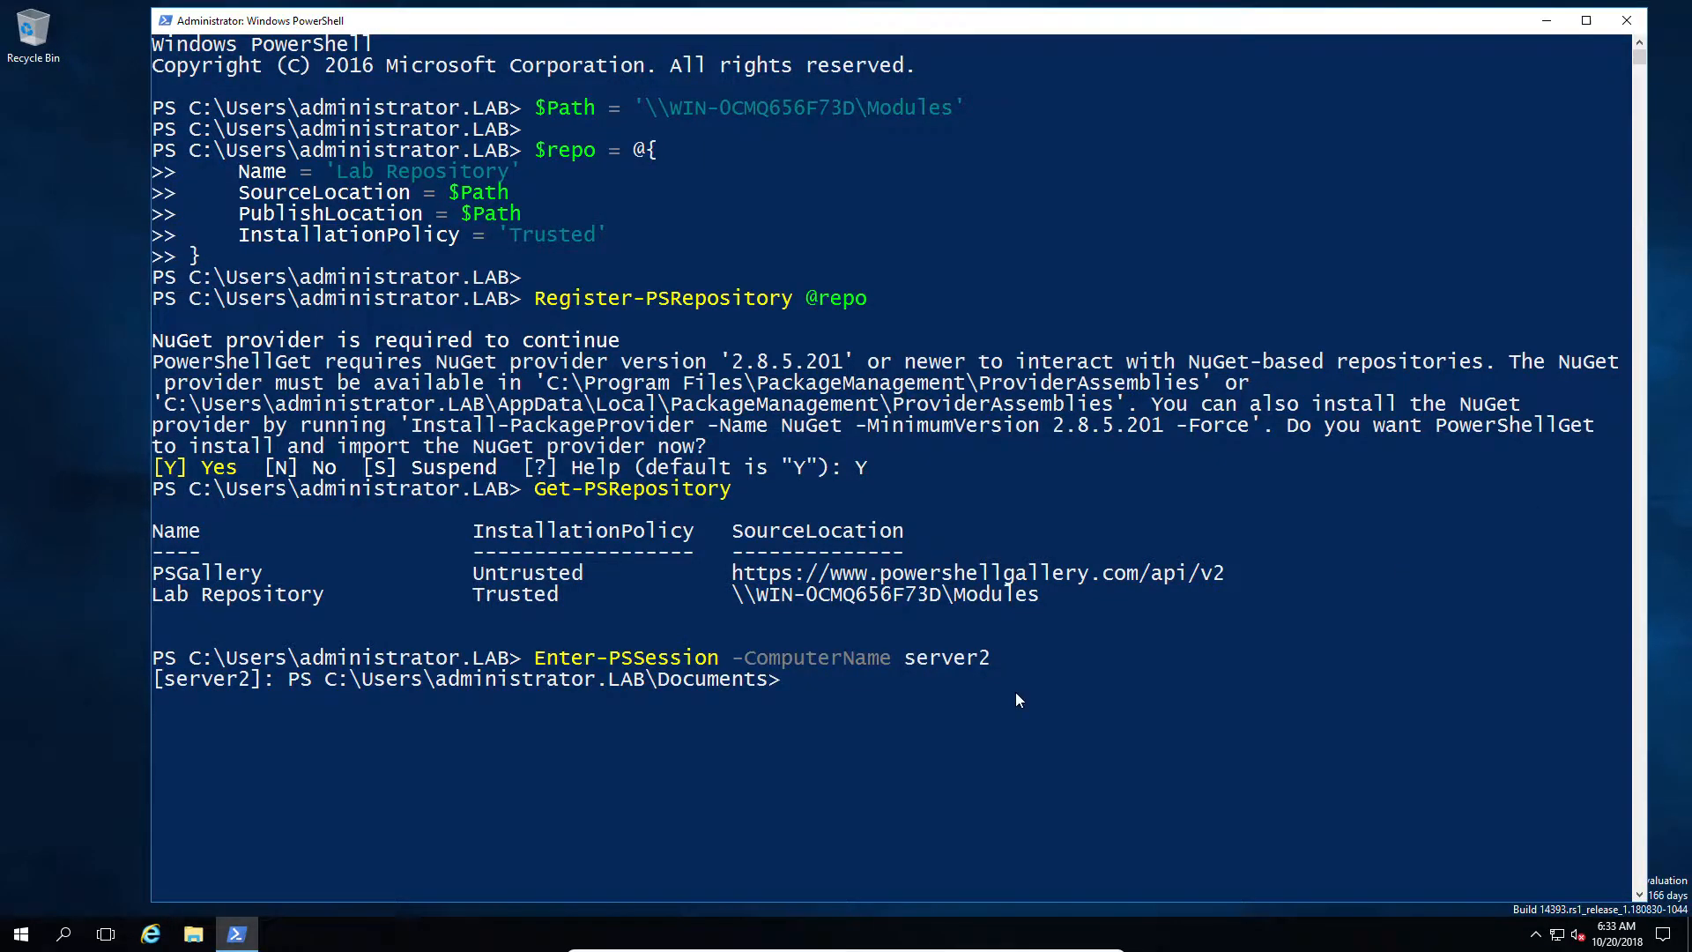
{"action": "key", "text": "Return"}
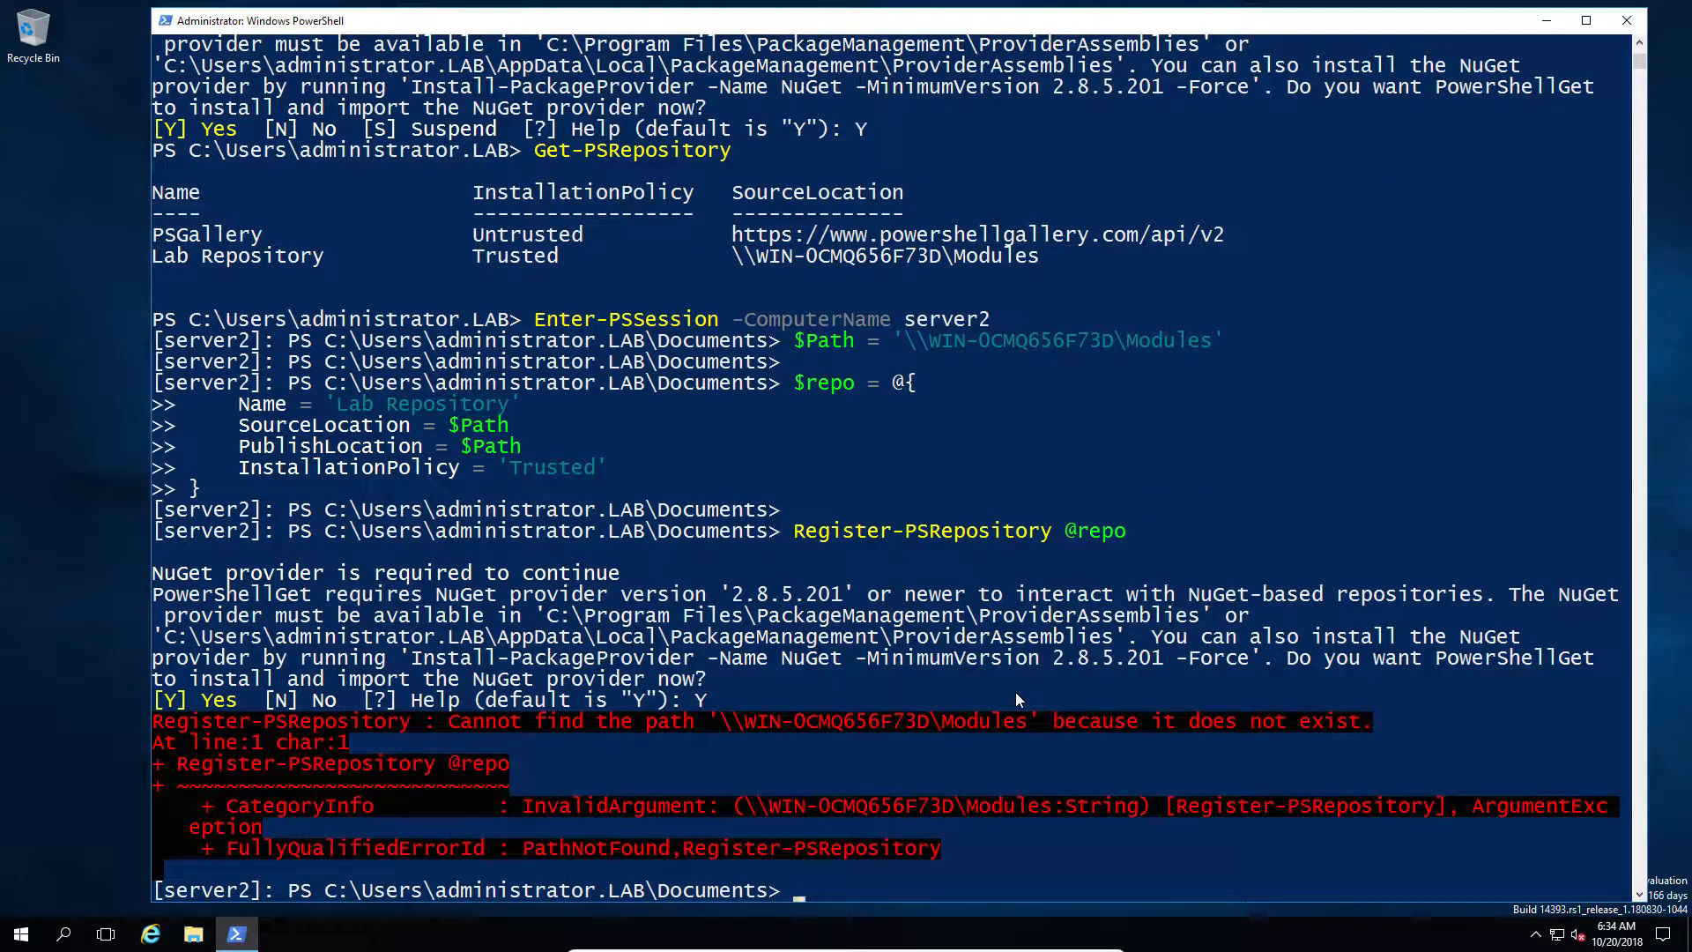
{"action": "mouse_move", "coordinate": [399, 723]}
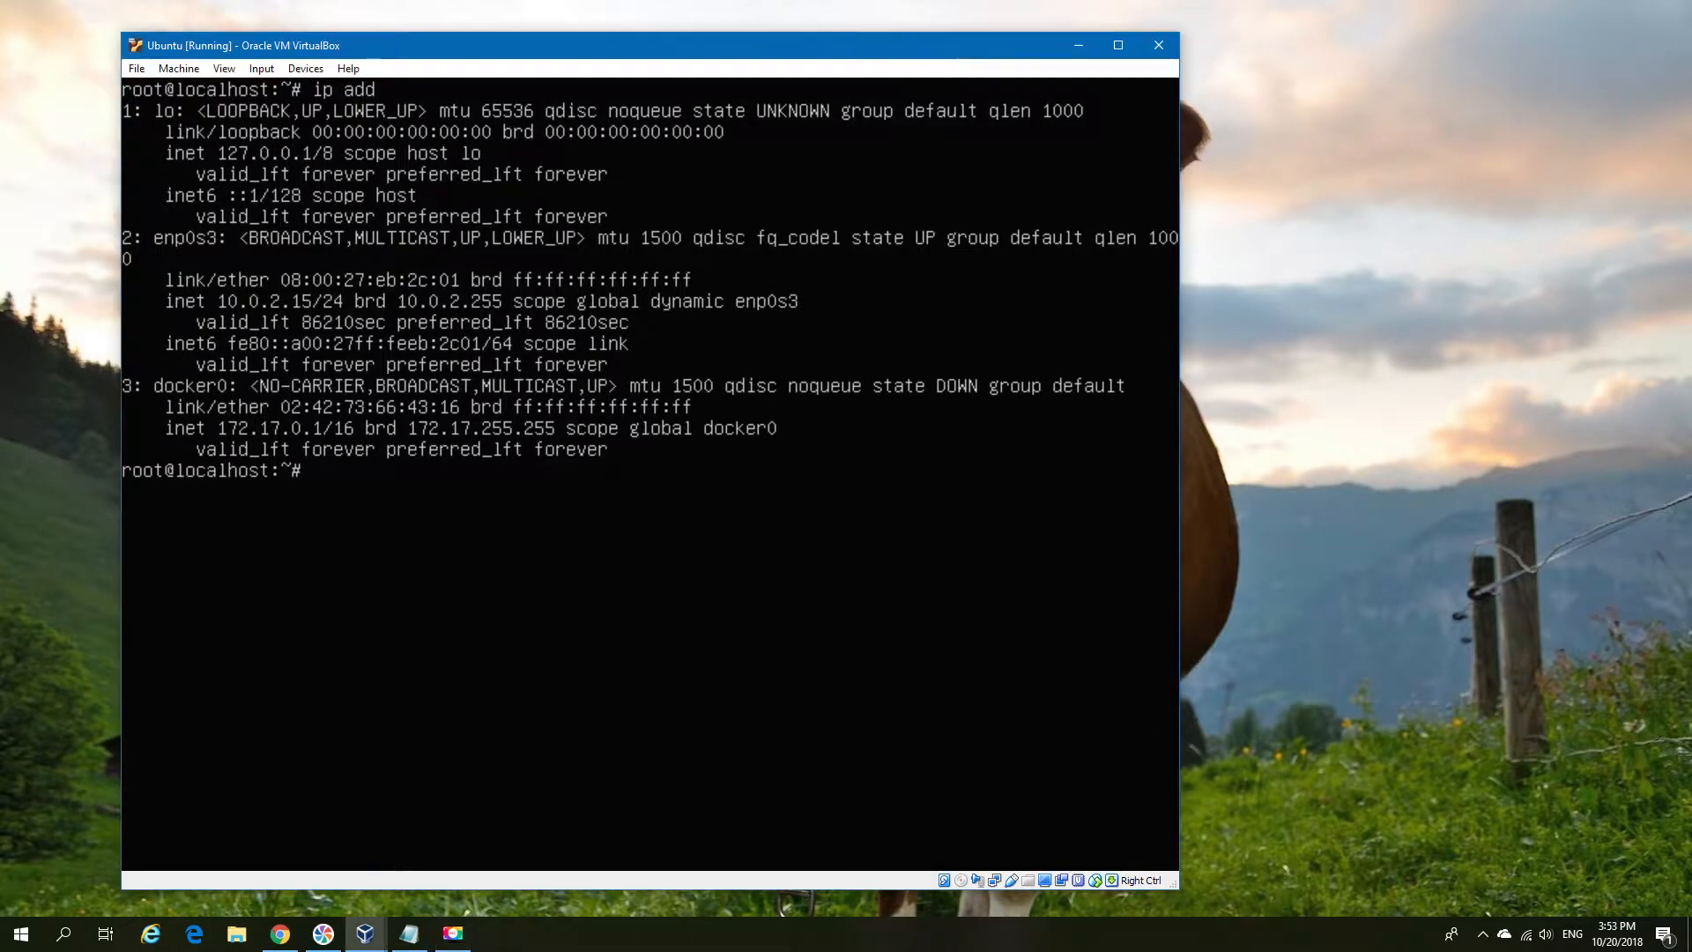
Launch pwsh in the Ubuntu VM terminal after clearing a stray character.
{"action": "type", "text": "p"}
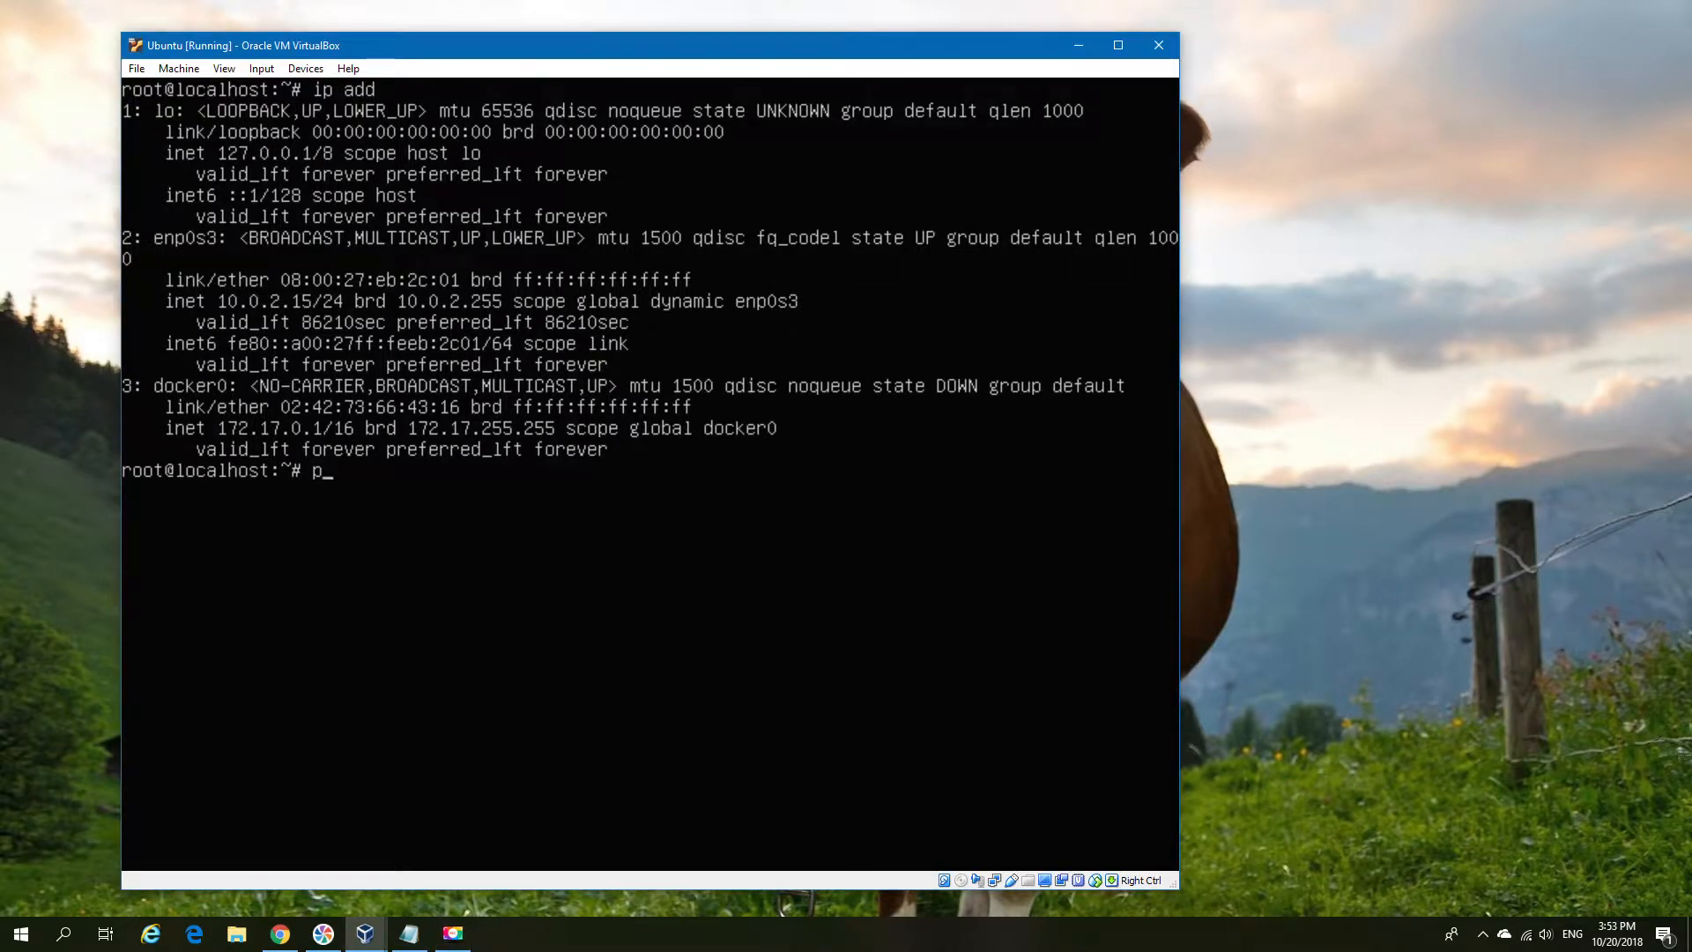
{"action": "key", "text": "Backspace"}
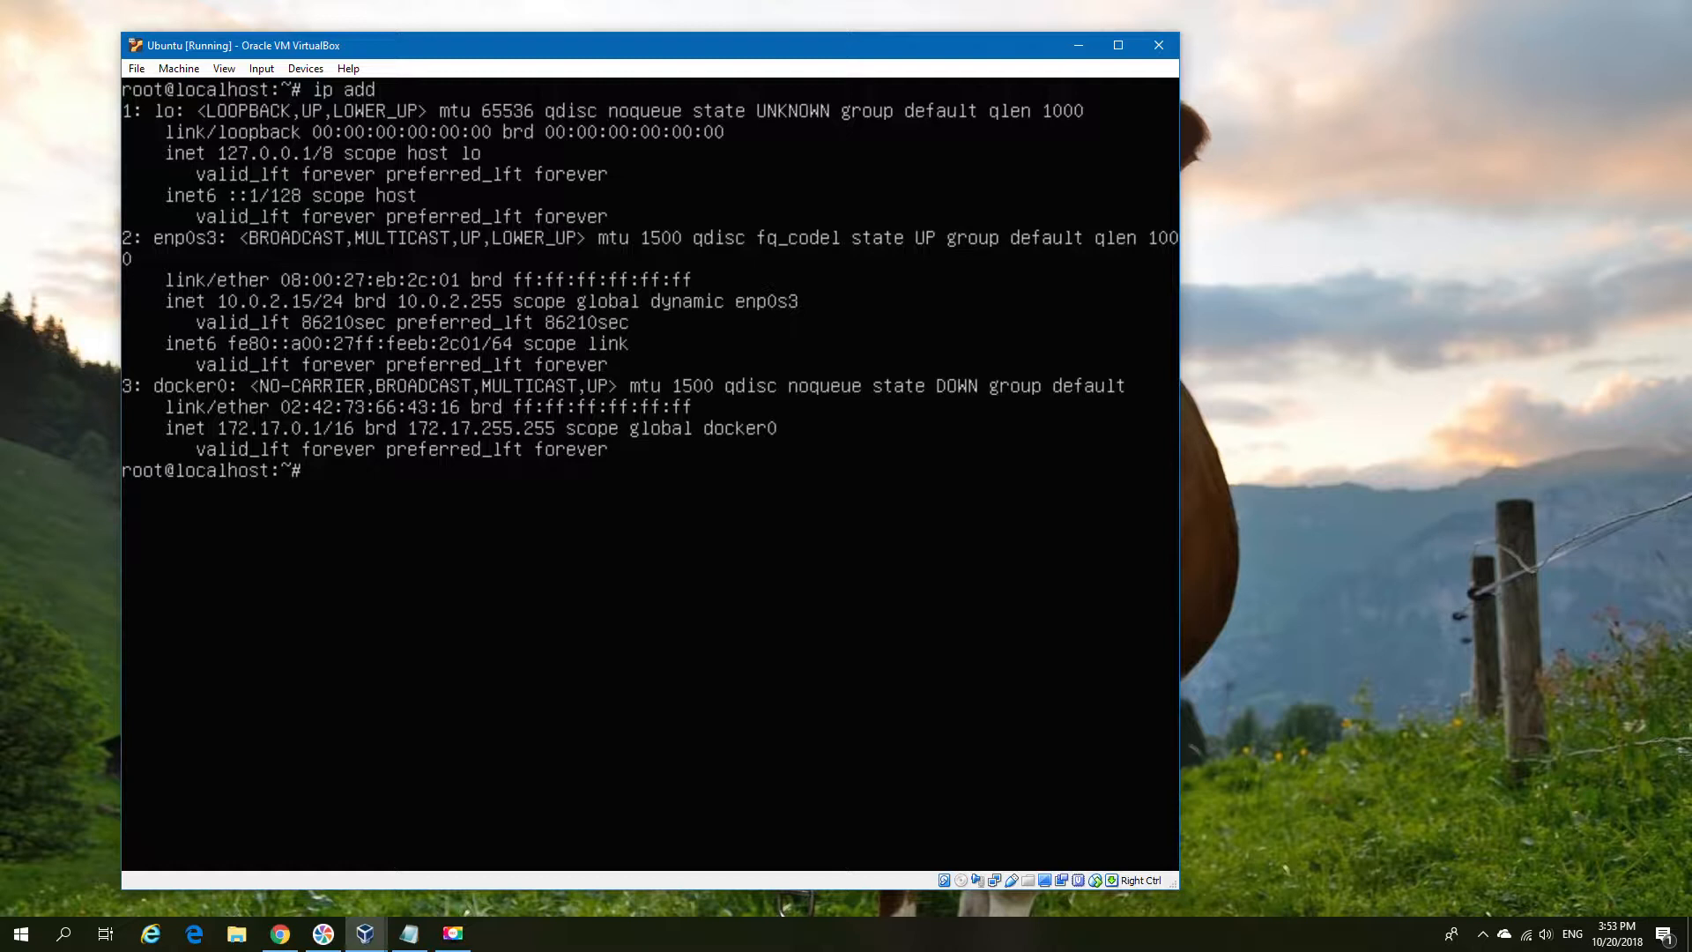
{"action": "type", "text": "pwsh"}
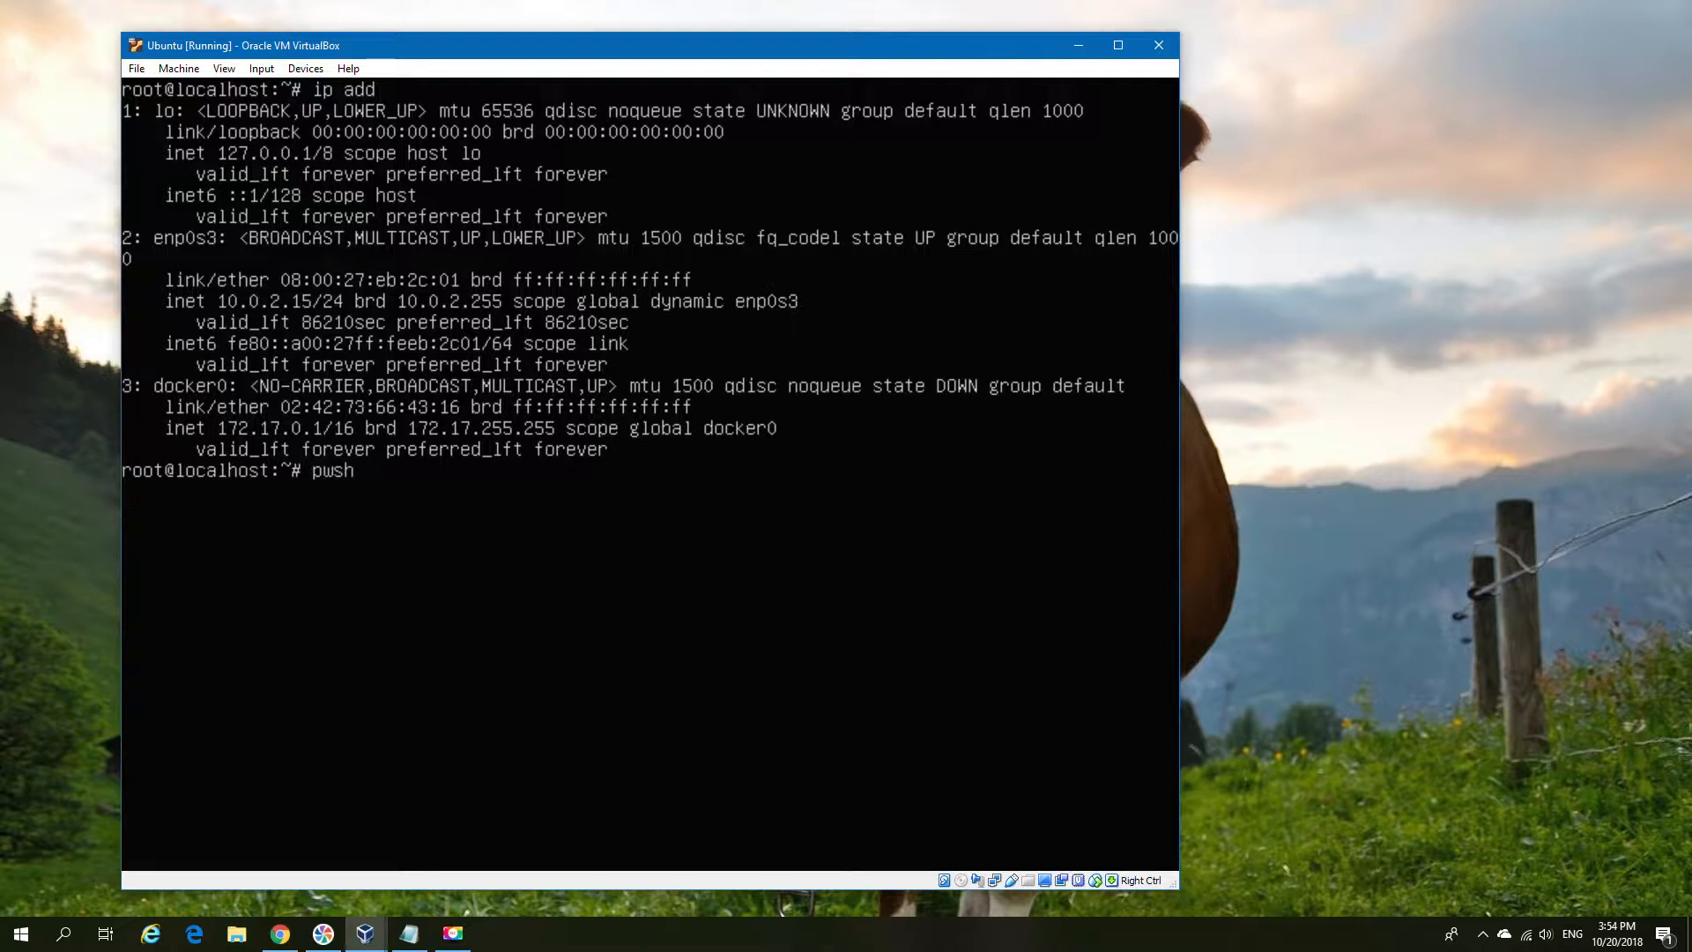
{"action": "key", "text": "Return"}
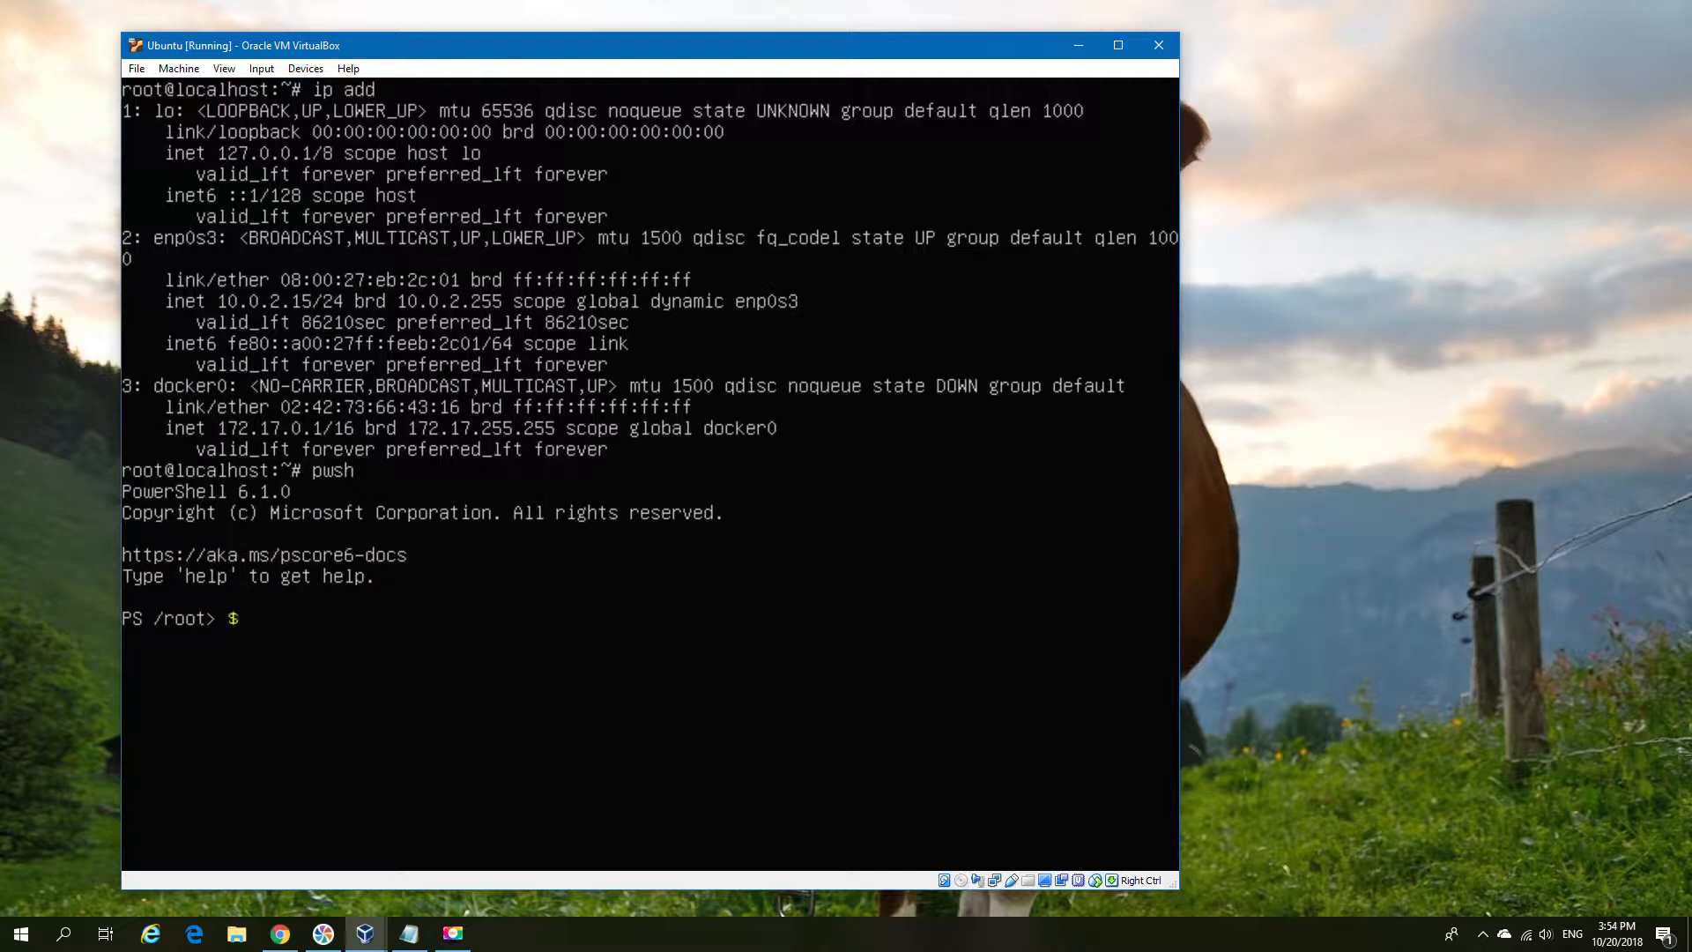
Generate a new GUID with New-Guid and store it in $i.
{"action": "type", "text": "$i ="}
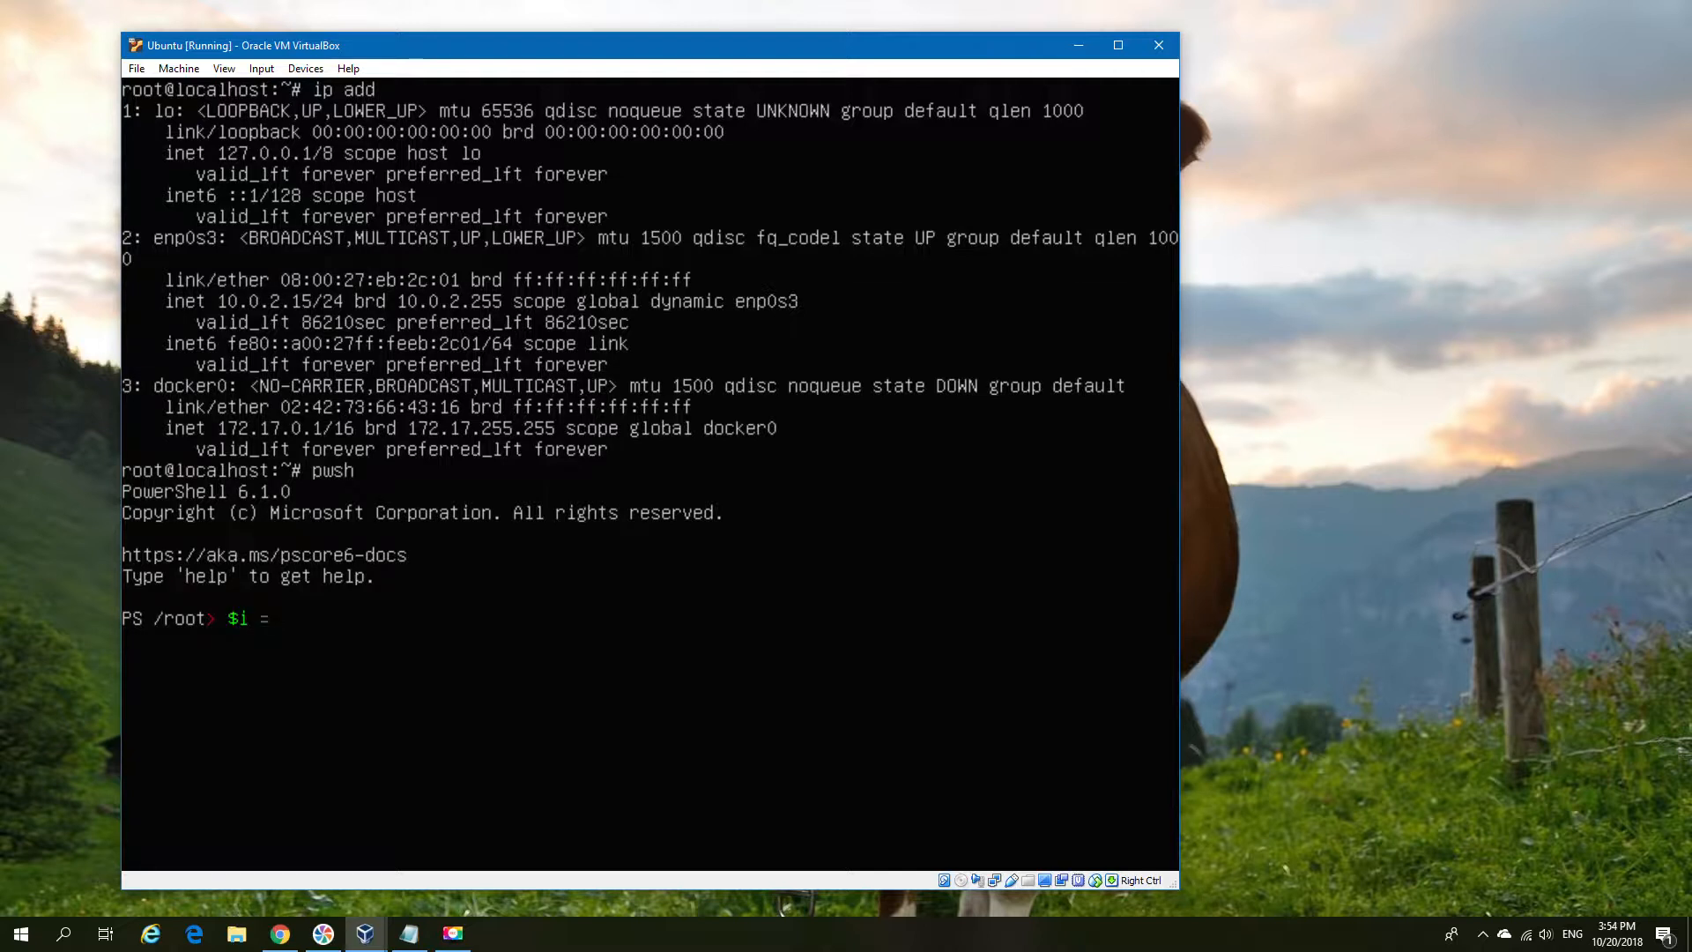
{"action": "type", "text": "new-gu"}
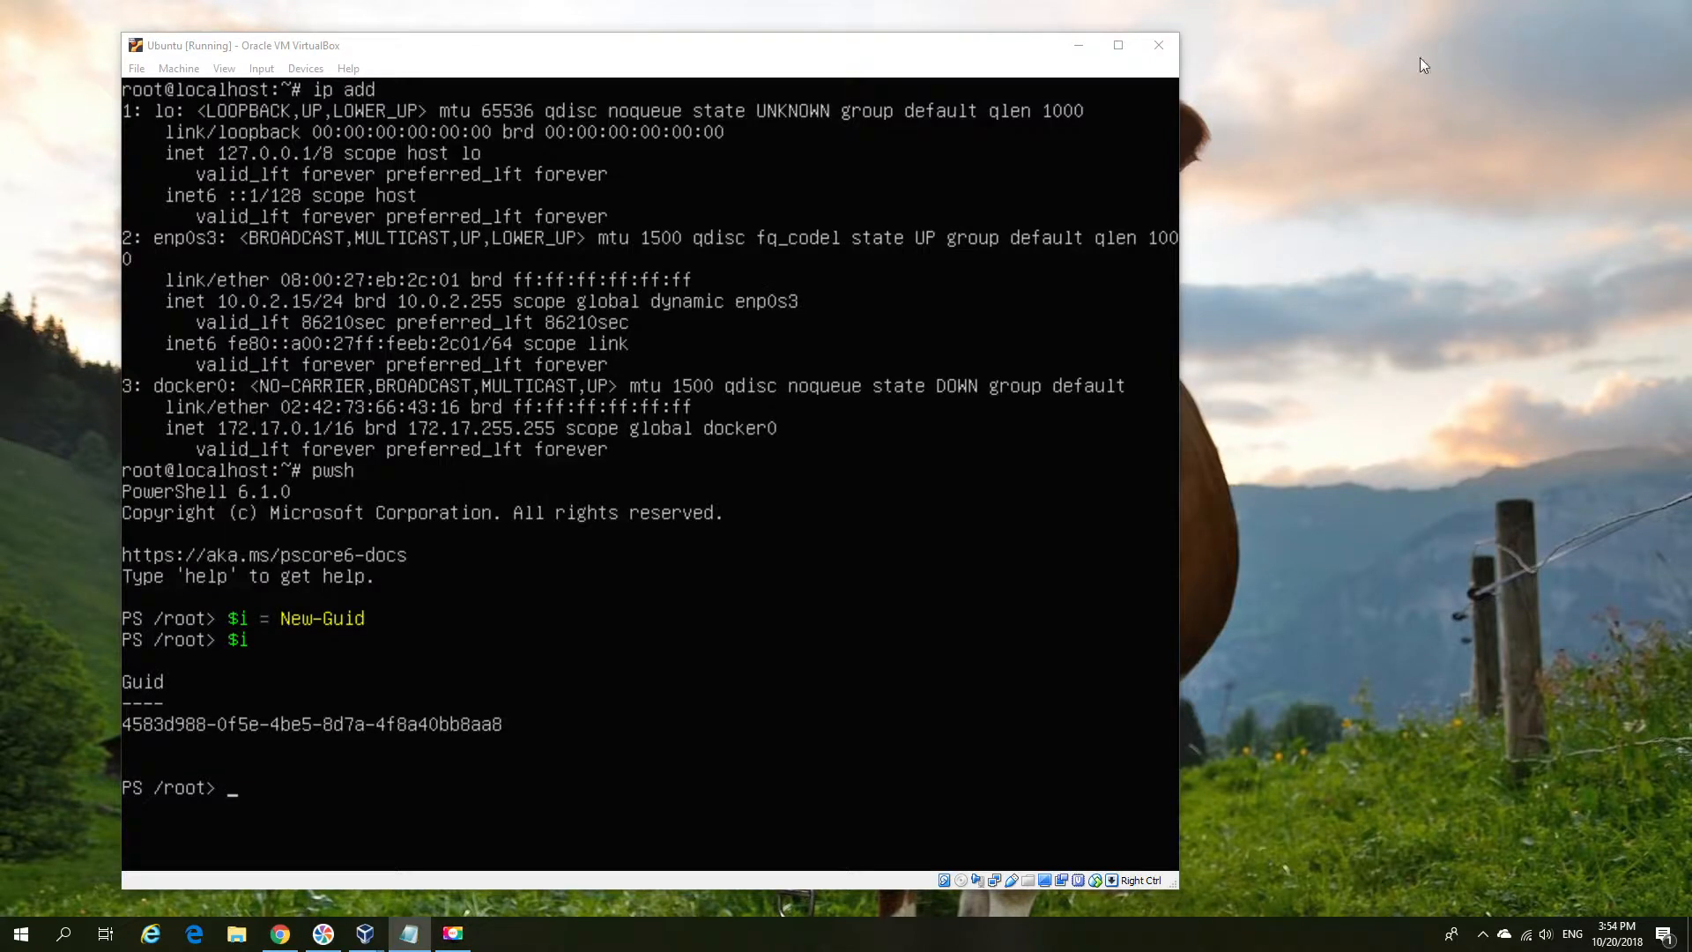
Compose docker run --detach --publish 5000:80 with NUGET_API_KEY=$i and the database volume mapping.
{"action": "type", "text": "docker run --detach"}
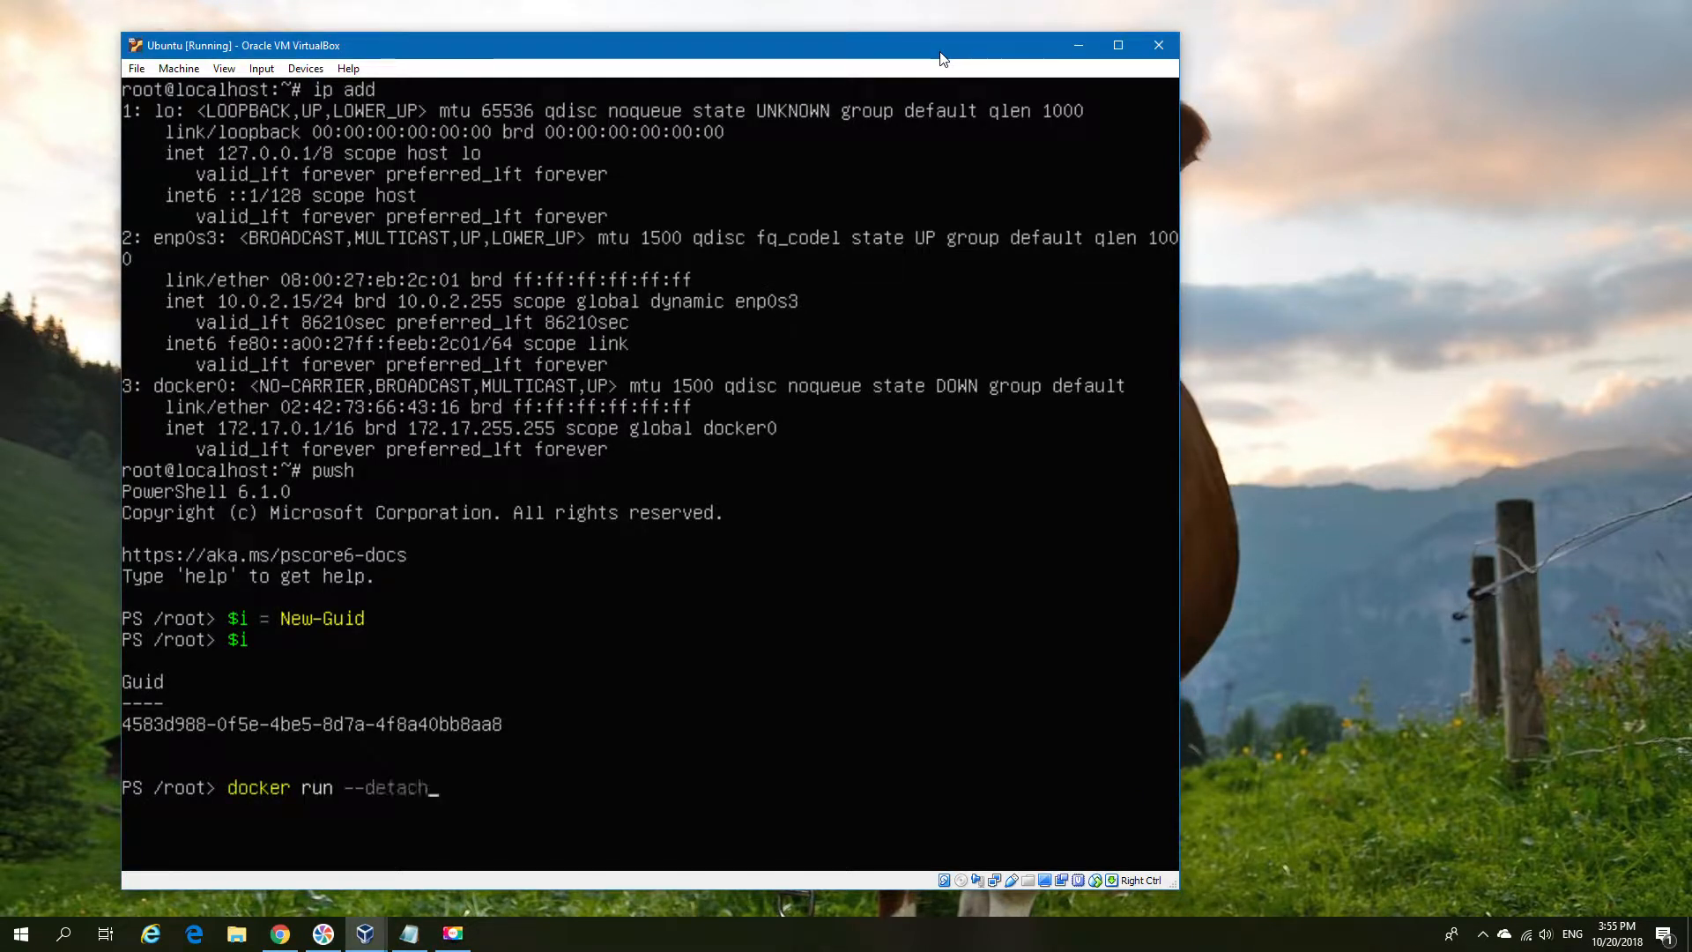
{"action": "type", "text": "=true --publish 5000:80 --env NUGET"}
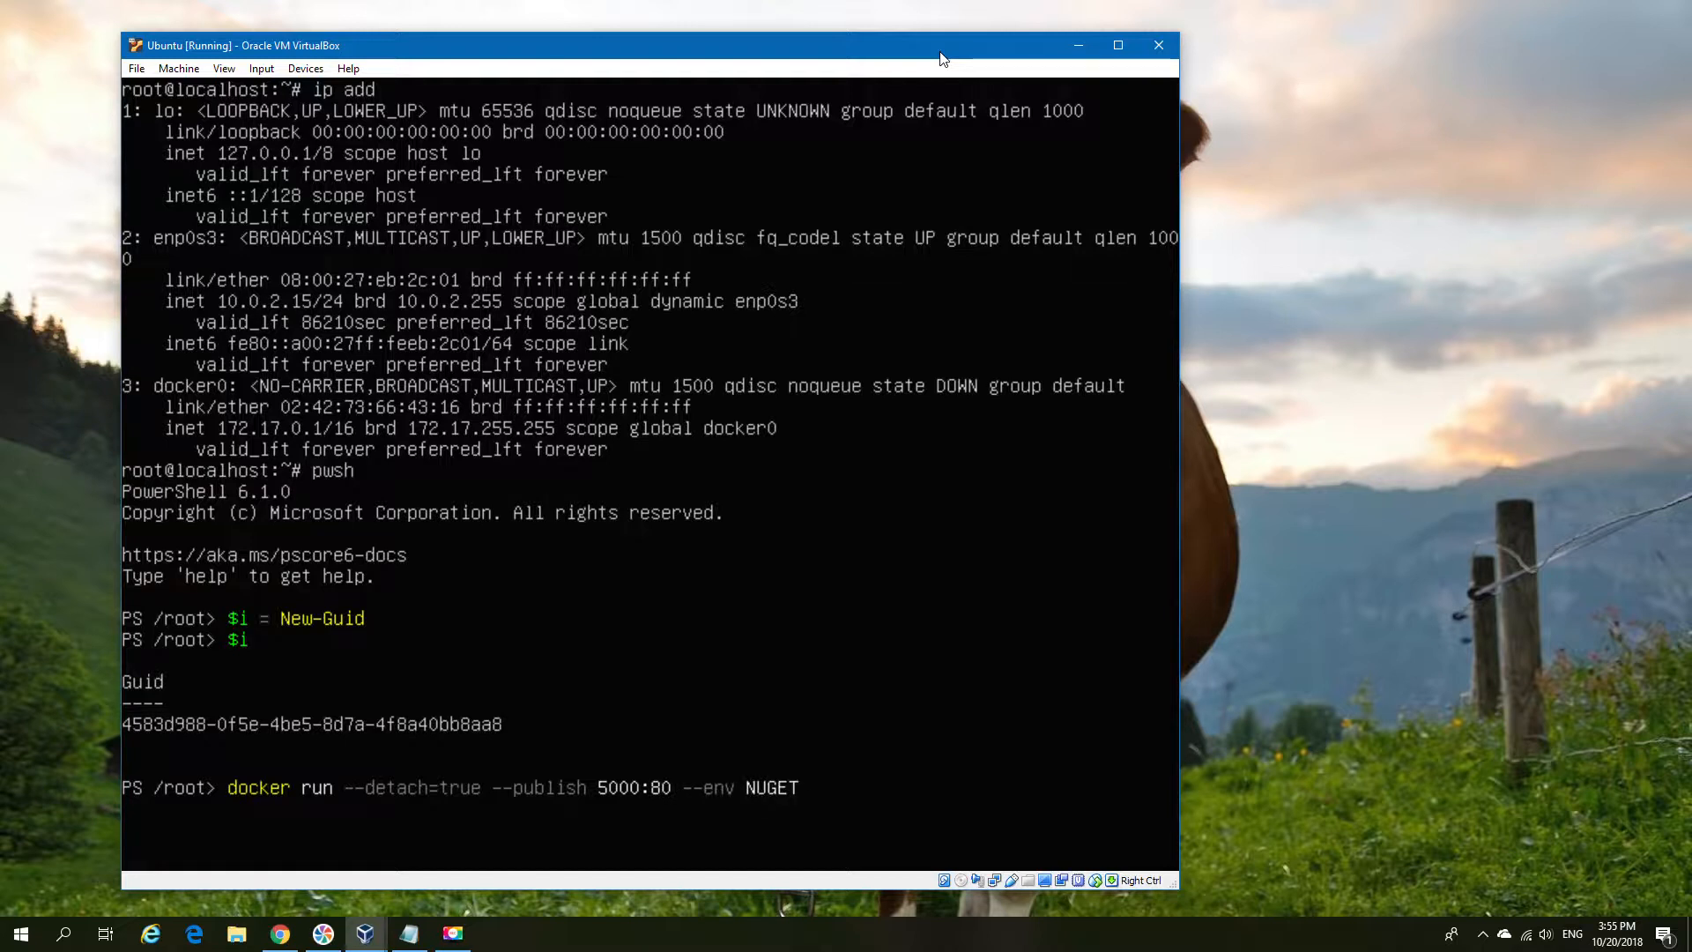
{"action": "type", "text": "_API_KEY=$i"}
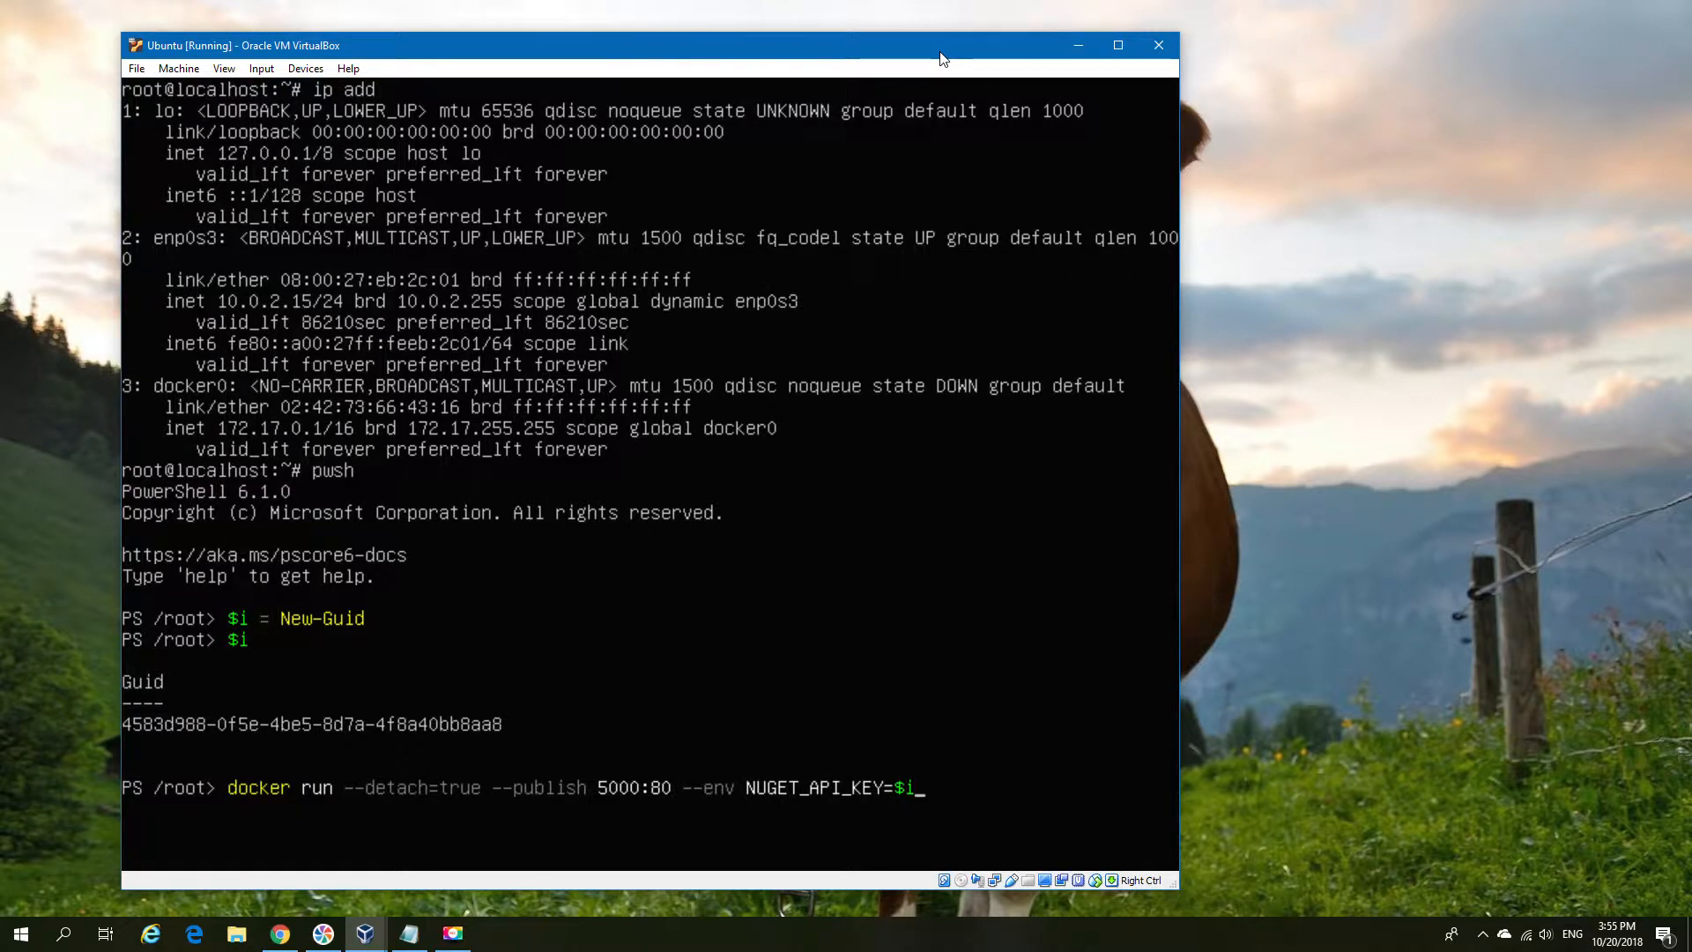
{"action": "type", "text": "--volum"}
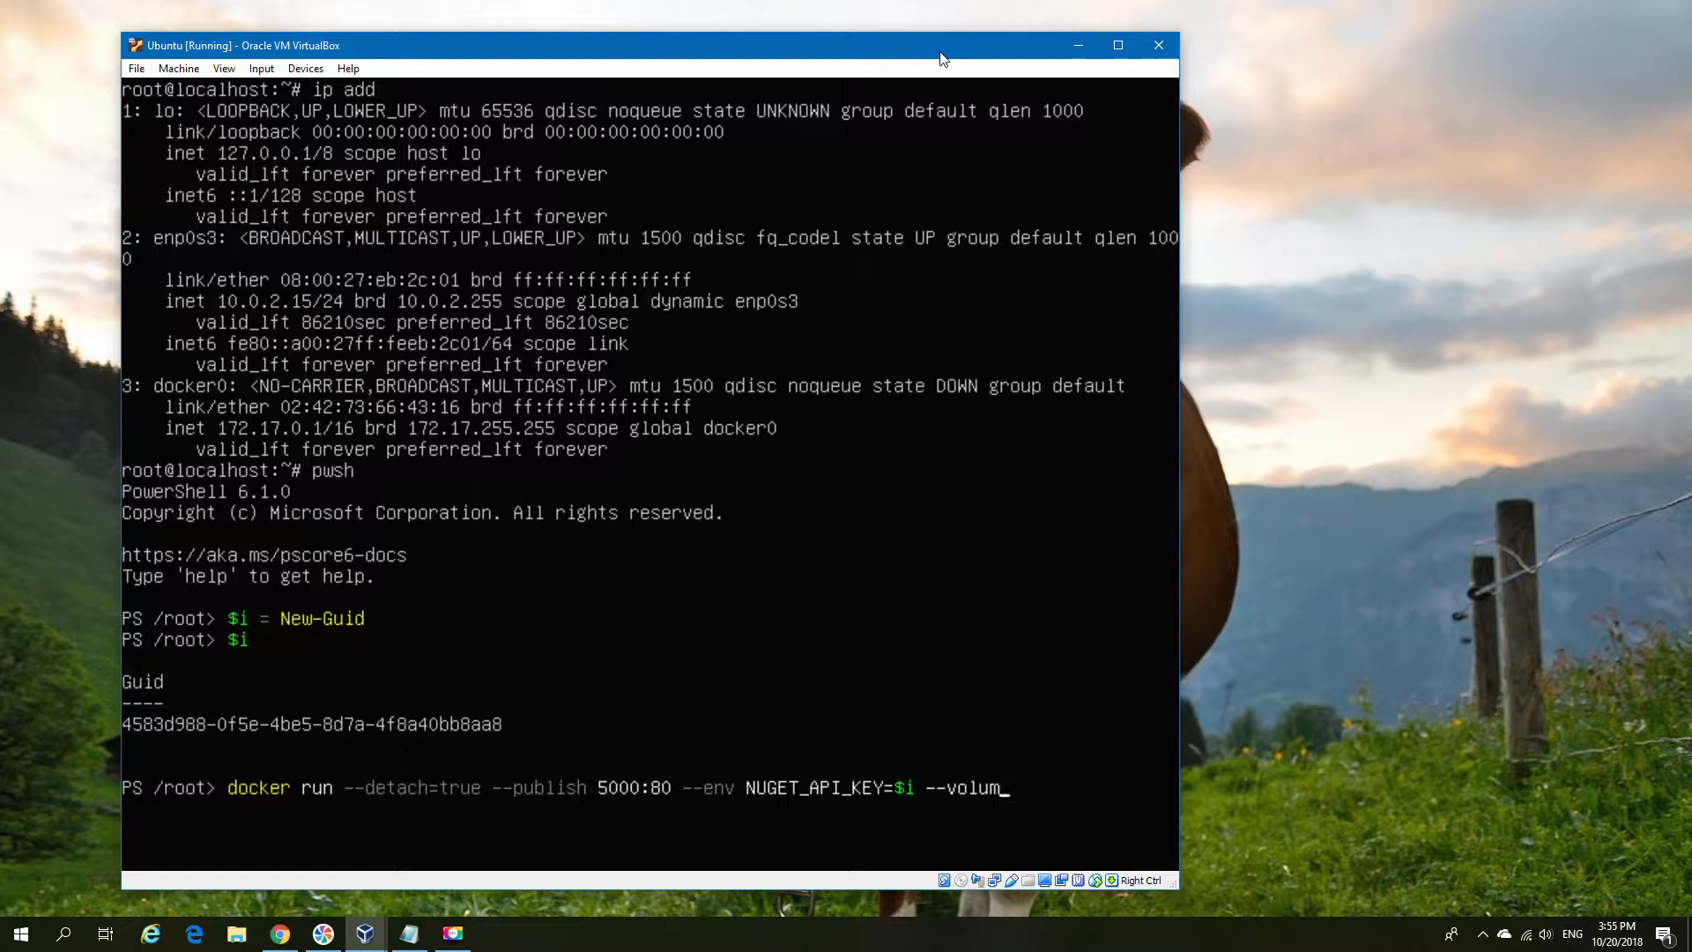
{"action": "type", "text": "e /srv"}
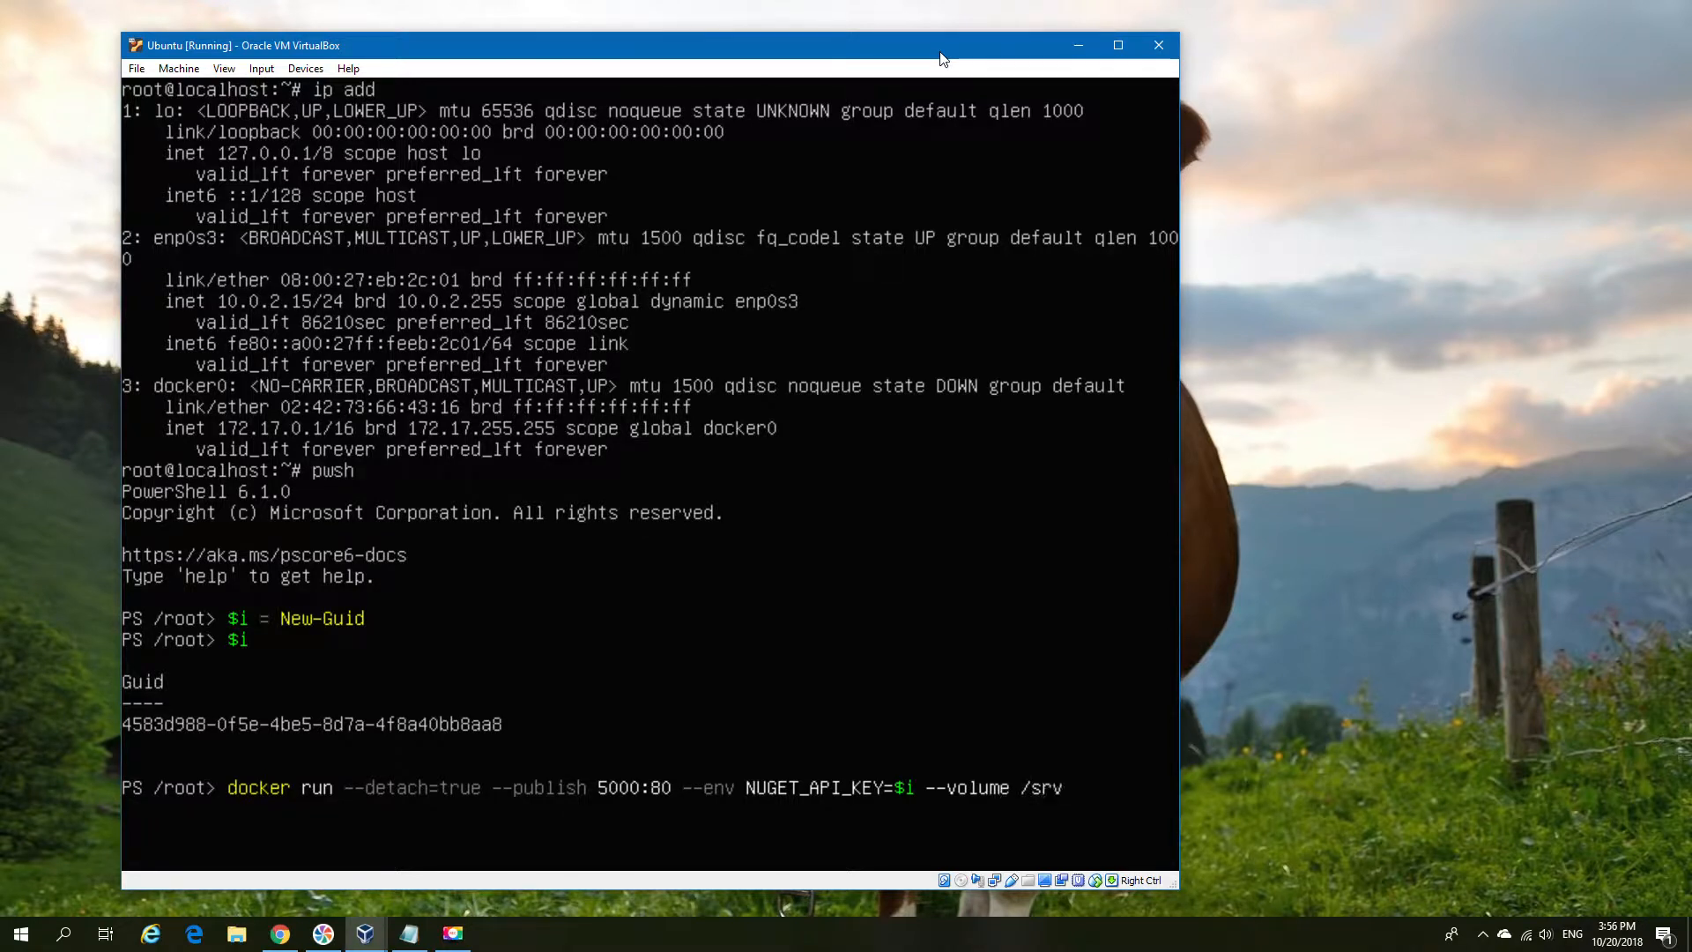
{"action": "type", "text": "/docker/nuget/database"}
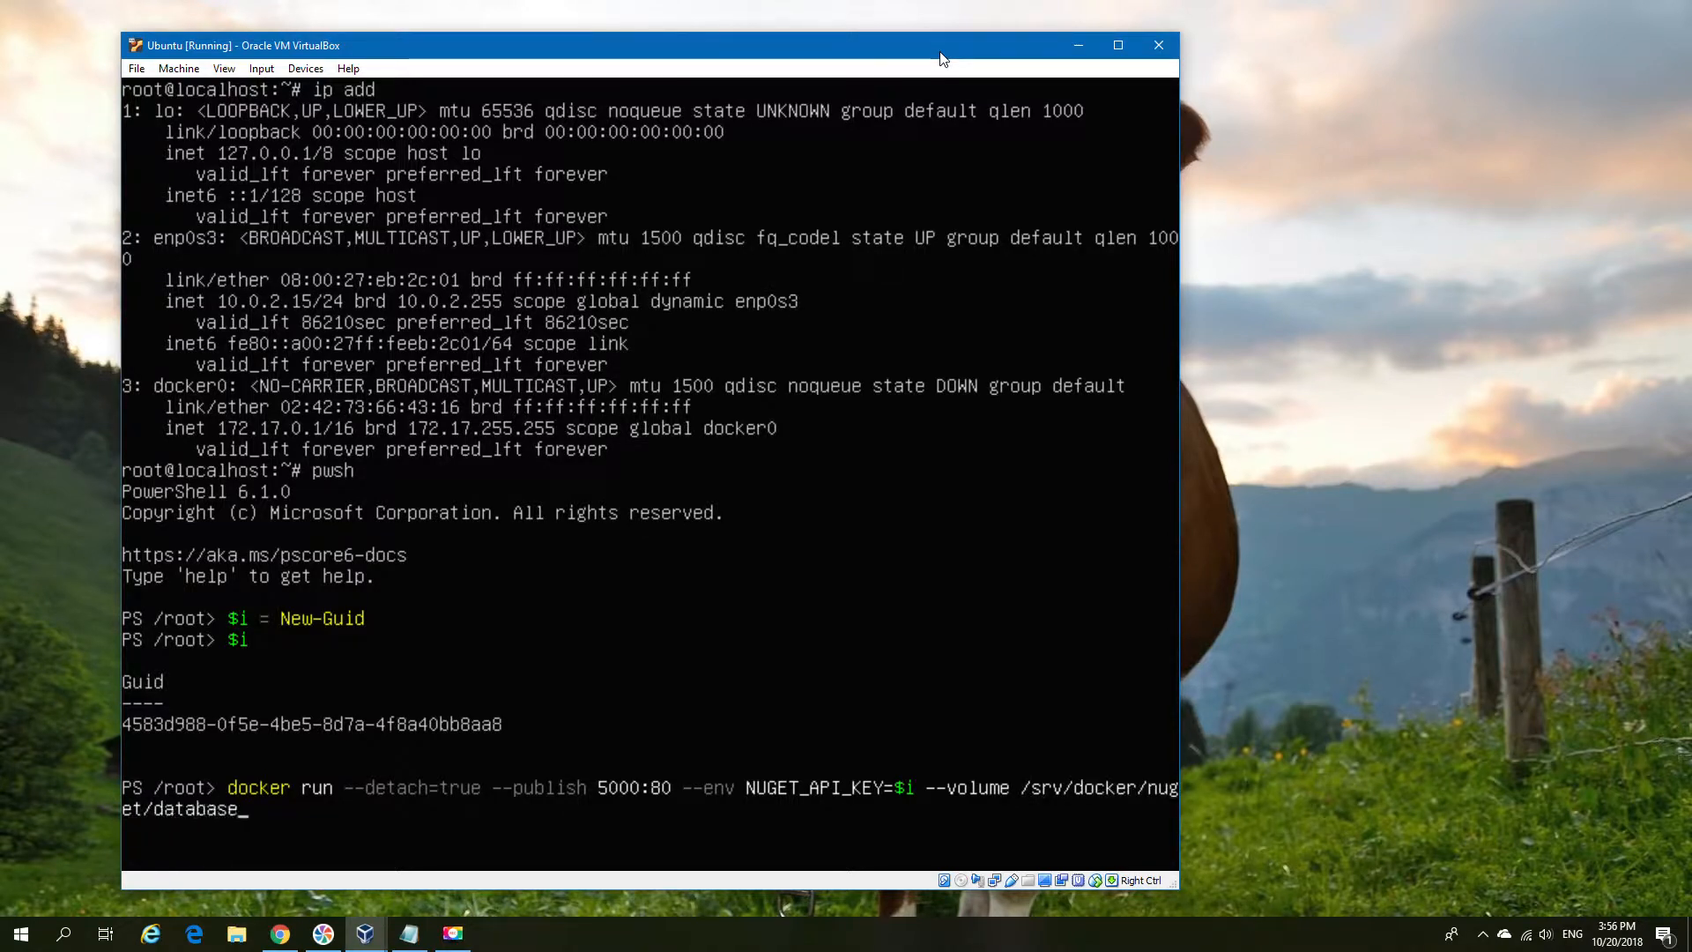
{"action": "type", "text": ":/var/www/db --"}
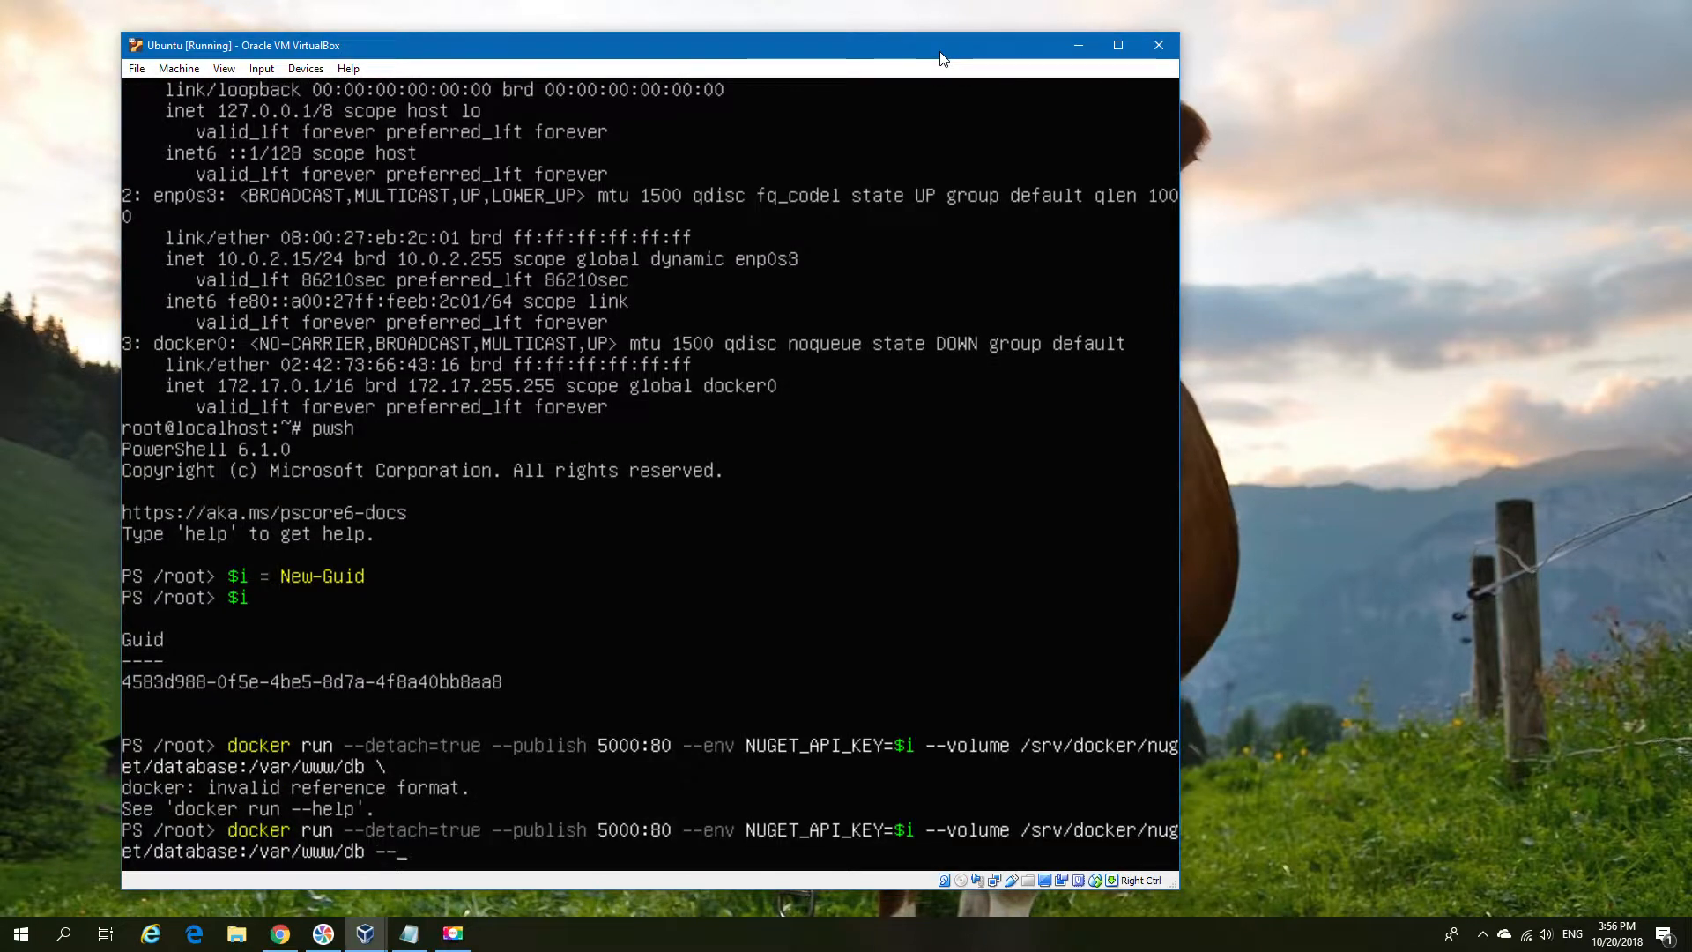
Add the /srv/docker/nuget/packages volume mapping, --name and the sunside/simple-nuget image.
{"action": "type", "text": "volume /"}
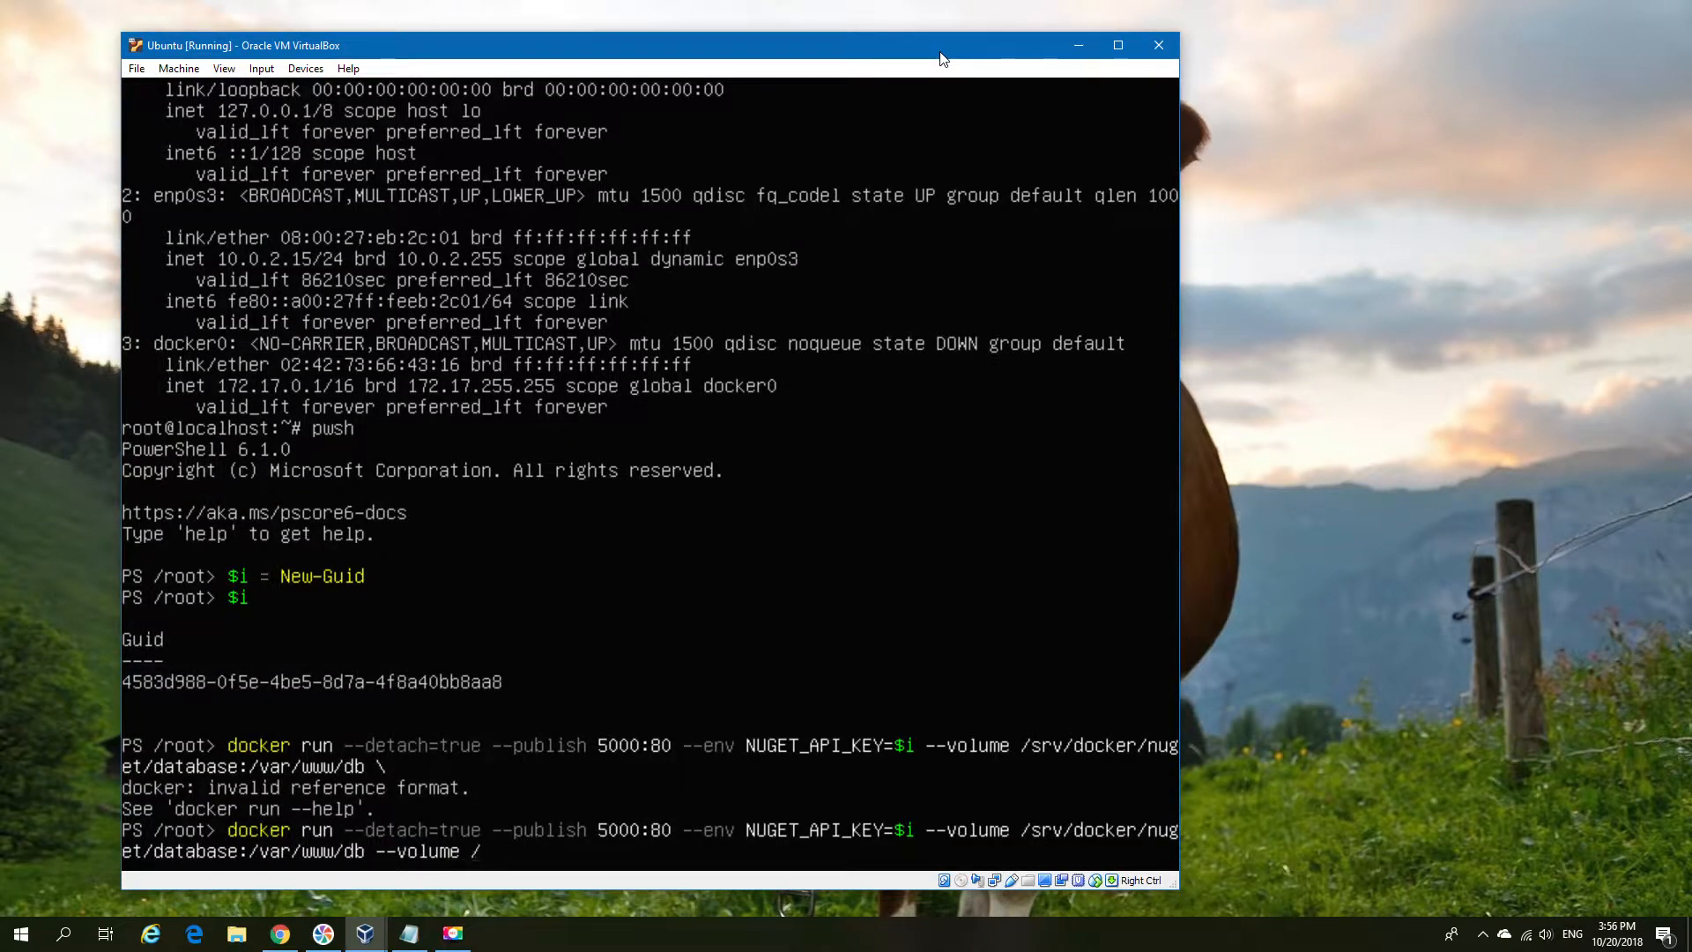
{"action": "type", "text": "/srv/docker/nuget/packages"}
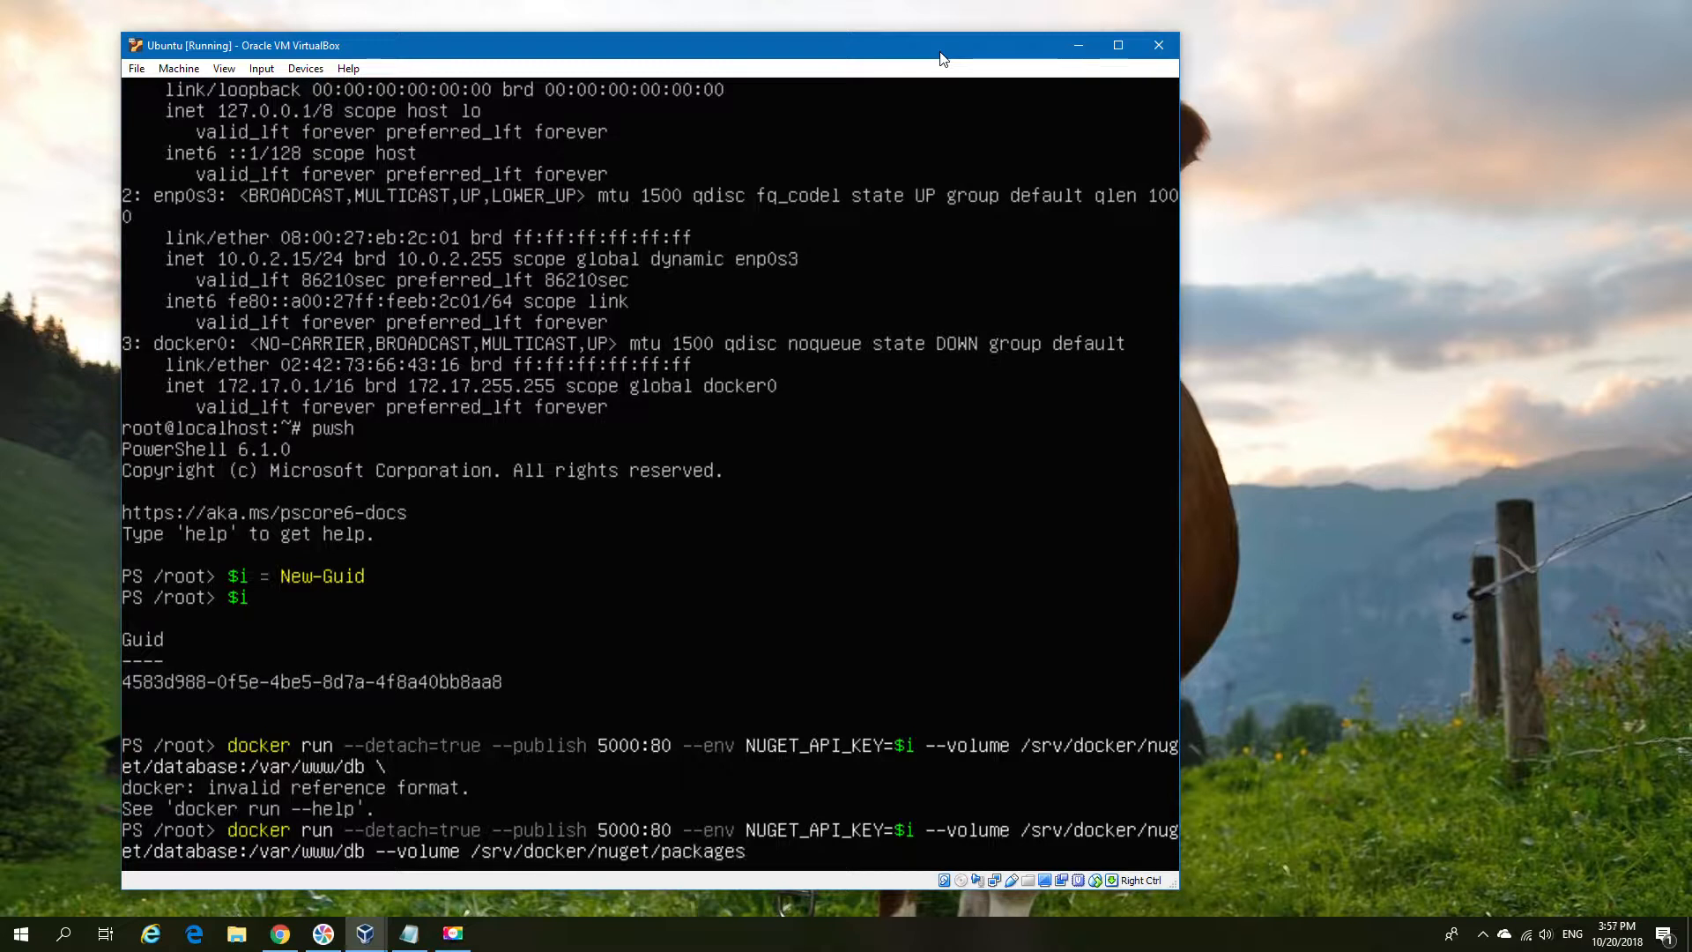
{"action": "type", "text": ":/var/www/packages"}
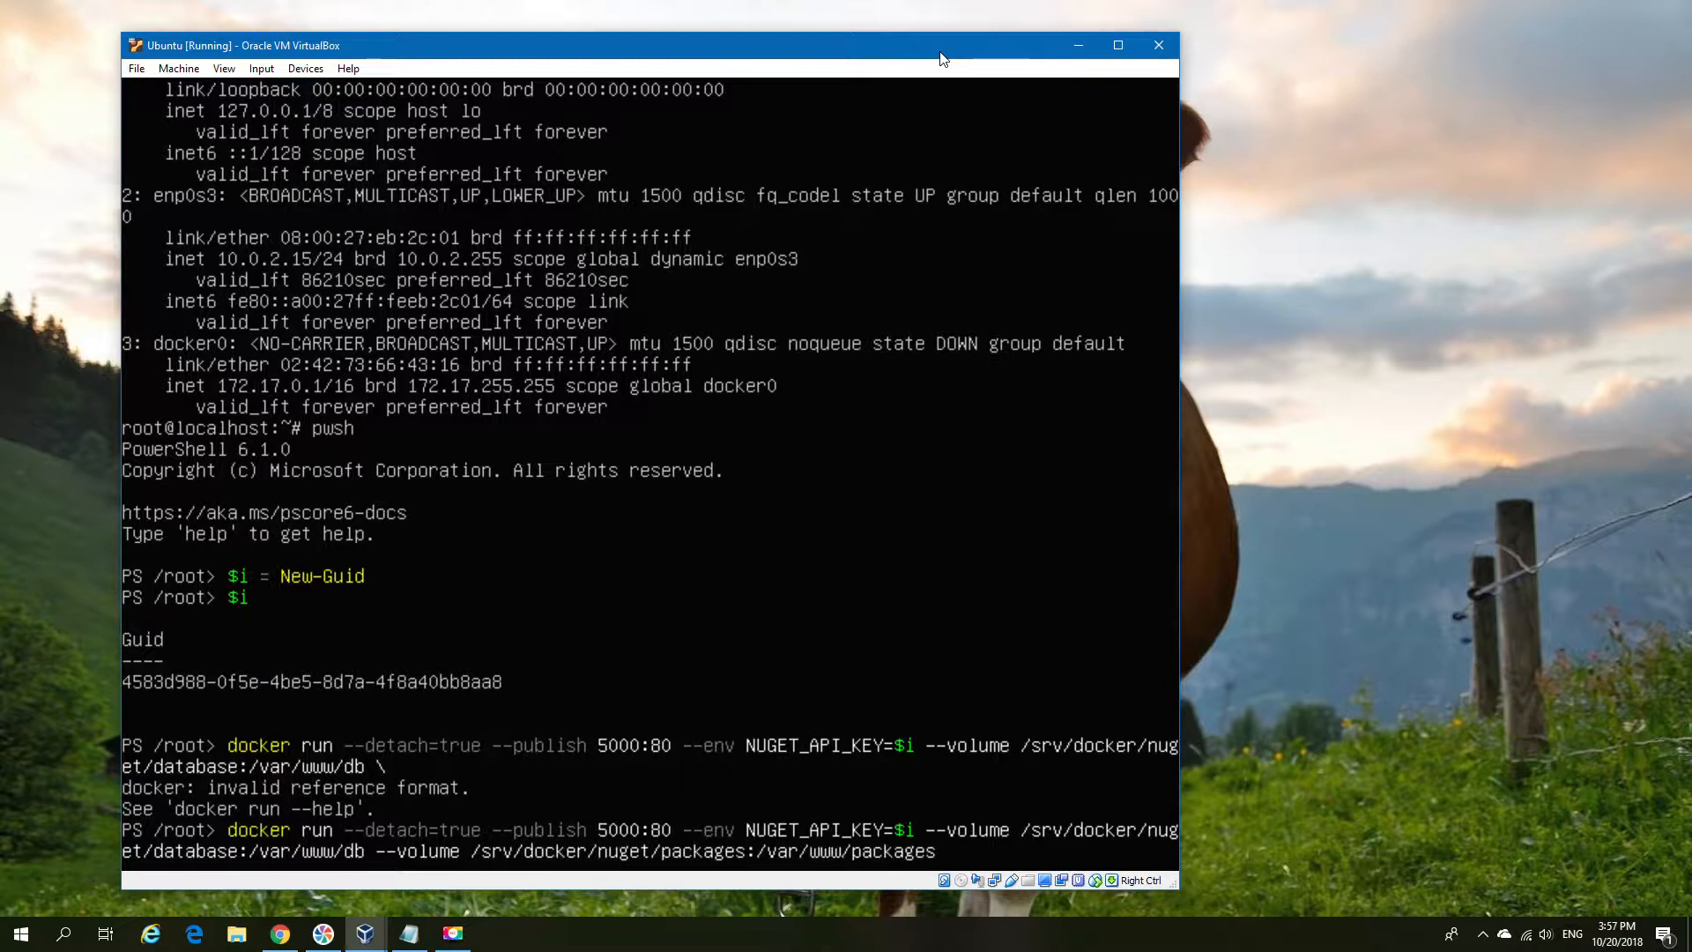
{"action": "type", "text": "files --name nuget-server"}
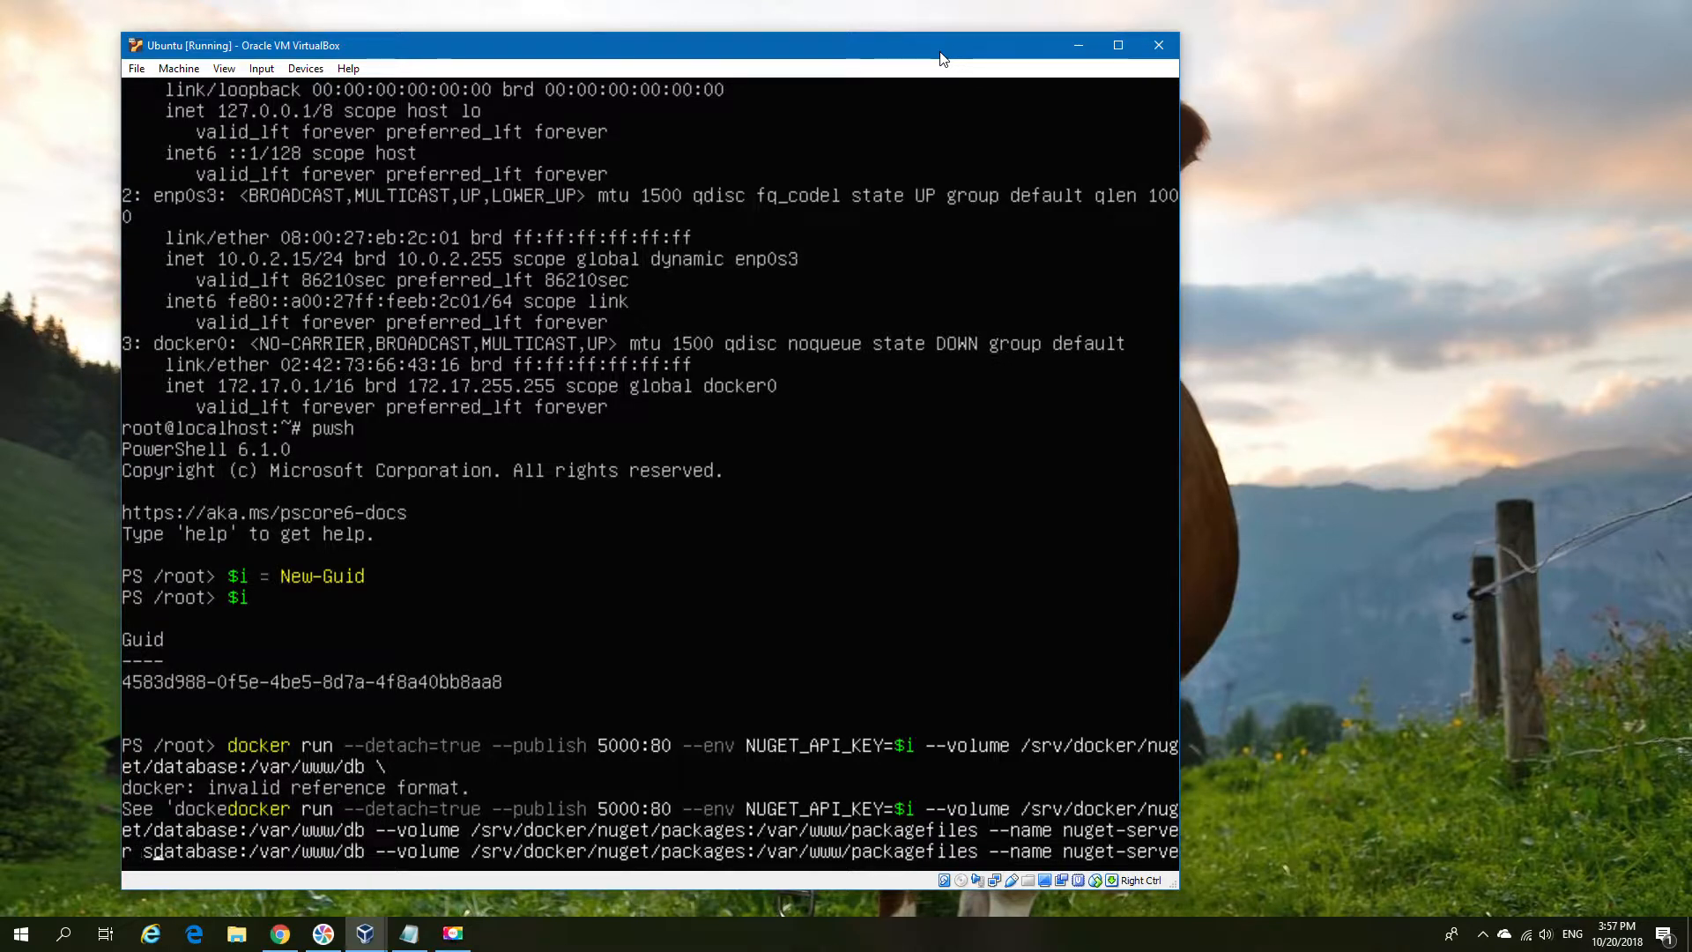
{"action": "type", "text": "sunside/simple-nuget"}
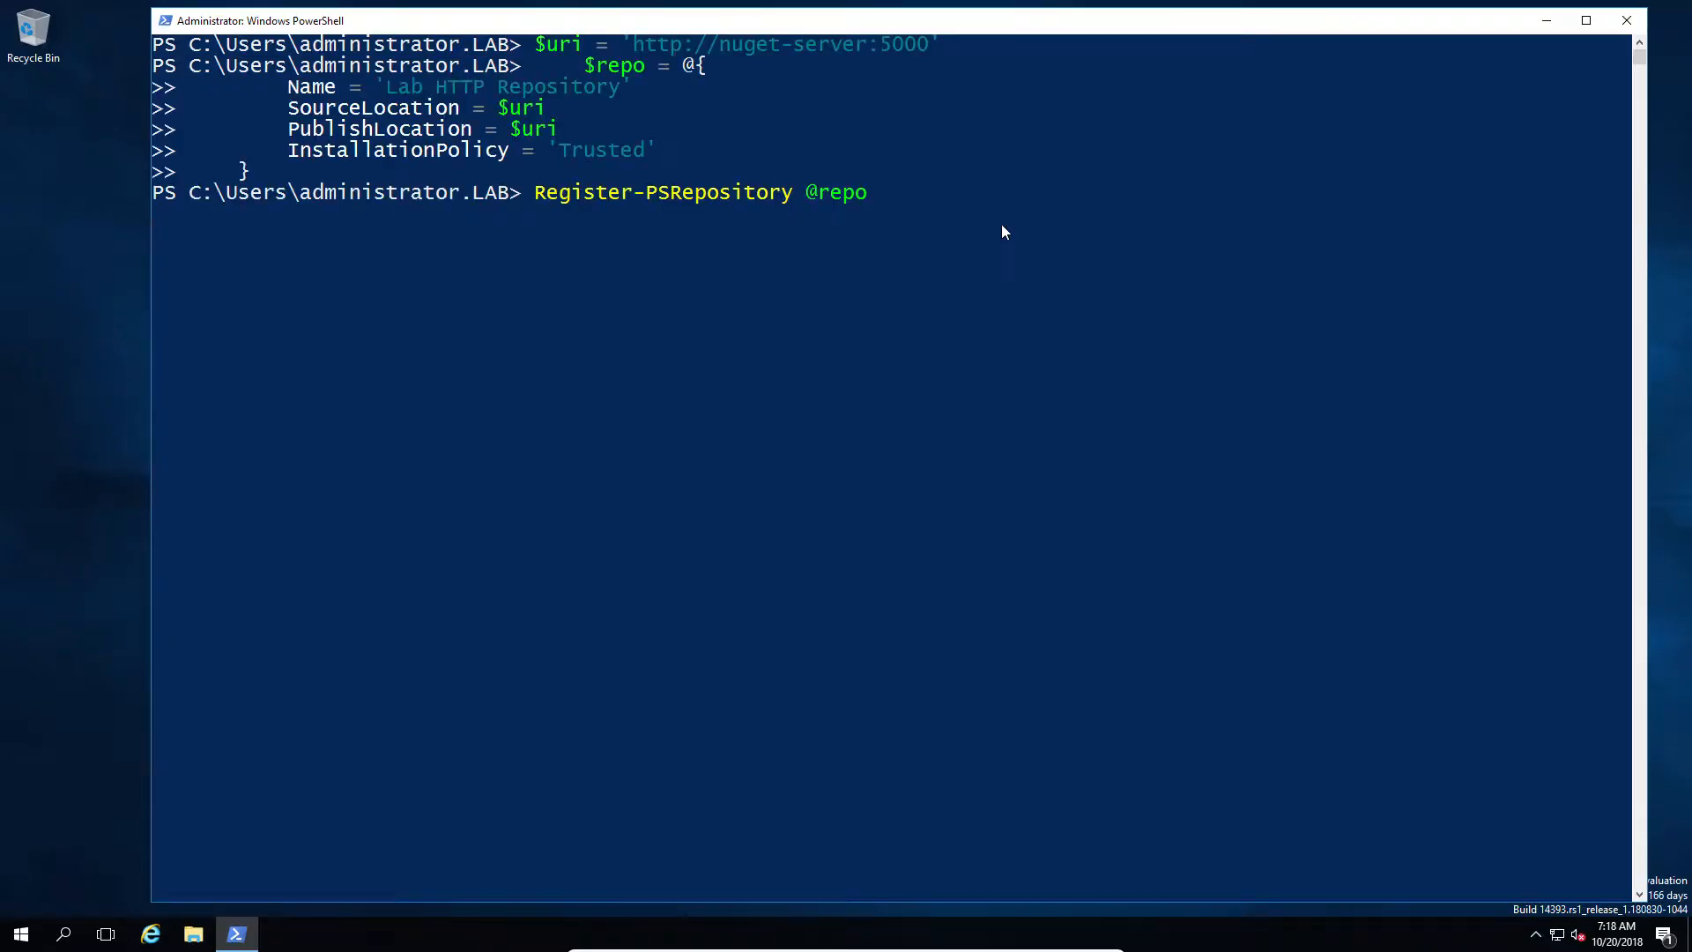
Verify the Lab HTTP Repository locally, then enter server2 and list its repositories.
{"action": "type", "text": "get-"}
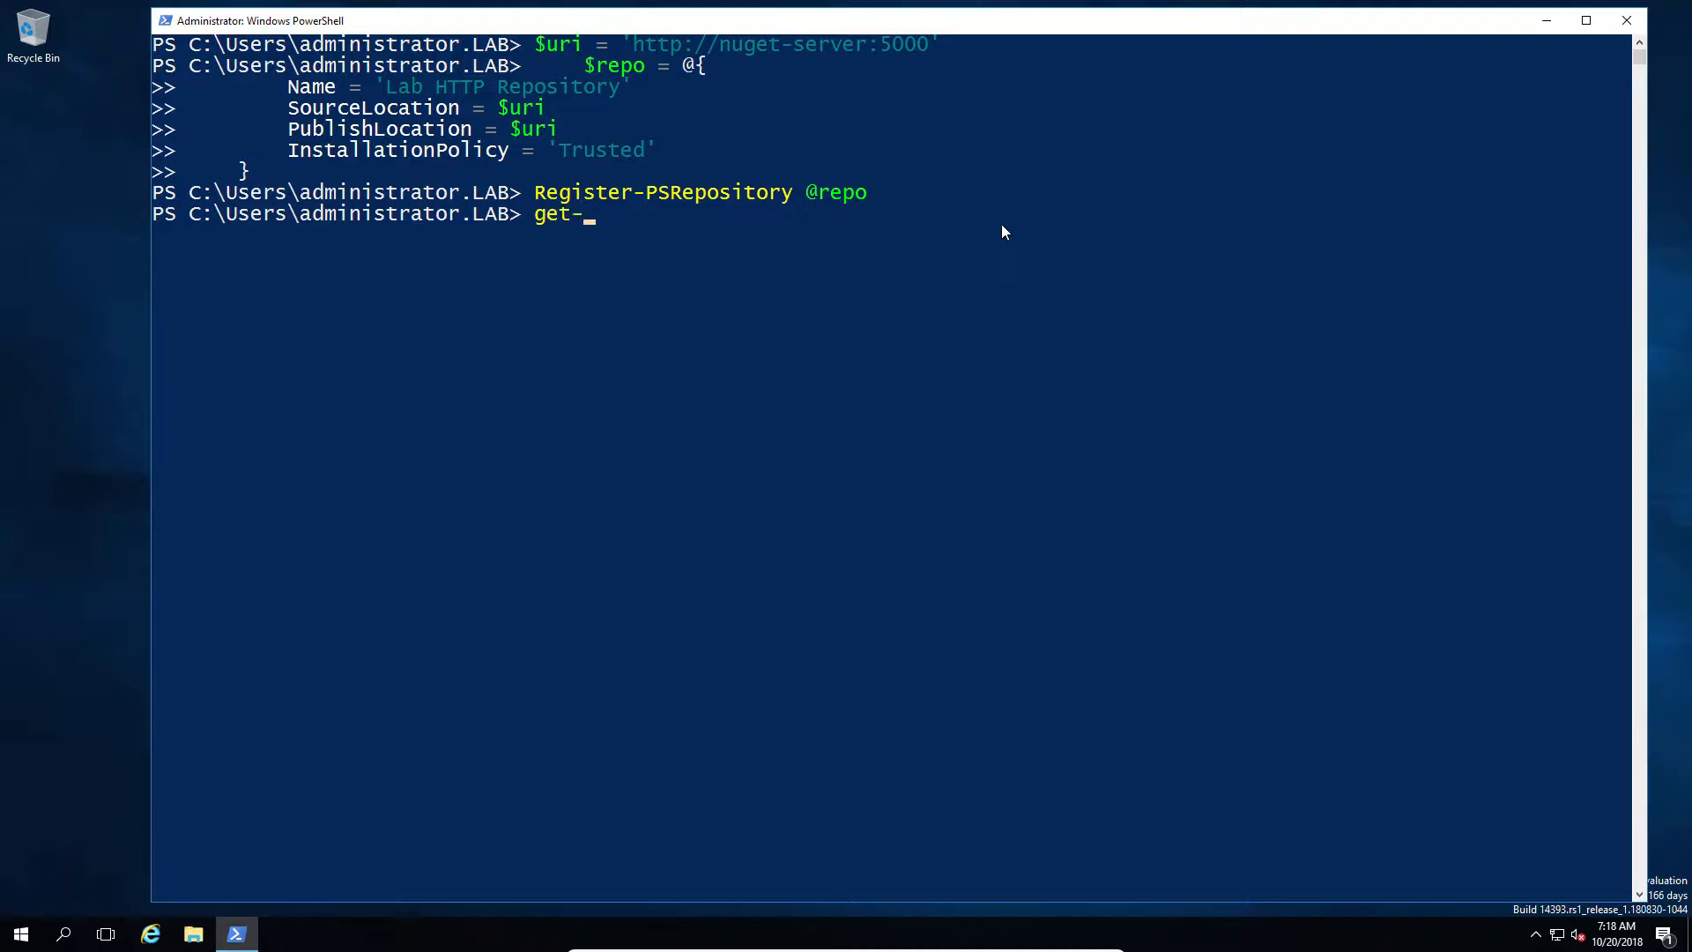
{"action": "type", "text": "psre"}
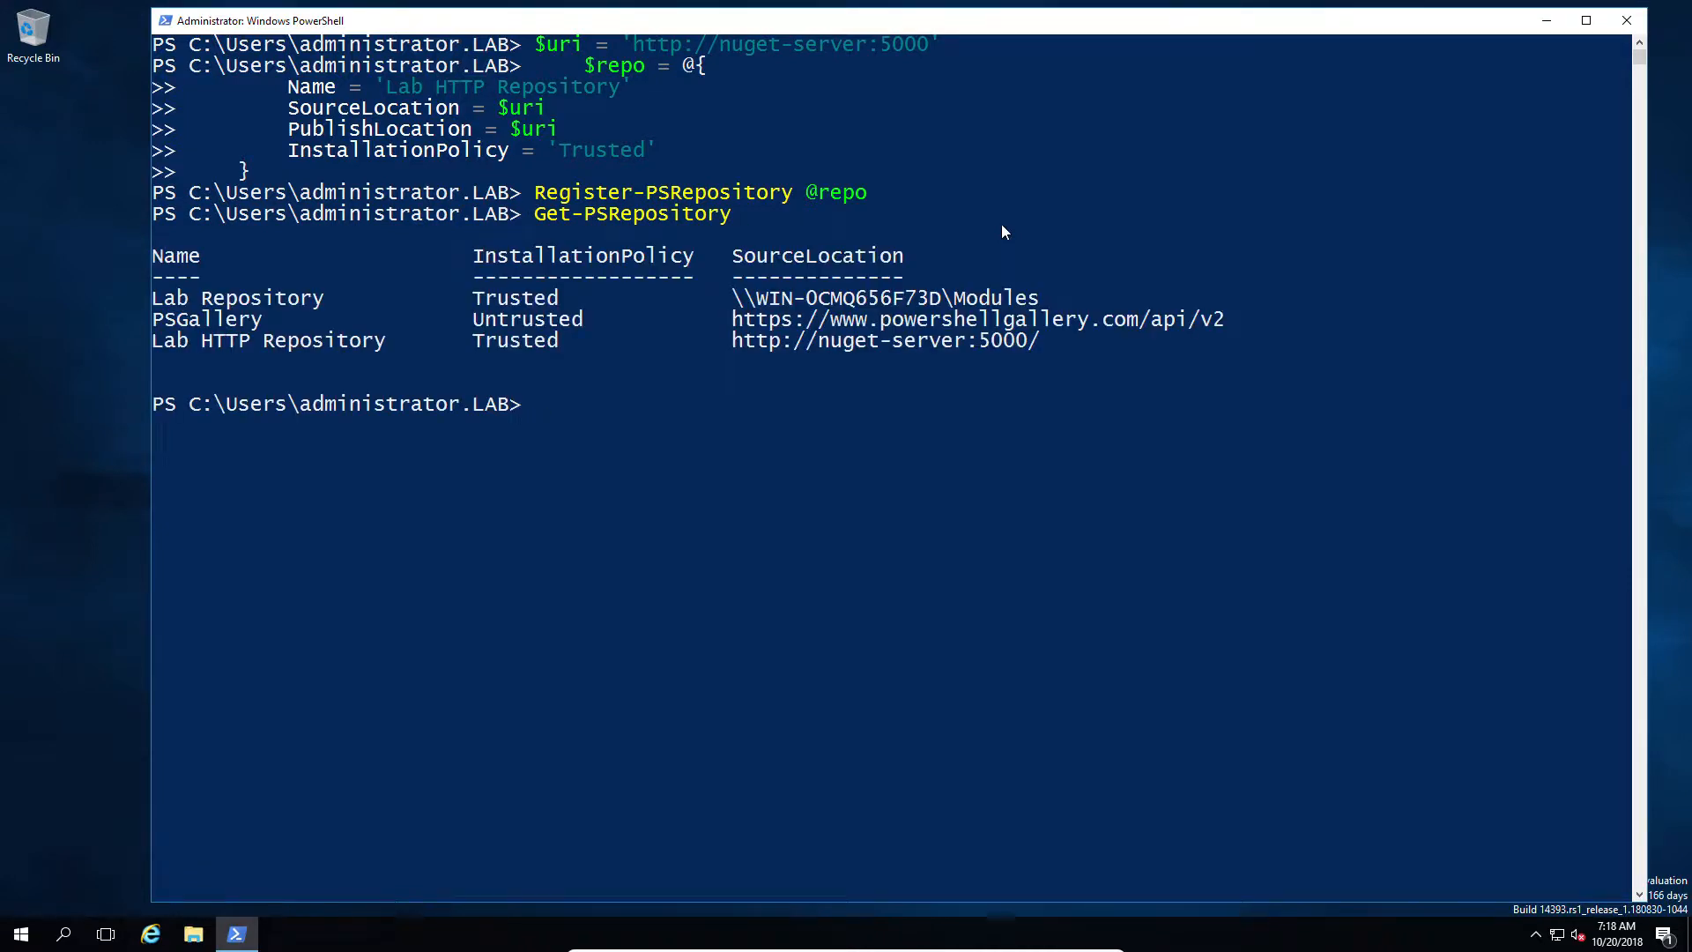
{"action": "type", "text": "enter-ps"}
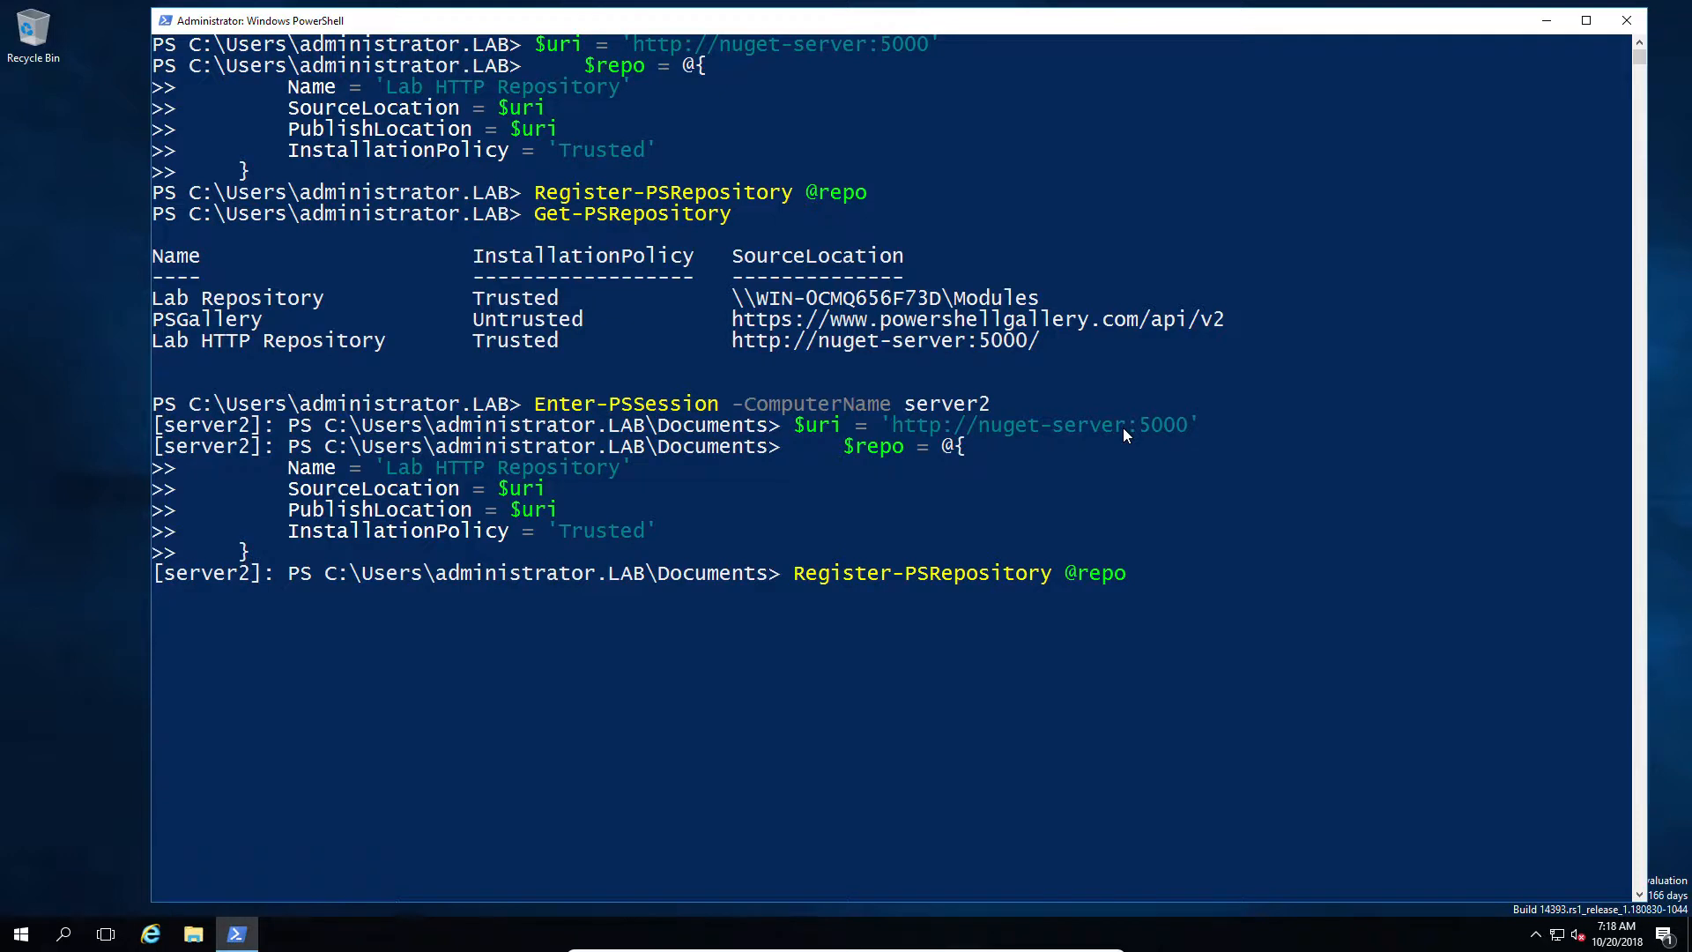
{"action": "type", "text": "get-ps"}
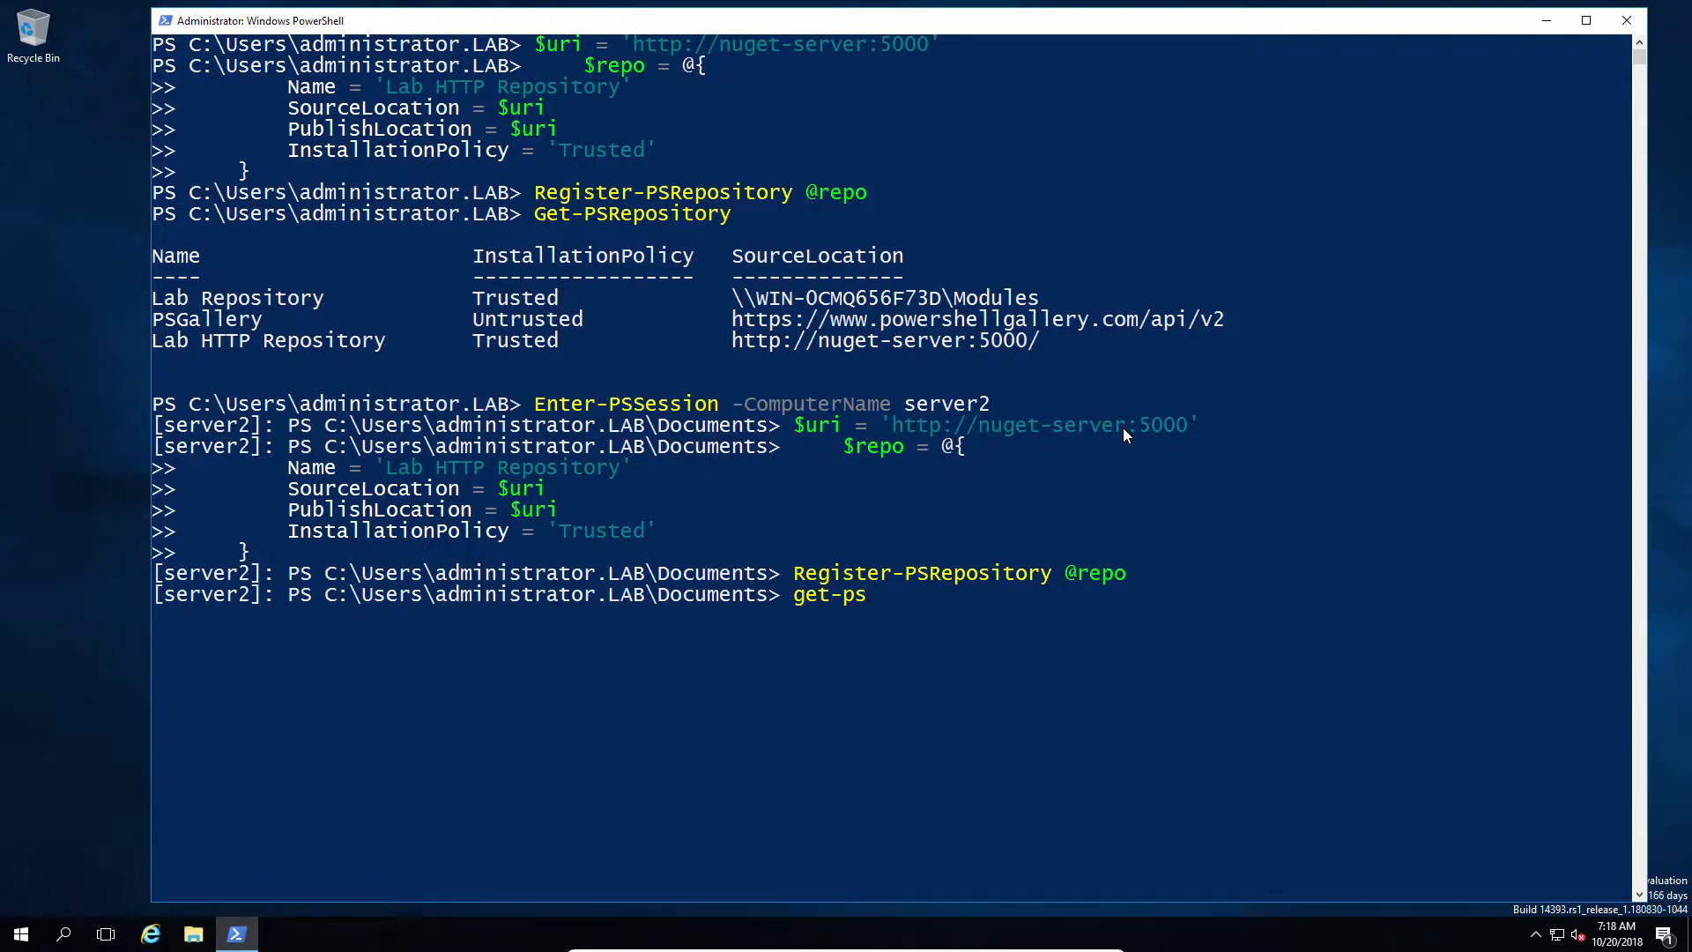
{"action": "key", "text": "Return"}
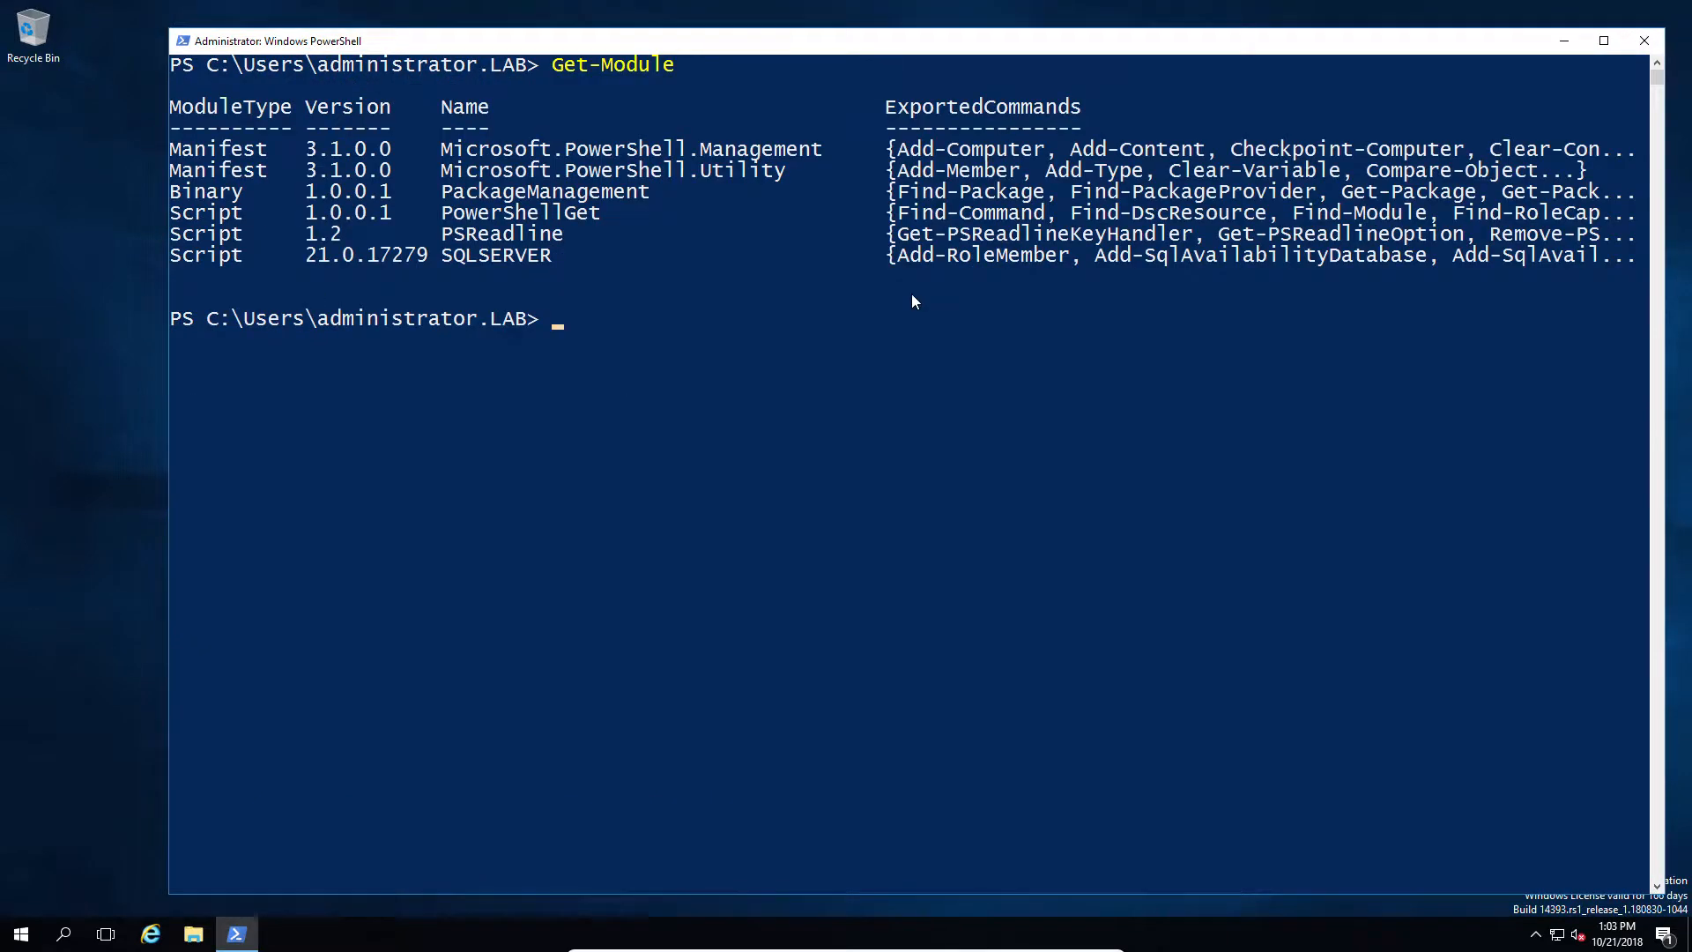
{"action": "mouse_move", "coordinate": [227, 273]}
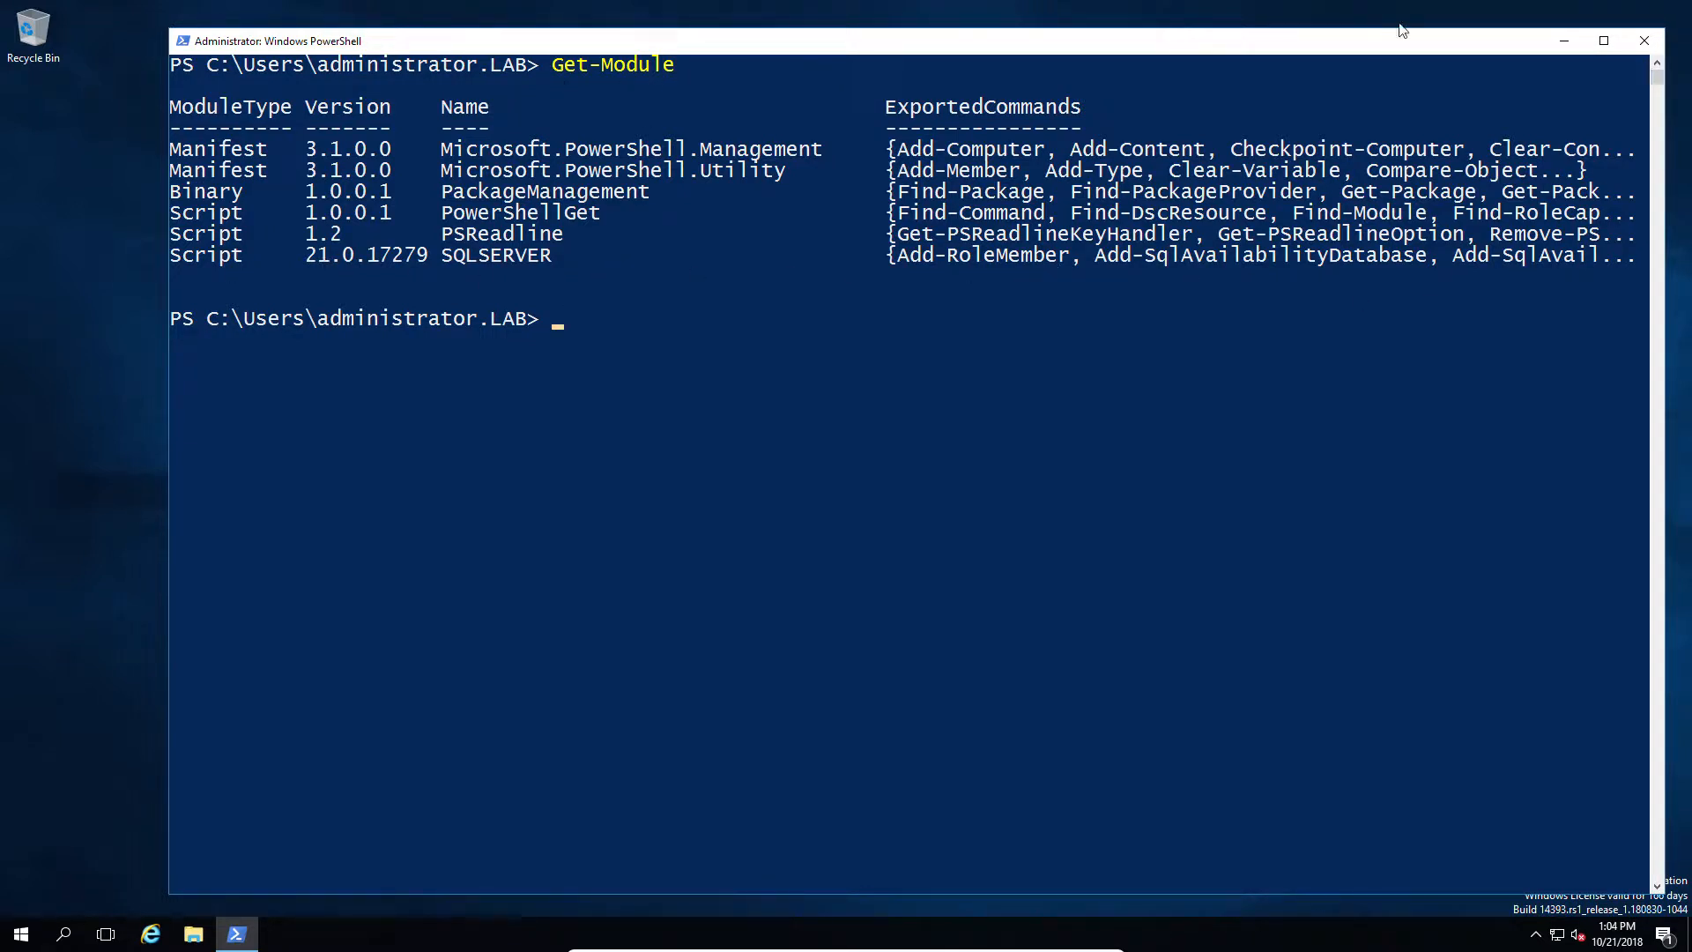
List the registered repositories to confirm 'Lab HTTP Repository' is present.
{"action": "type", "text": "get-ps"}
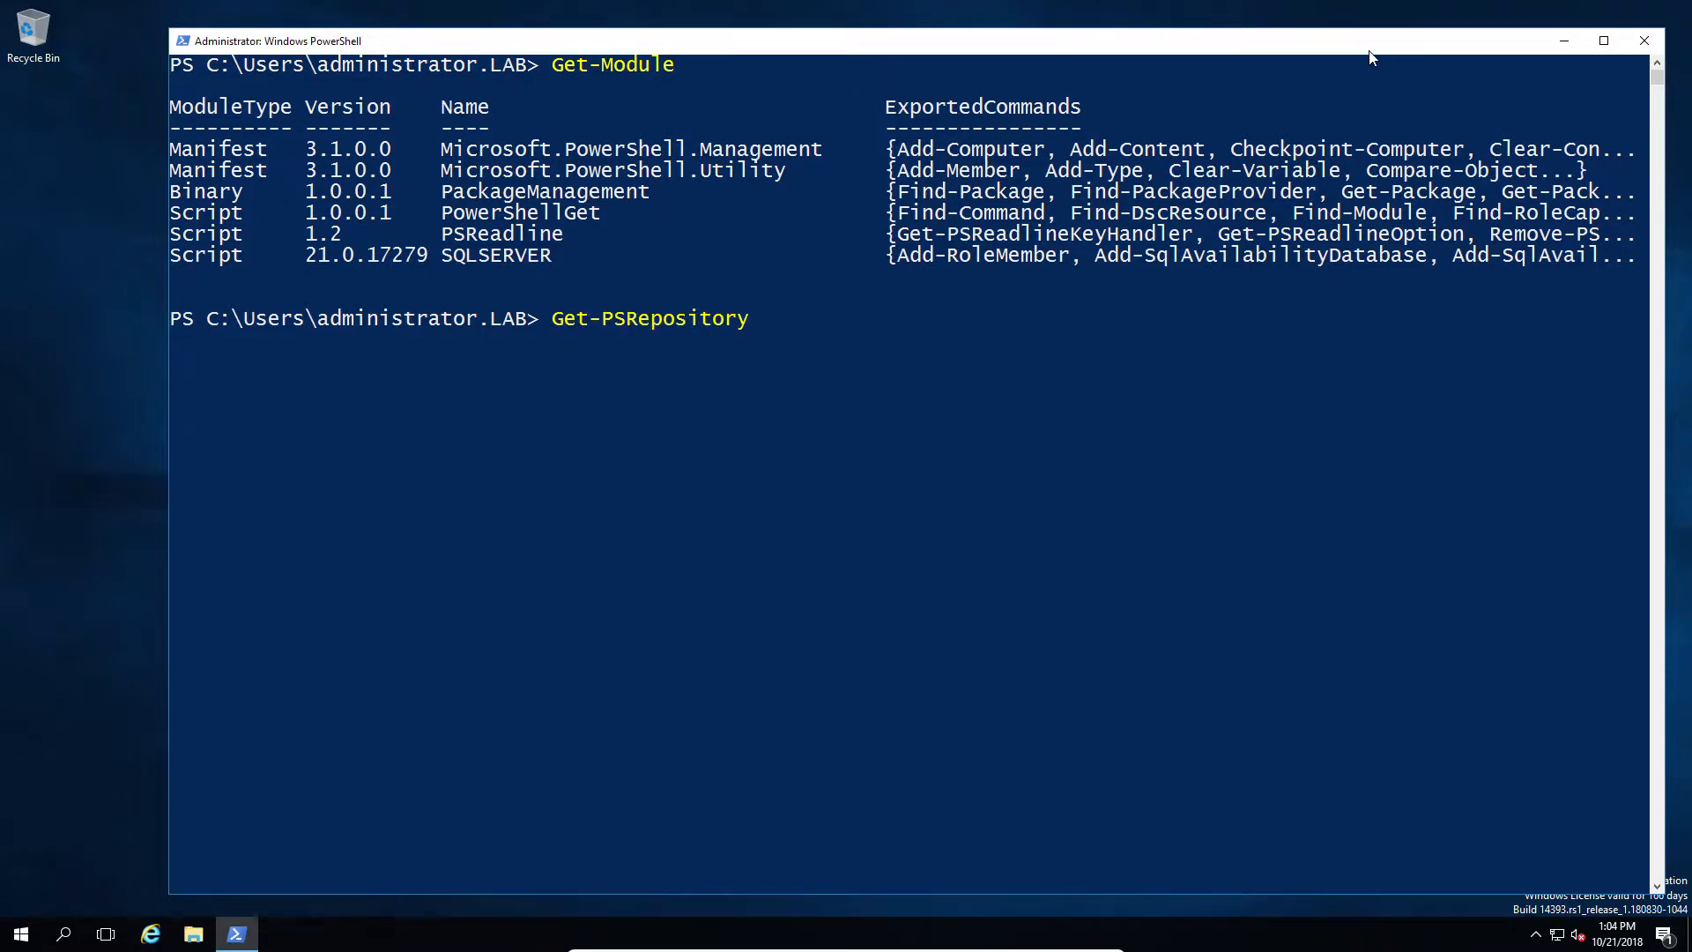
{"action": "key", "text": "Return"}
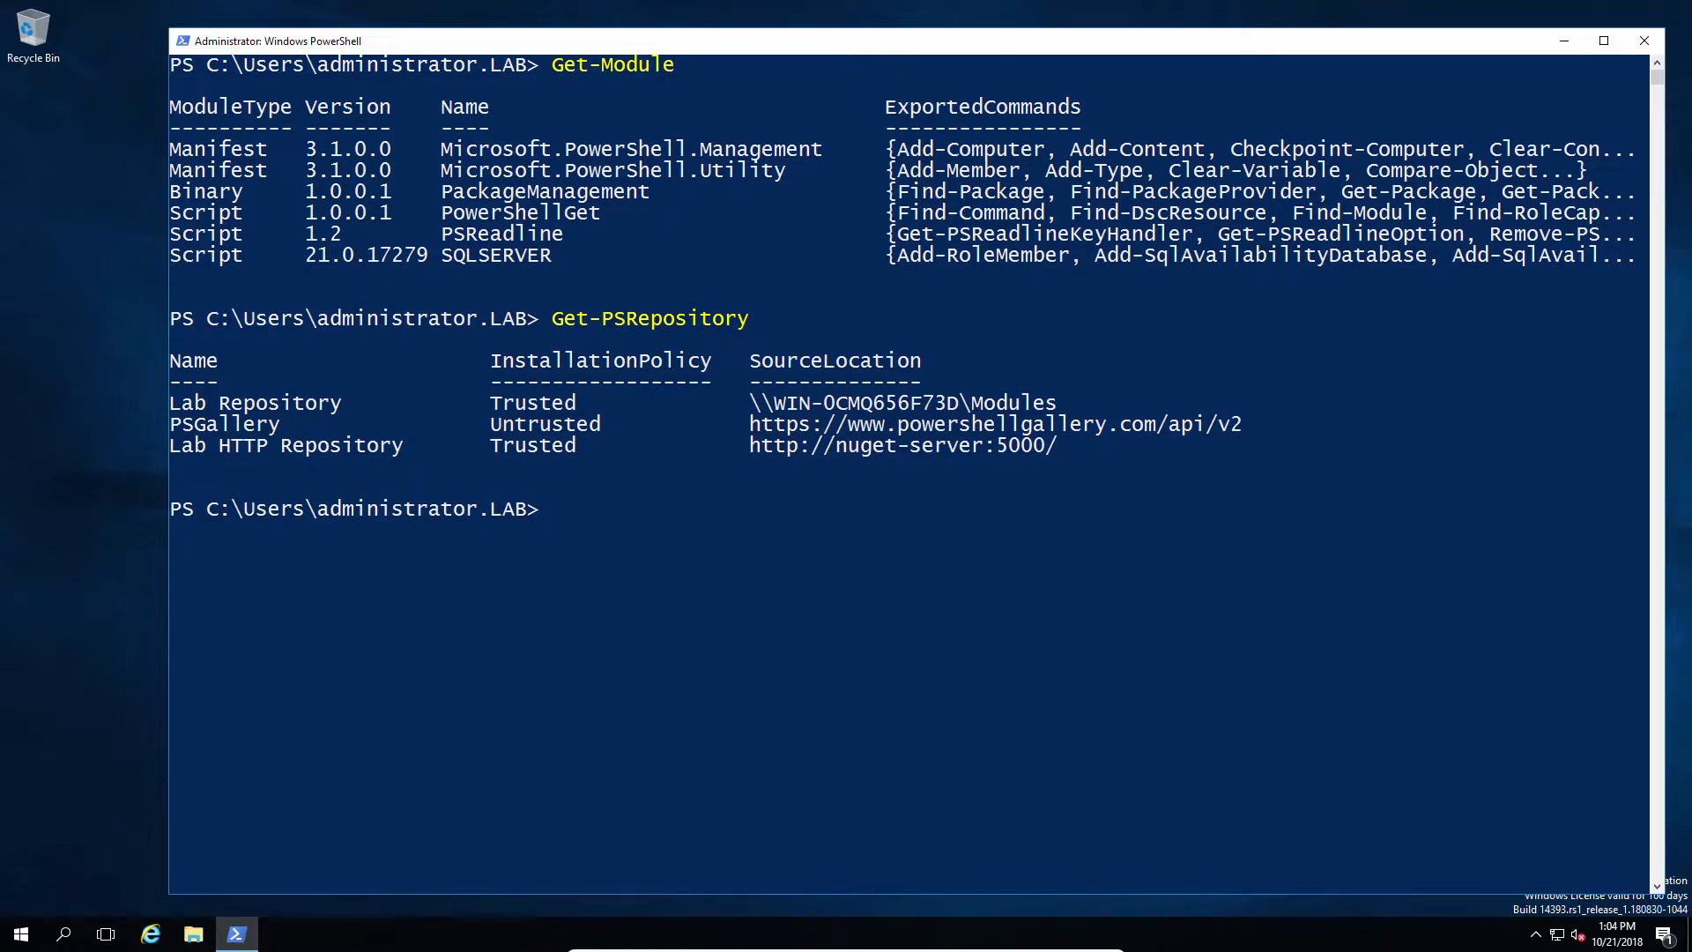
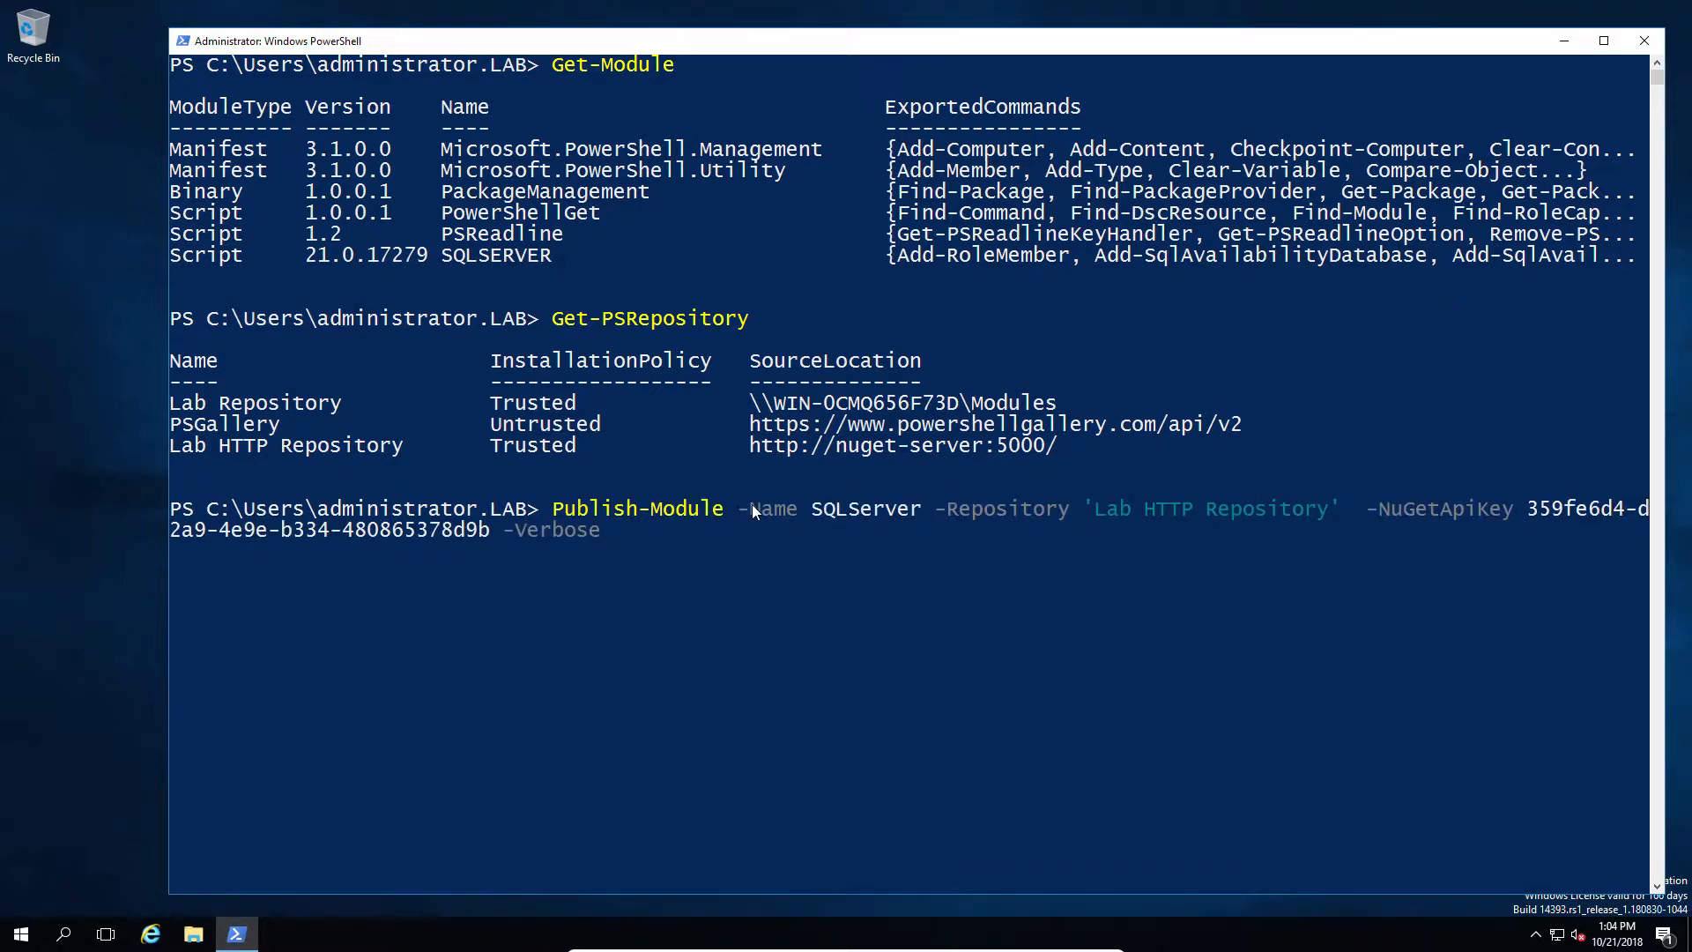
{"action": "mouse_move", "coordinate": [1206, 523]}
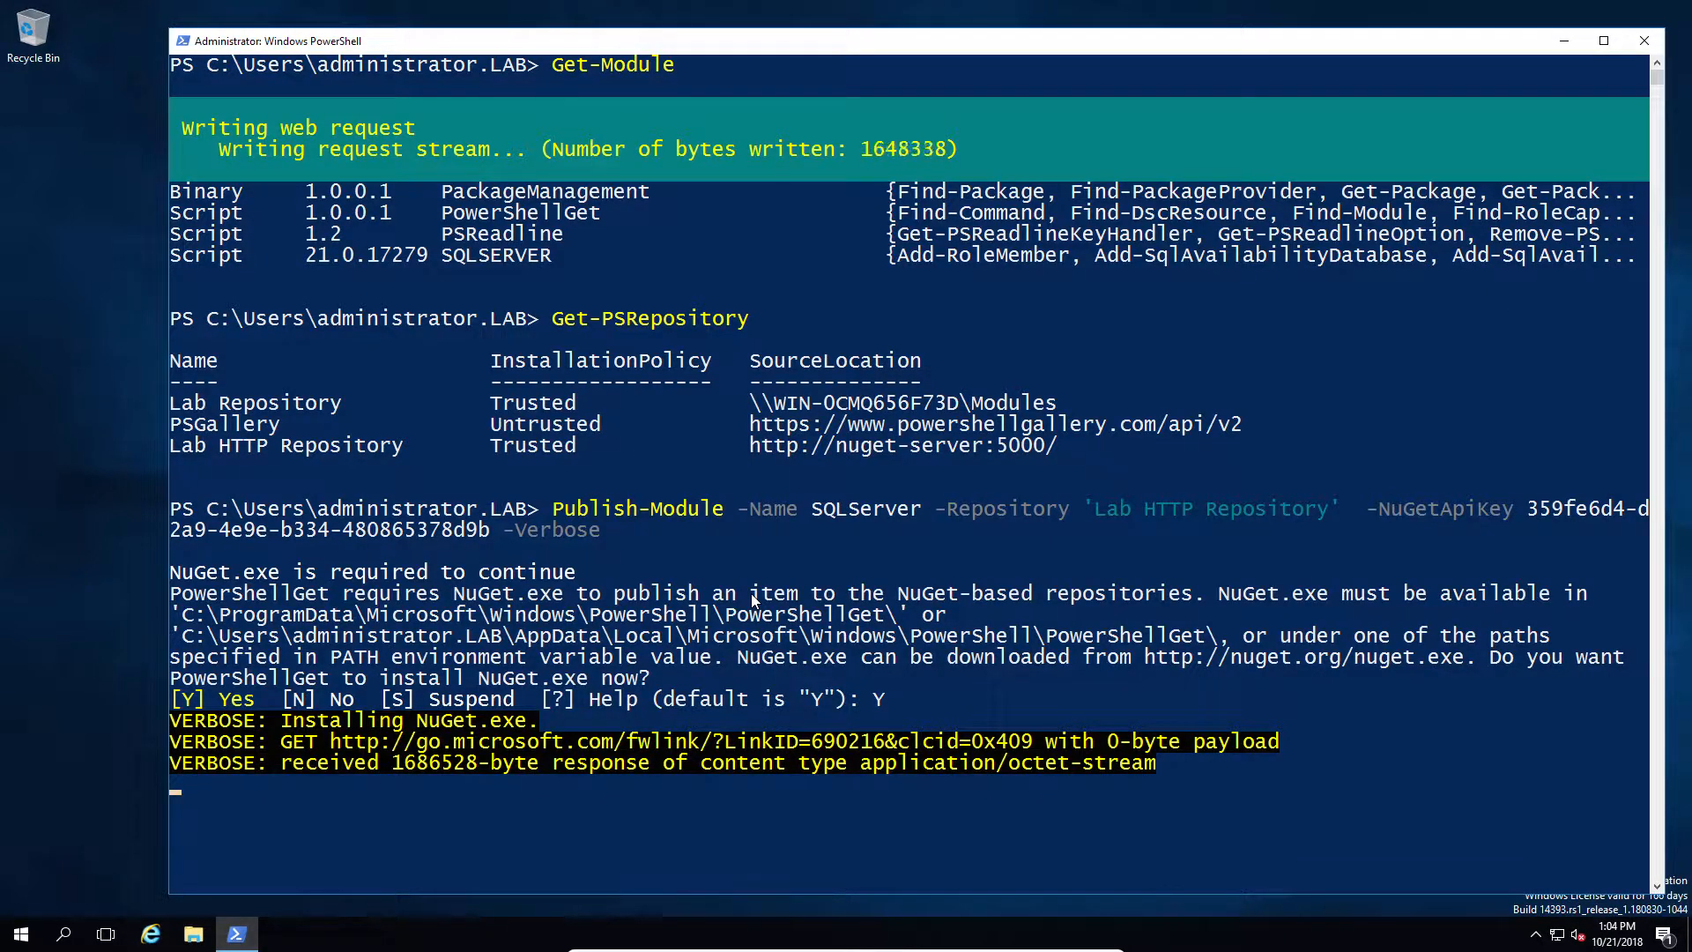
{"action": "scroll", "scroll_direction": "down", "scroll_amount": 3}
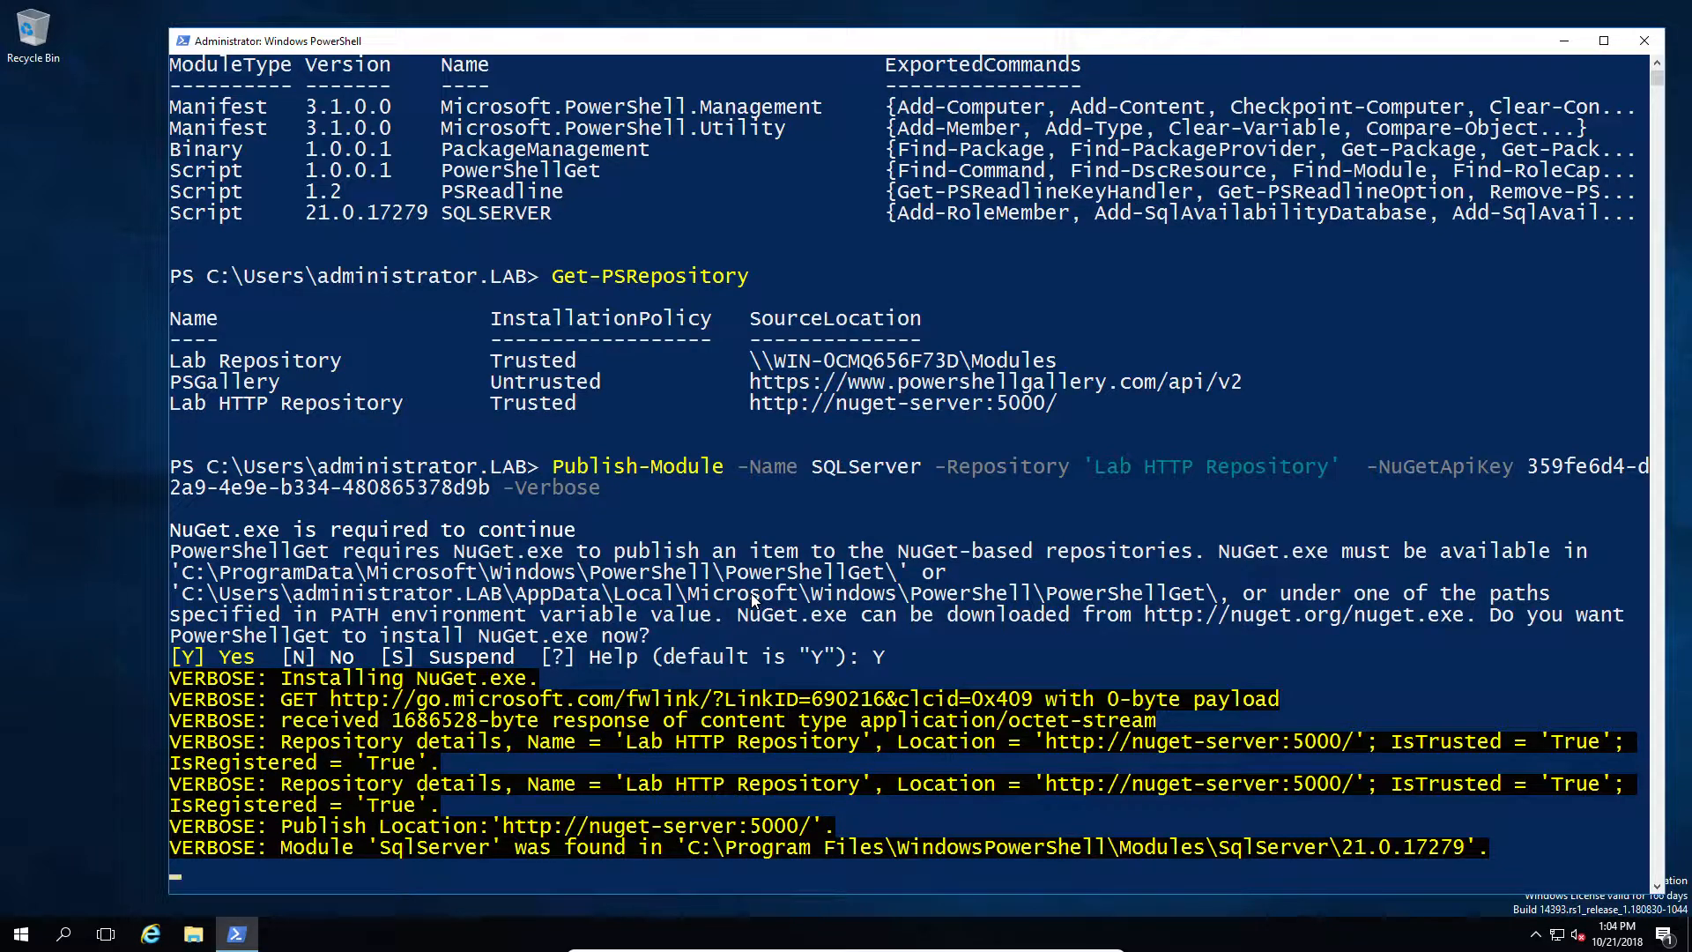
{"action": "mouse_move", "coordinate": [1125, 580]}
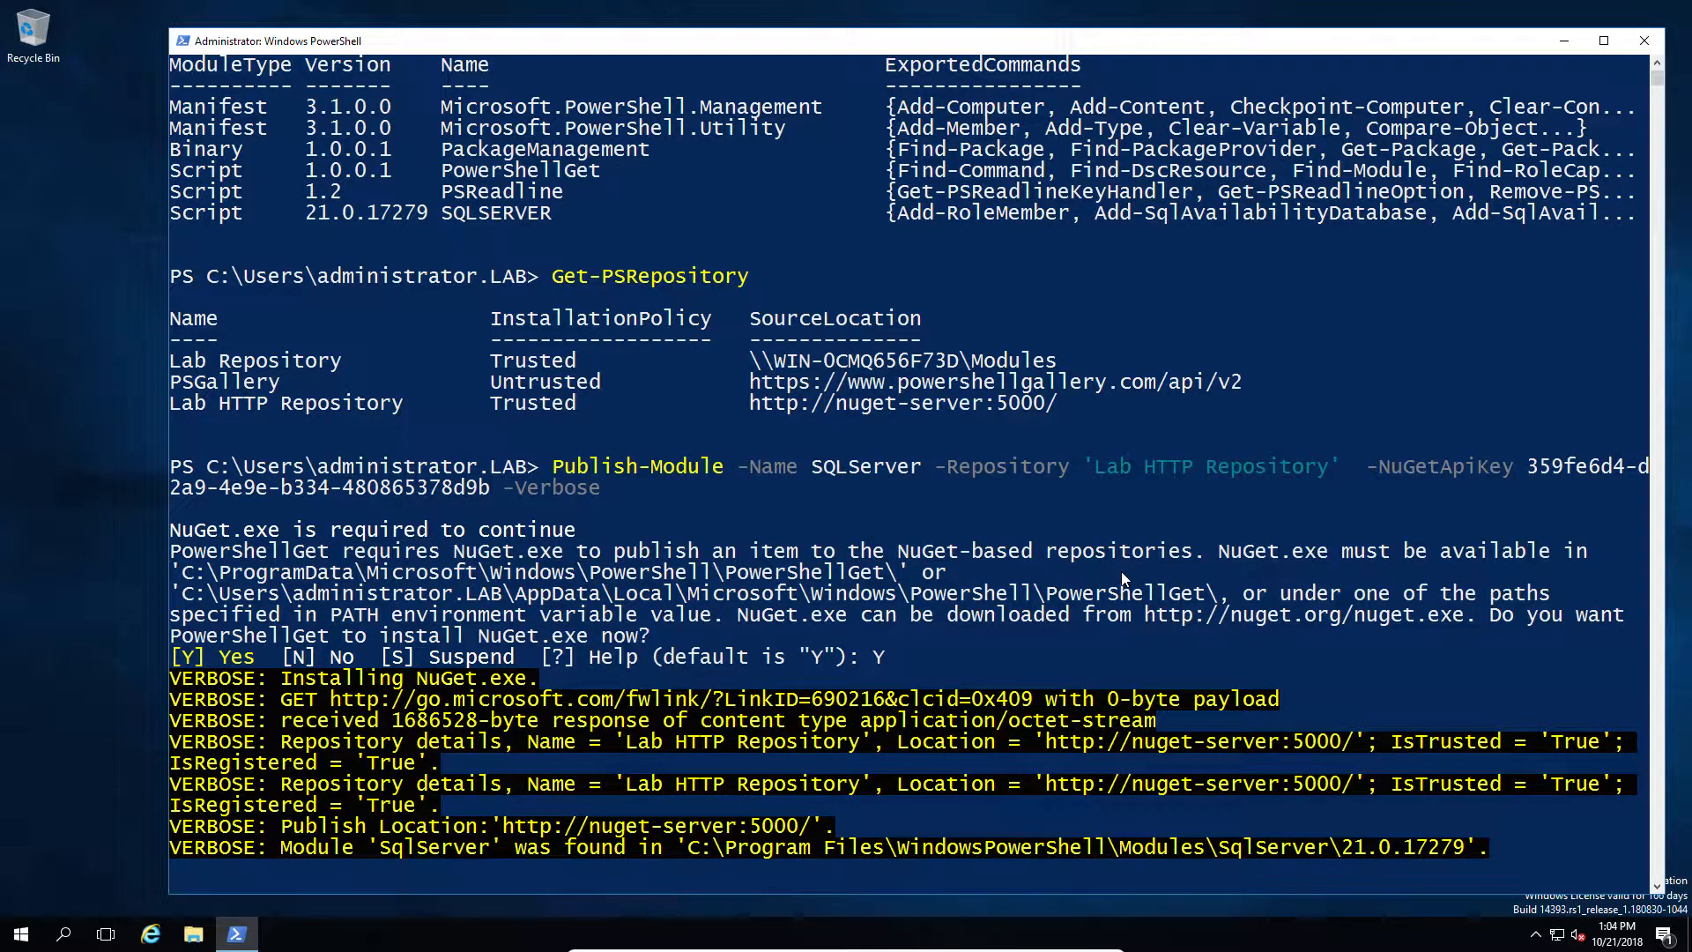
{"action": "scroll", "scroll_direction": "down", "scroll_amount": 3}
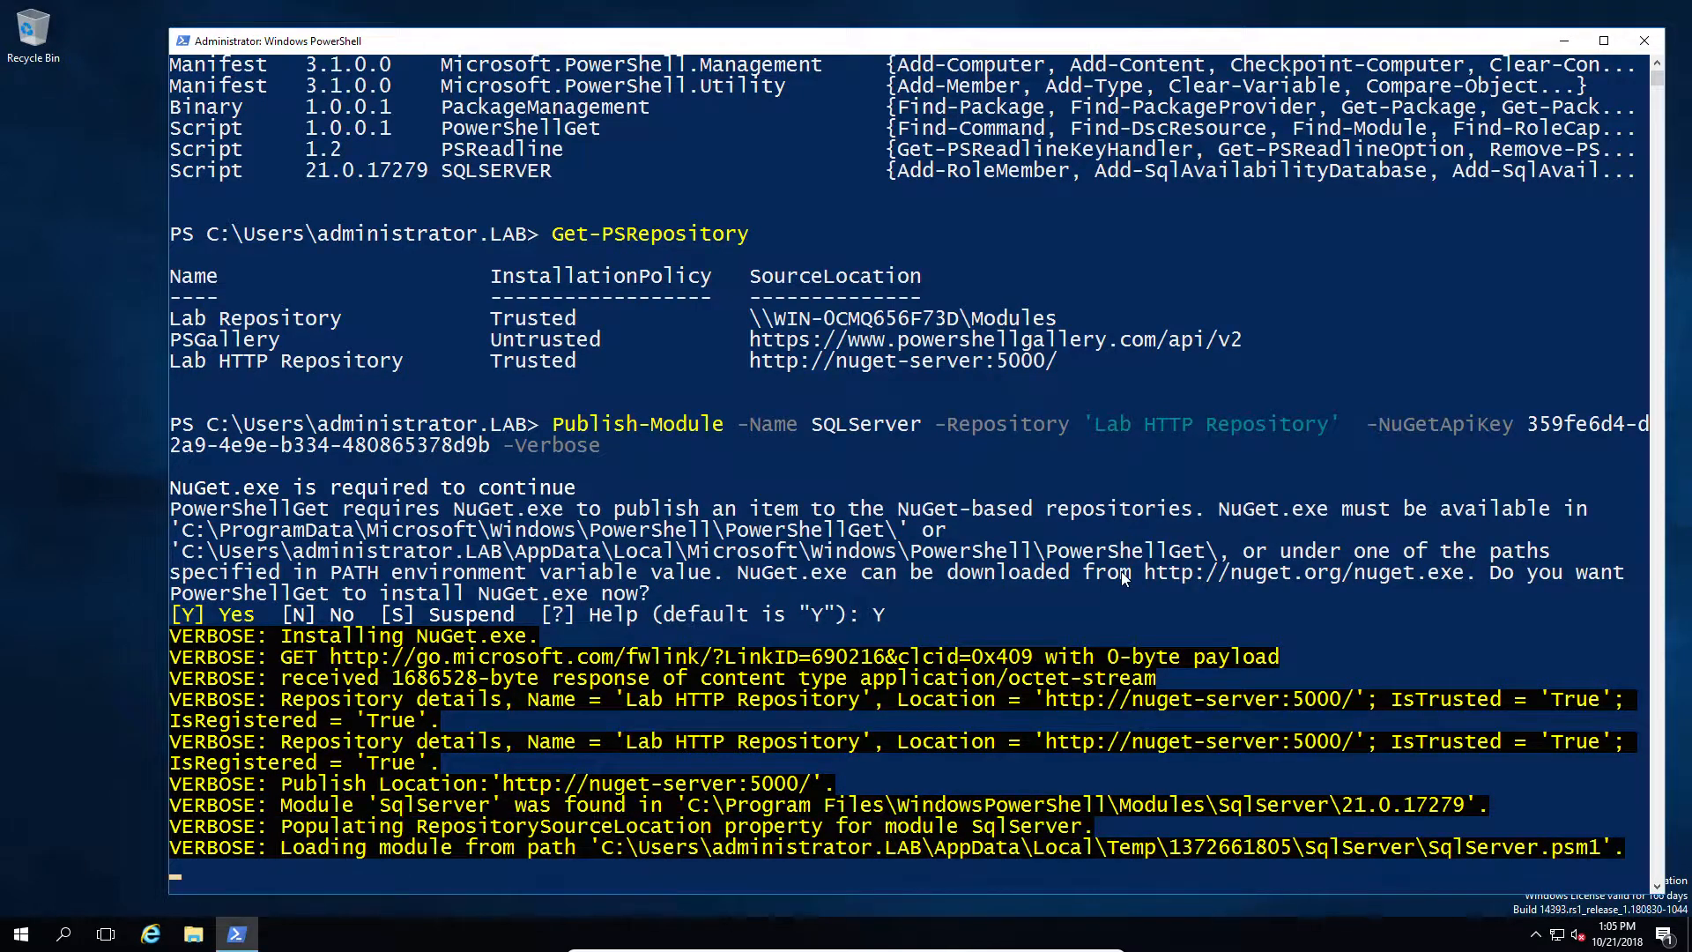